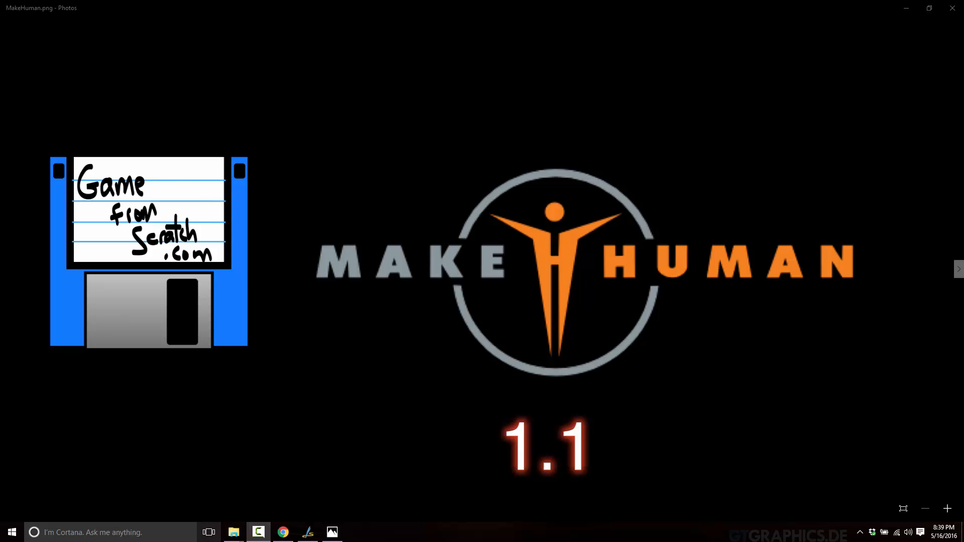
{"action": "mouse_move", "coordinate": [234, 533]}
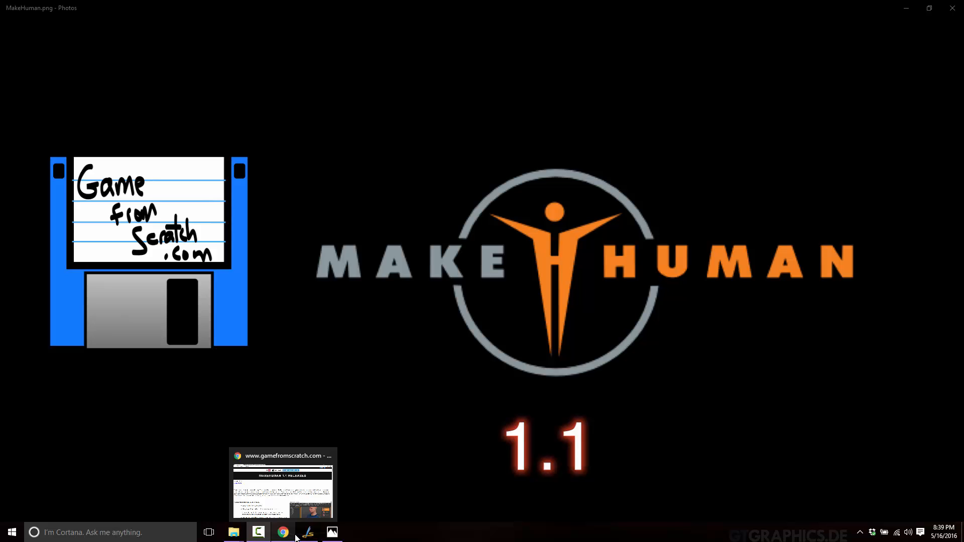
Return to the browser and skim down the MakeHuman 1.1 release article
{"action": "left_click", "coordinate": [281, 533]}
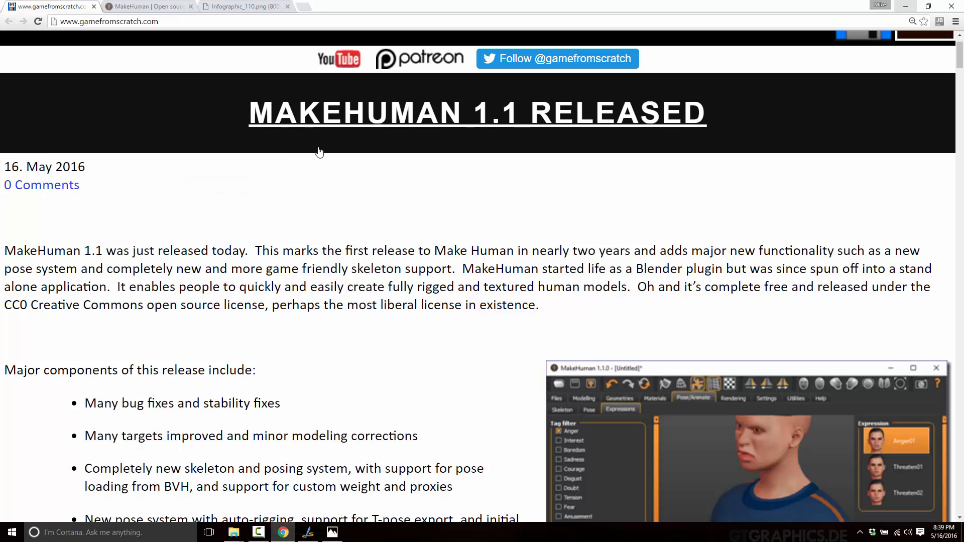
{"action": "scroll", "scroll_direction": "down", "scroll_amount": 3}
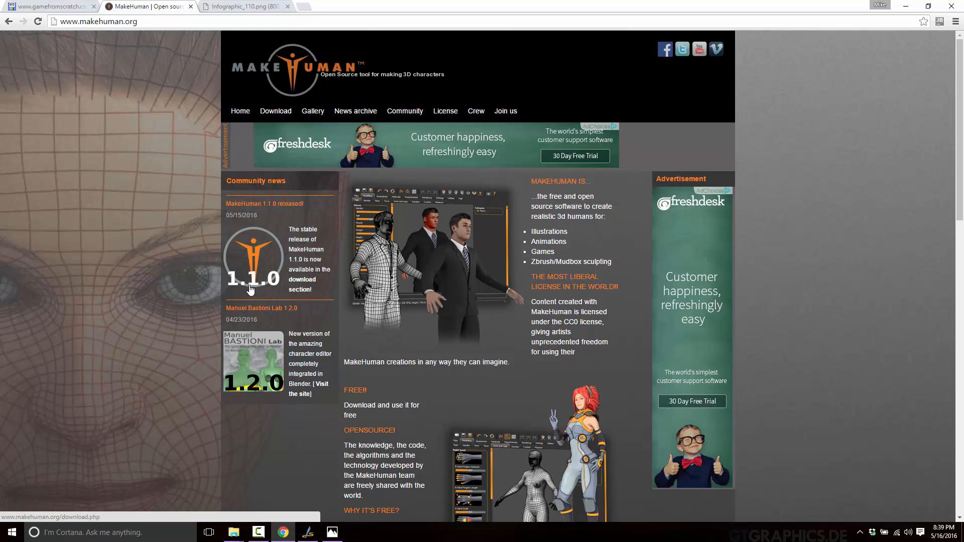
{"action": "mouse_move", "coordinate": [256, 379]}
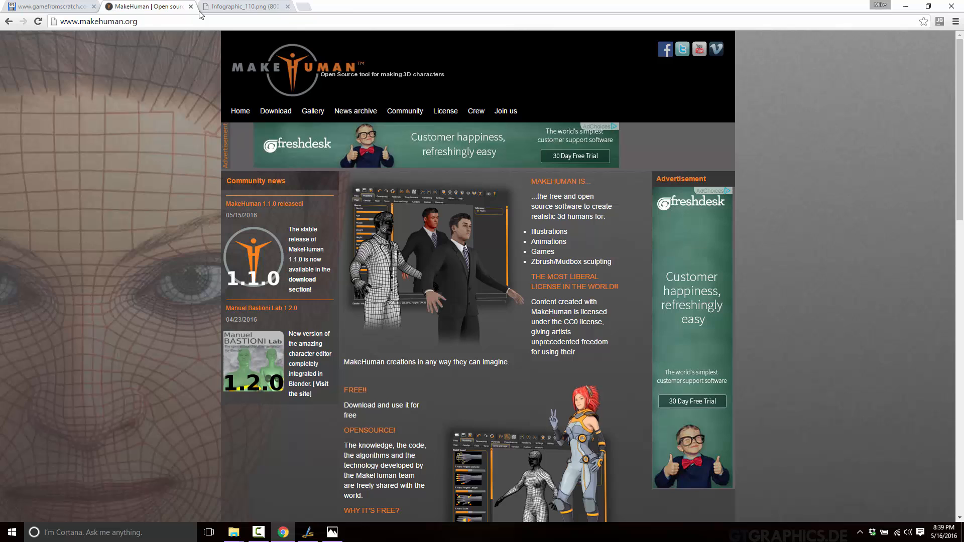
View the Infographic_110.png feature image and read it through to the Development notes
{"action": "left_click", "coordinate": [247, 6]}
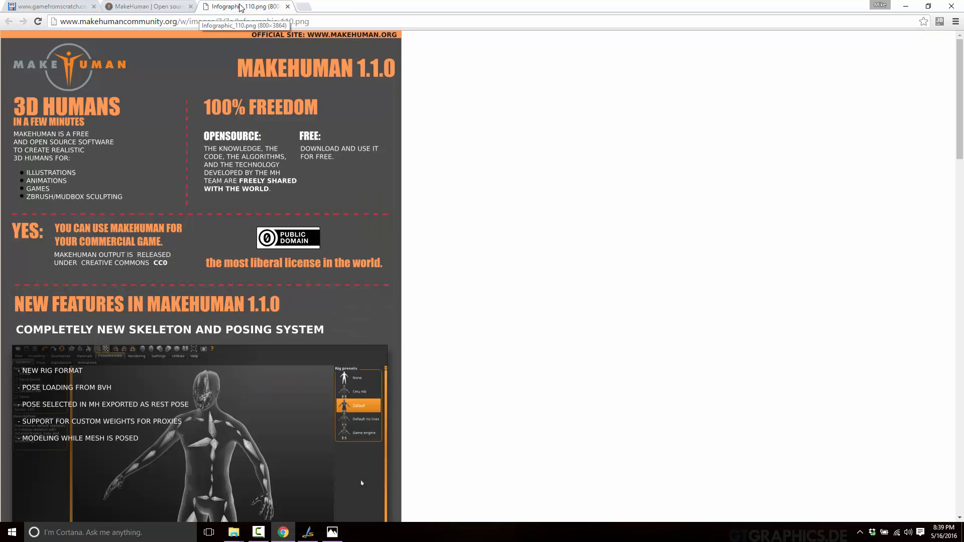
{"action": "scroll", "scroll_direction": "down", "scroll_amount": 3}
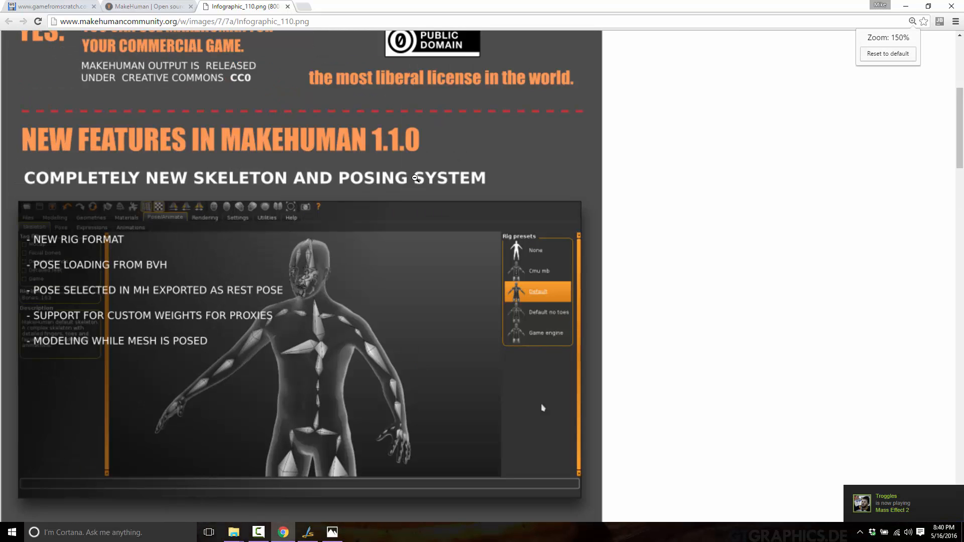
{"action": "scroll", "scroll_direction": "down", "scroll_amount": 3}
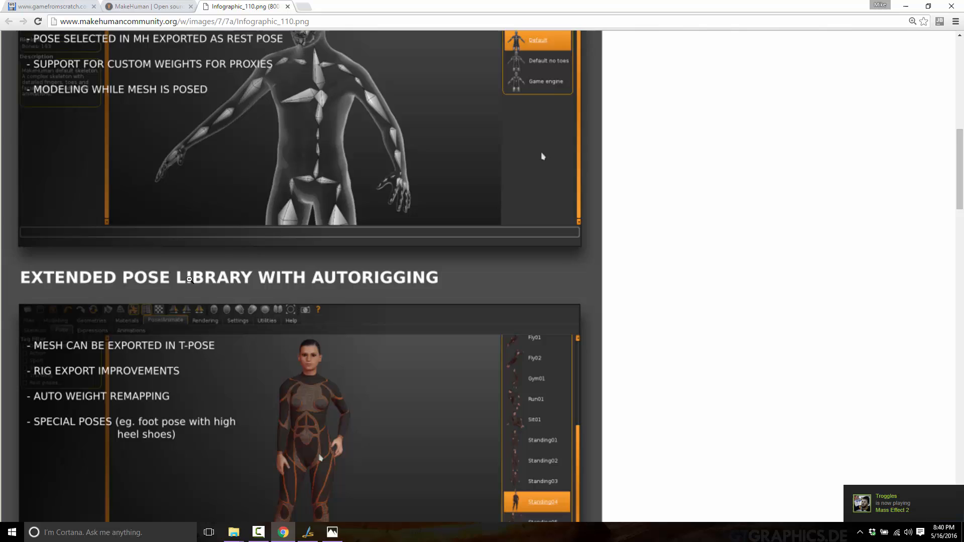
{"action": "scroll", "scroll_direction": "down", "scroll_amount": 3}
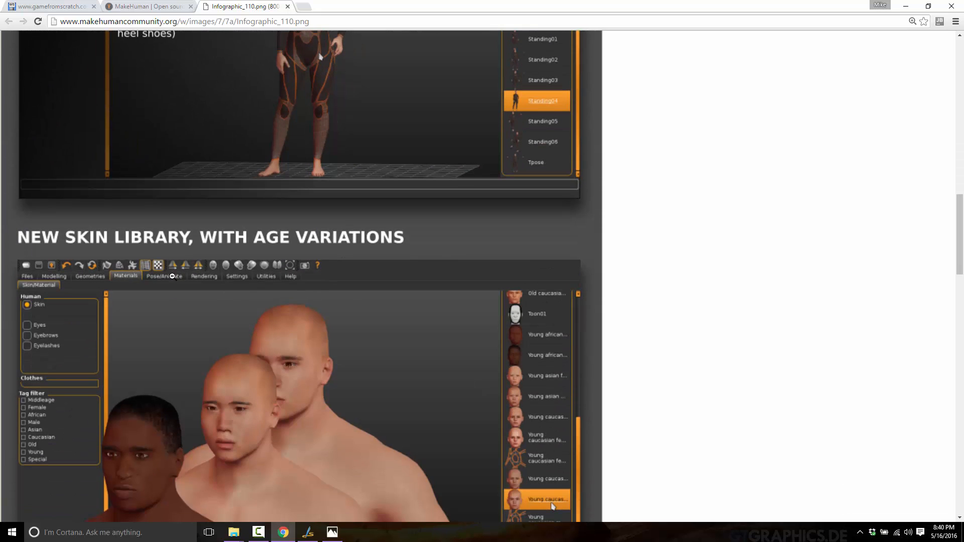
{"action": "scroll", "scroll_direction": "down", "scroll_amount": 3}
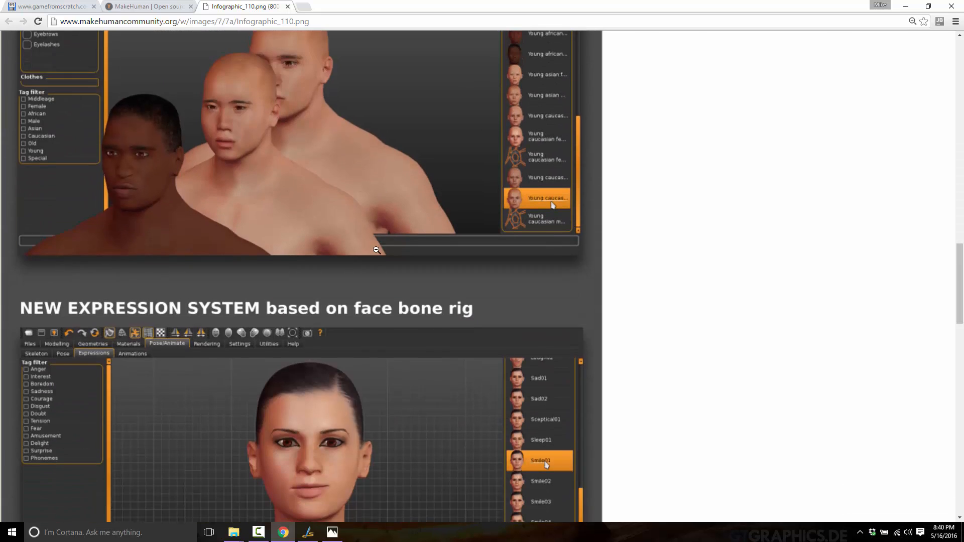
{"action": "scroll", "scroll_direction": "down", "scroll_amount": 3}
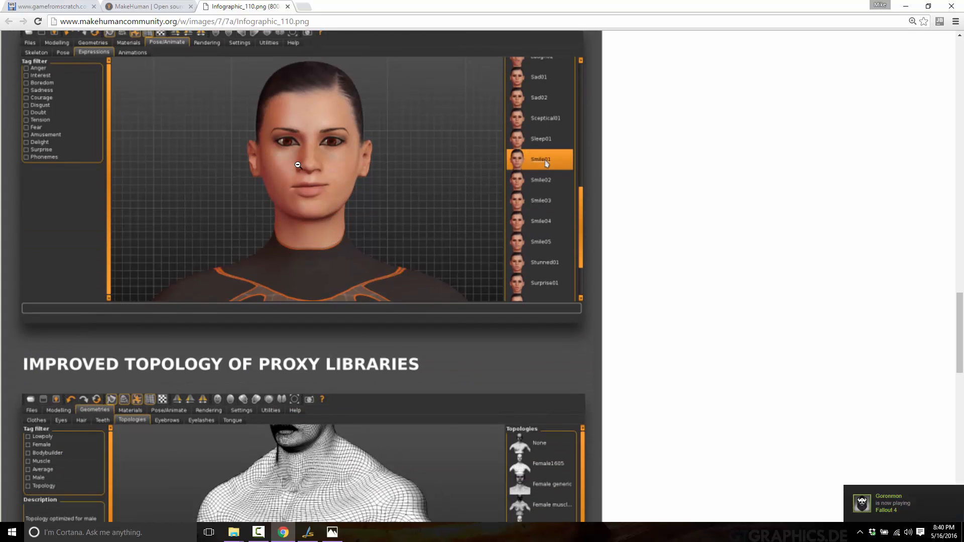
{"action": "scroll", "scroll_direction": "down", "scroll_amount": 3}
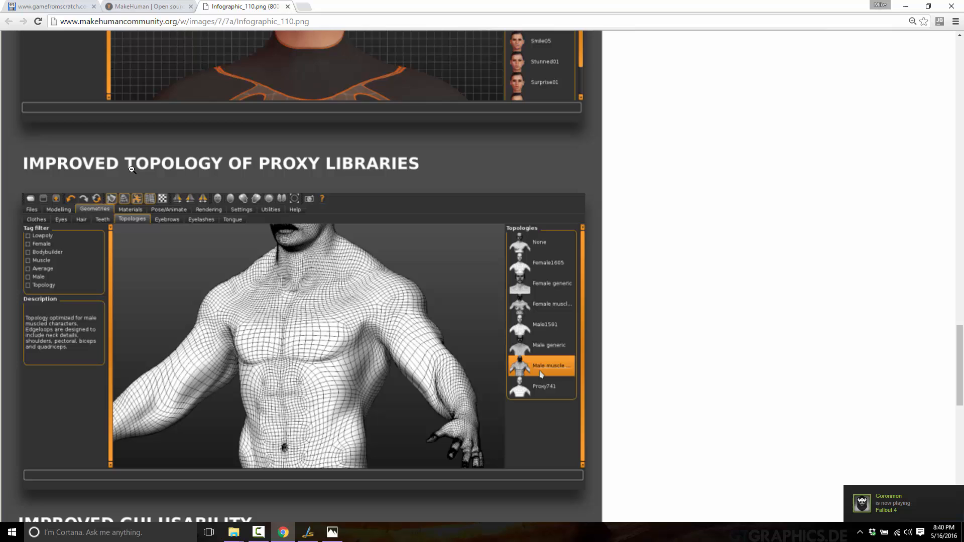
{"action": "scroll", "scroll_direction": "down", "scroll_amount": 3}
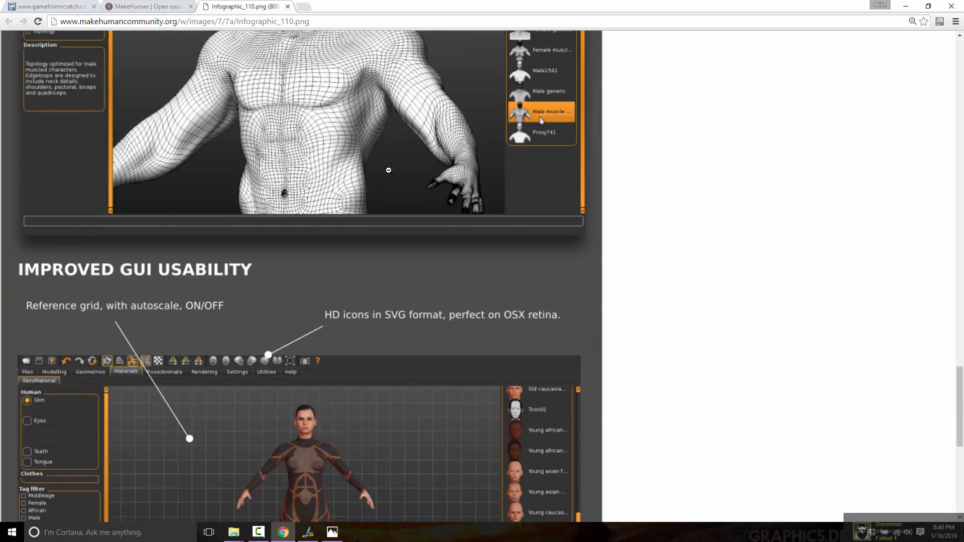
{"action": "scroll", "scroll_direction": "down", "scroll_amount": 3}
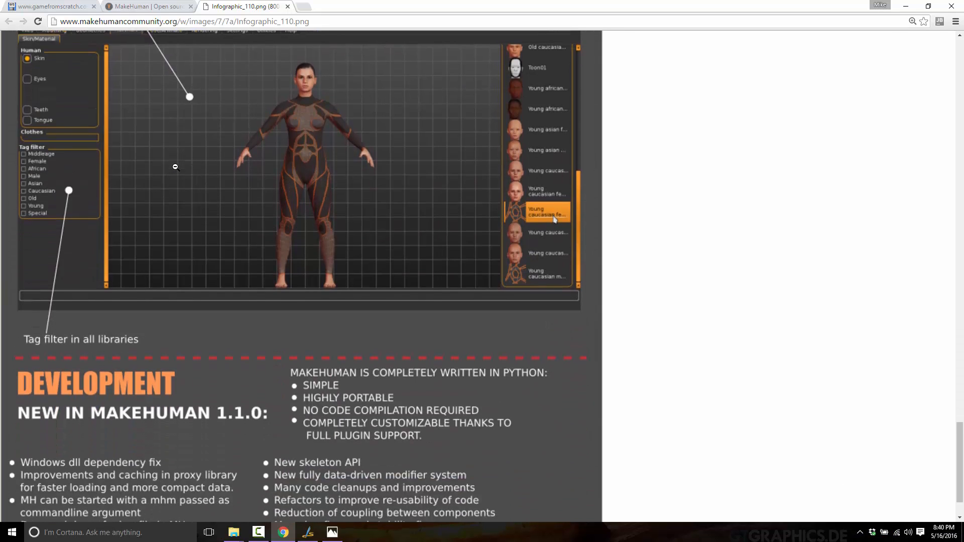
{"action": "scroll", "scroll_direction": "down", "scroll_amount": 3}
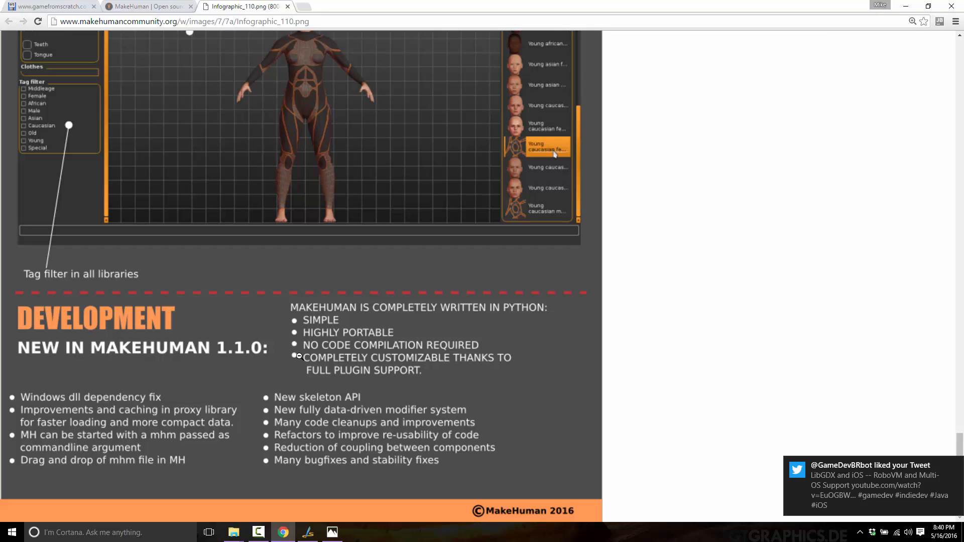
{"action": "mouse_move", "coordinate": [172, 200]}
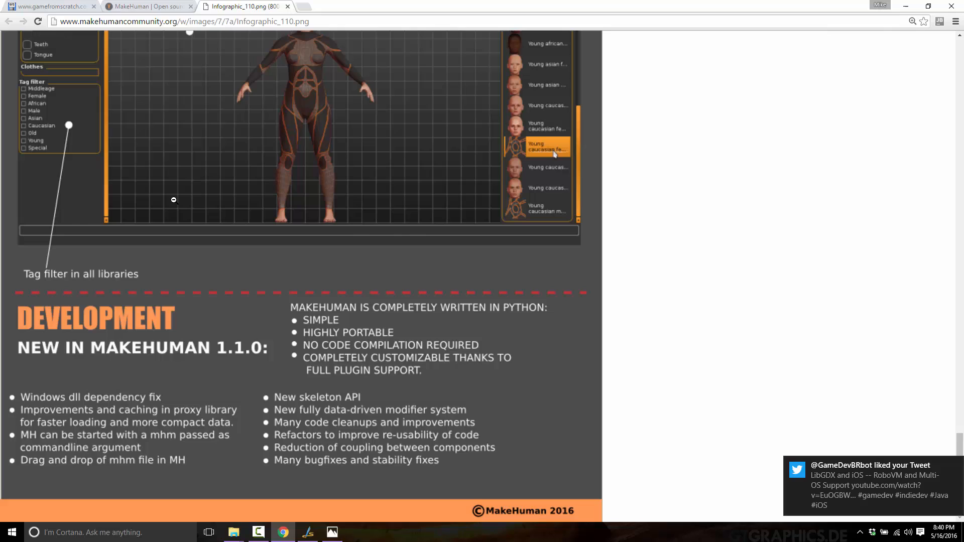
From the home page go via Download to the MakeHuman 1.1.0 stable release package listing
{"action": "left_click", "coordinate": [145, 6]}
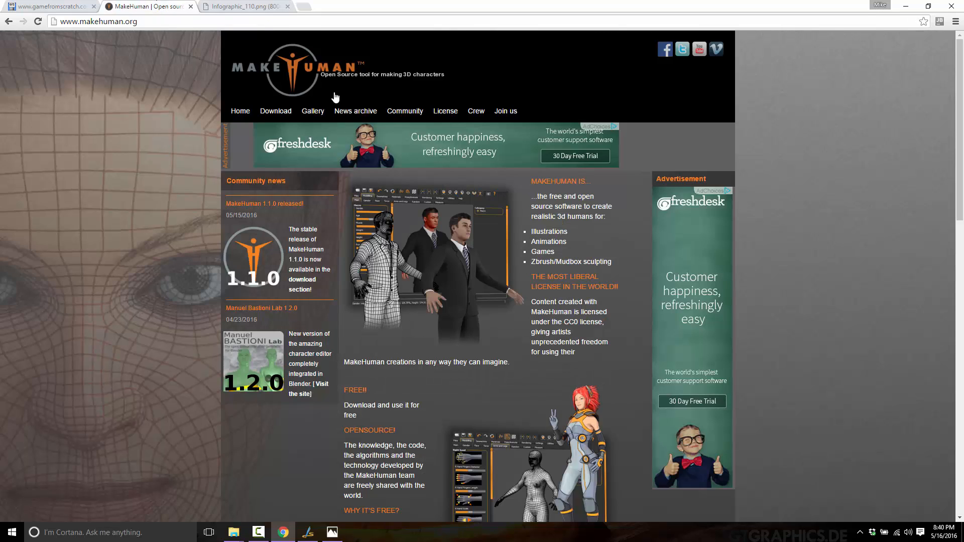
{"action": "left_click", "coordinate": [275, 111]}
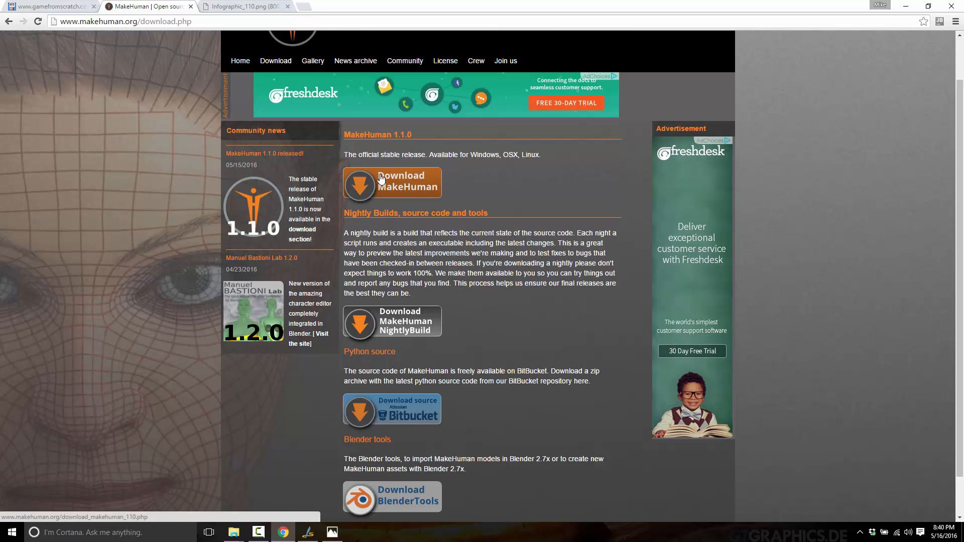
{"action": "left_click", "coordinate": [392, 183]}
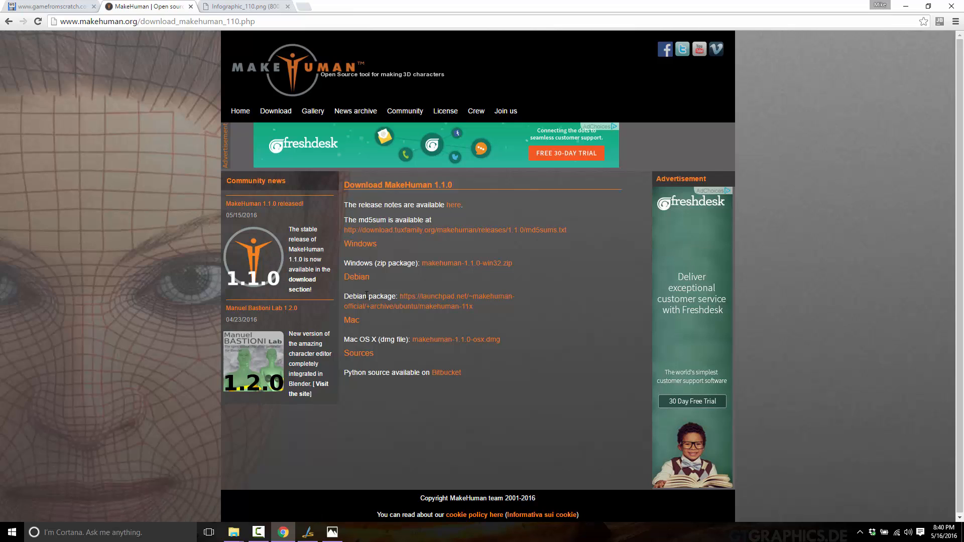
{"action": "mouse_move", "coordinate": [363, 263]}
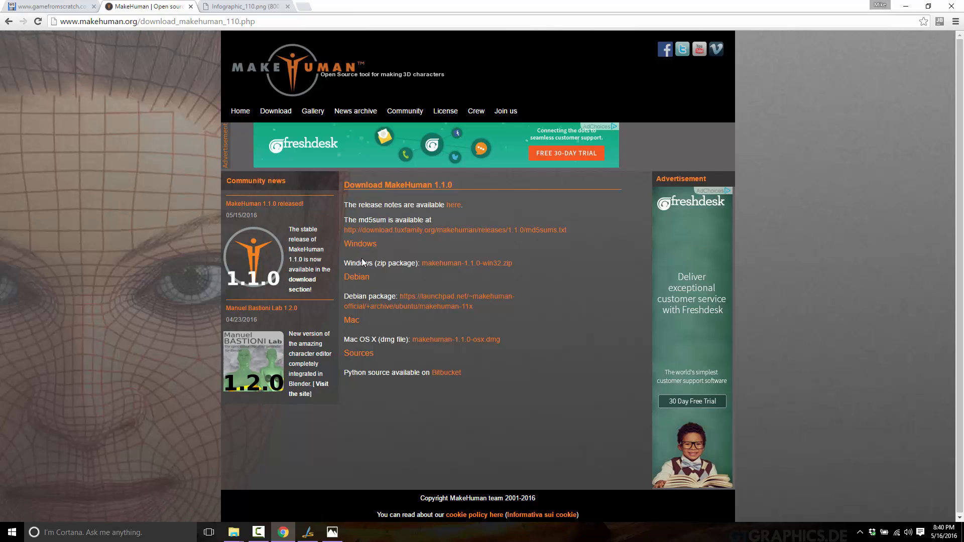
{"action": "mouse_move", "coordinate": [393, 366]}
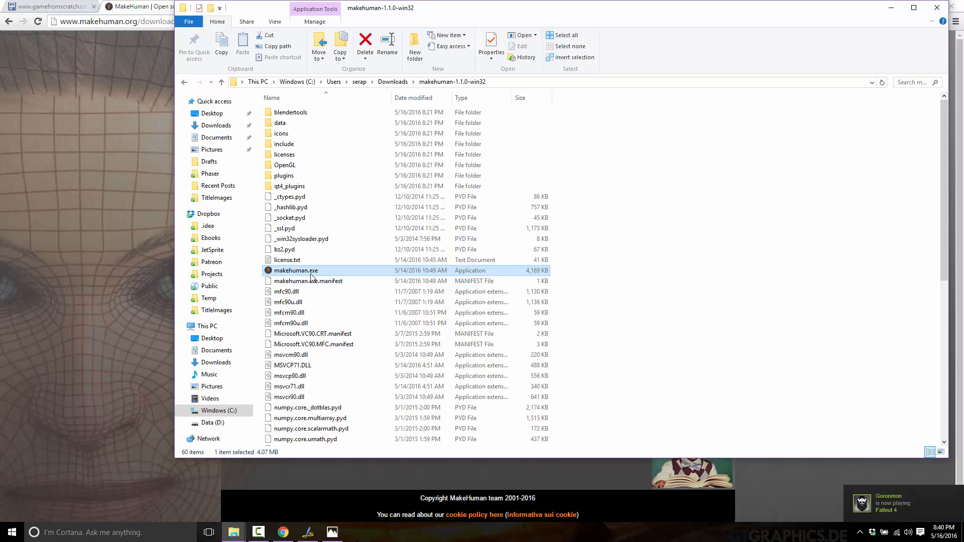
Launch makehuman.exe and answer Yes to the nudity warning to reach the default model
{"action": "double_click", "coordinate": [296, 271]}
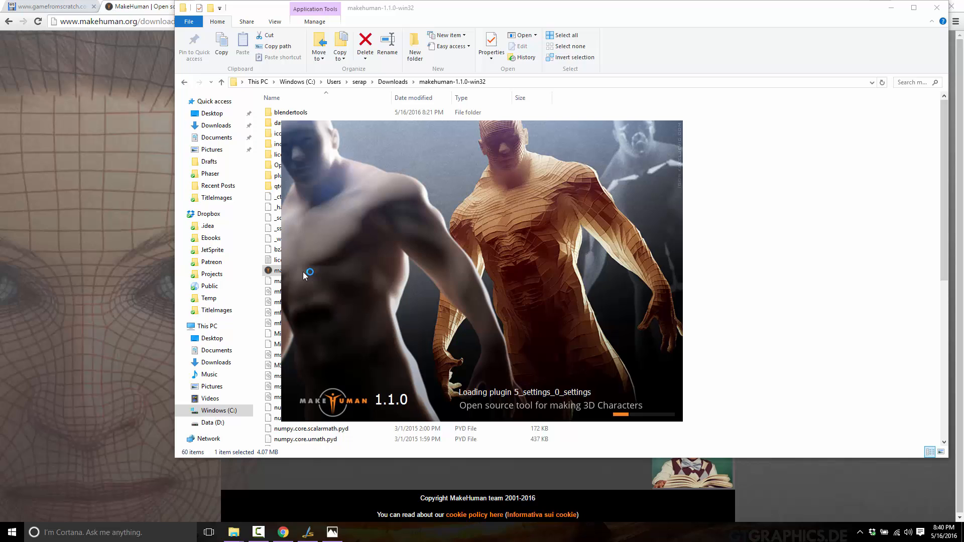
{"action": "mouse_move", "coordinate": [474, 125]}
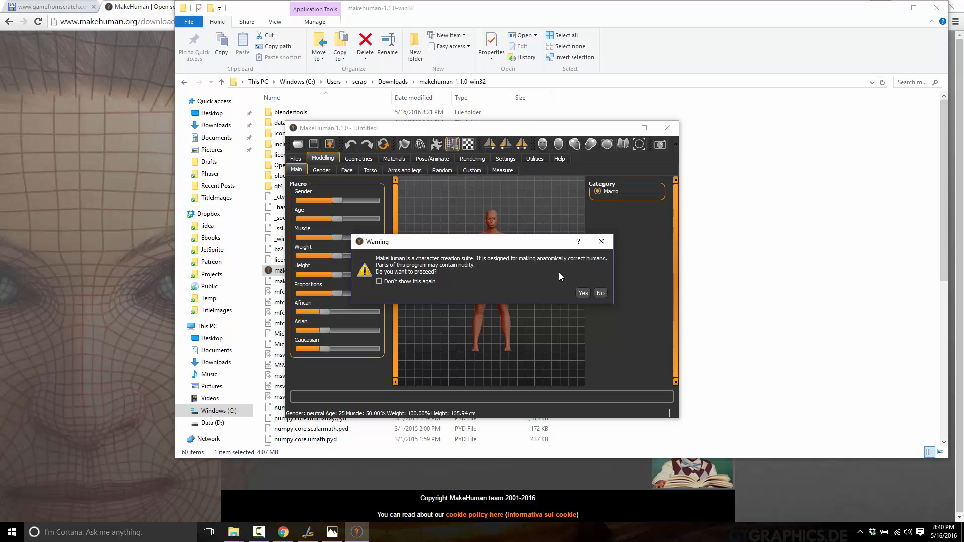
{"action": "mouse_move", "coordinate": [570, 294]}
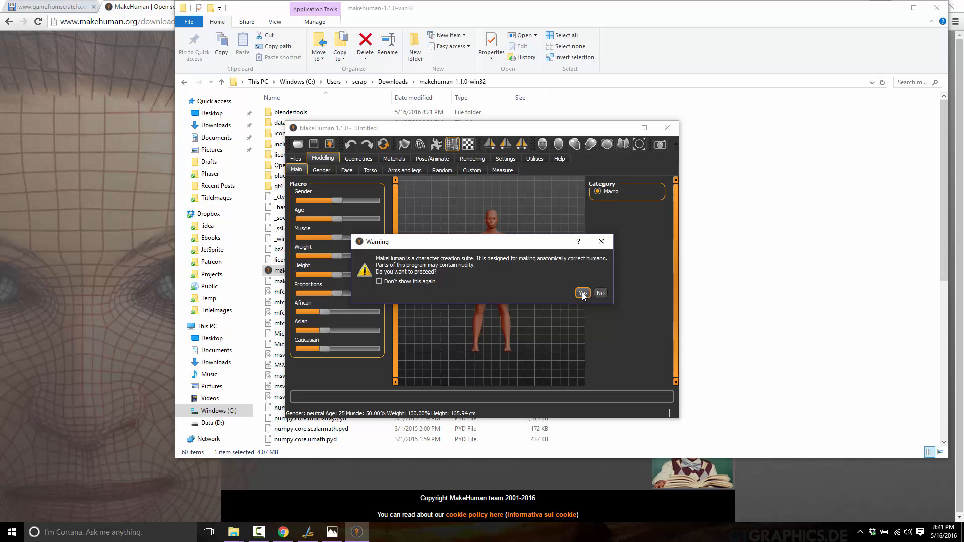
{"action": "left_click", "coordinate": [583, 293]}
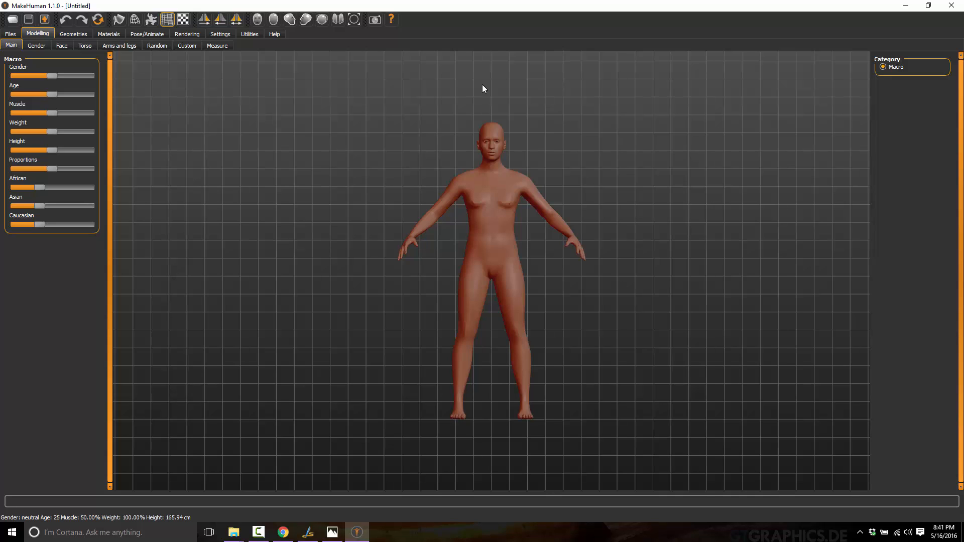
{"action": "mouse_move", "coordinate": [147, 108]}
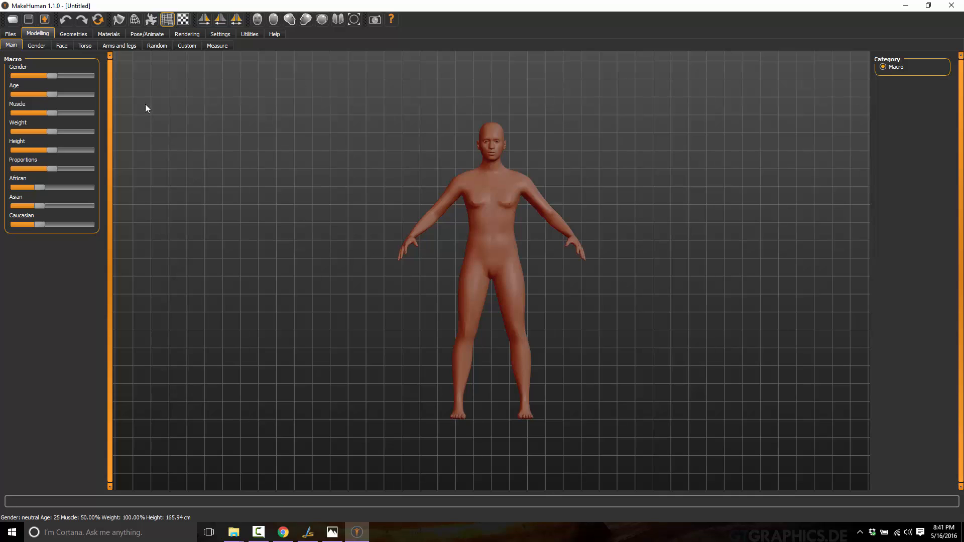
{"action": "mouse_move", "coordinate": [611, 210]}
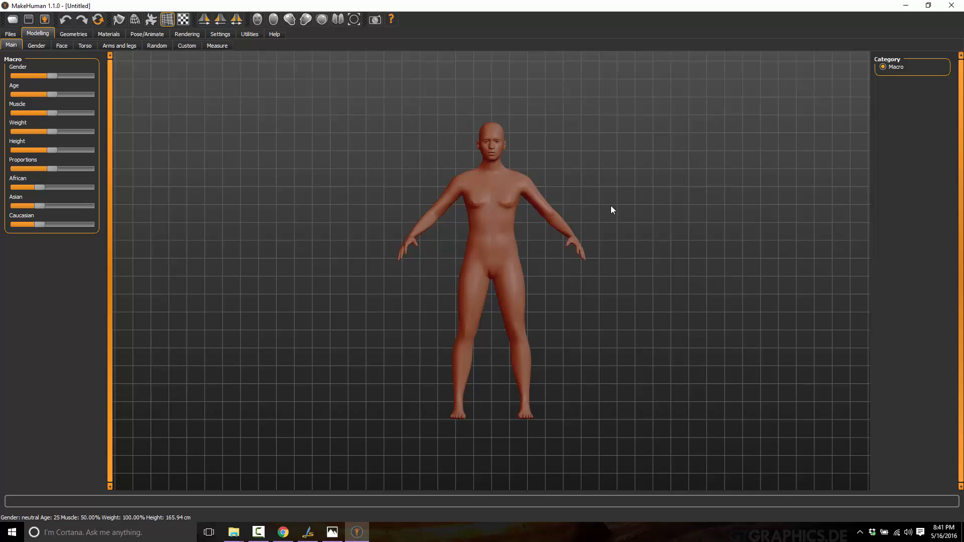
{"action": "mouse_move", "coordinate": [43, 184]}
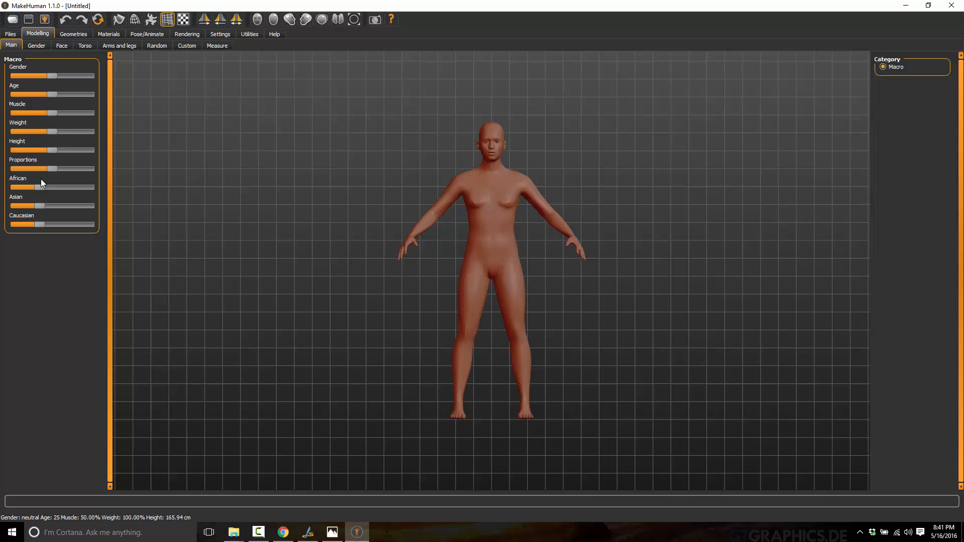
{"action": "mouse_move", "coordinate": [68, 107]}
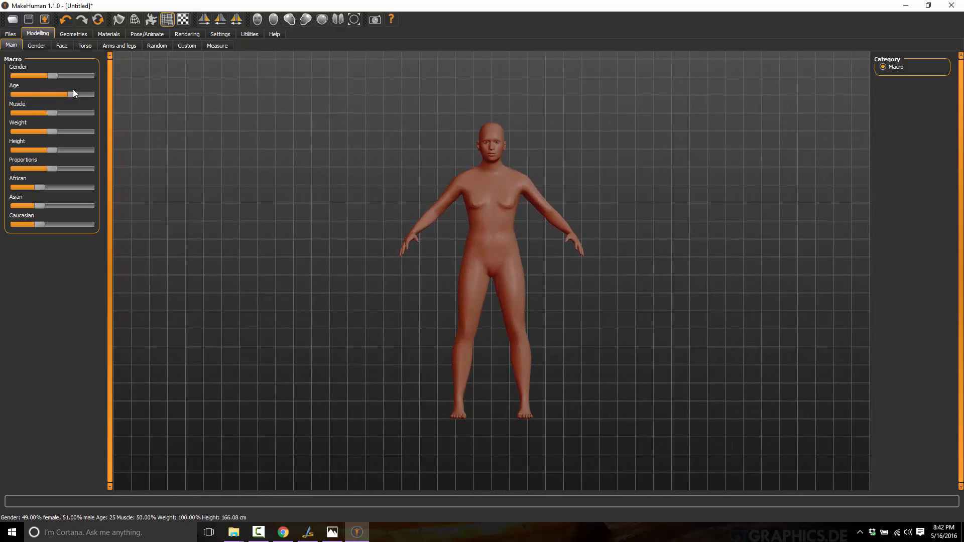
Adjust the macro sliders to make the figure slightly older, much more muscular and much taller
{"action": "left_click_drag", "start_coordinate": [73, 94], "coordinate": [44, 94]}
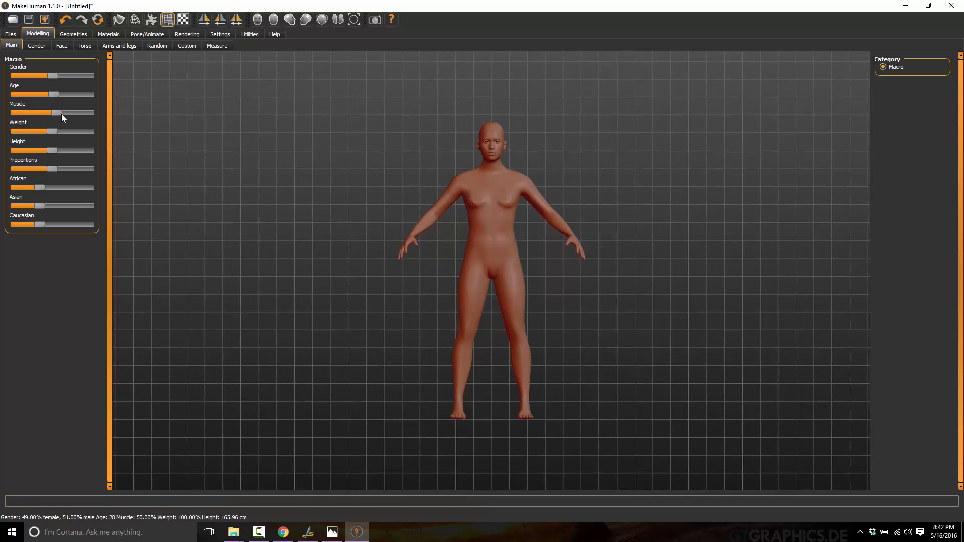
{"action": "left_click_drag", "start_coordinate": [52, 113], "coordinate": [69, 113]}
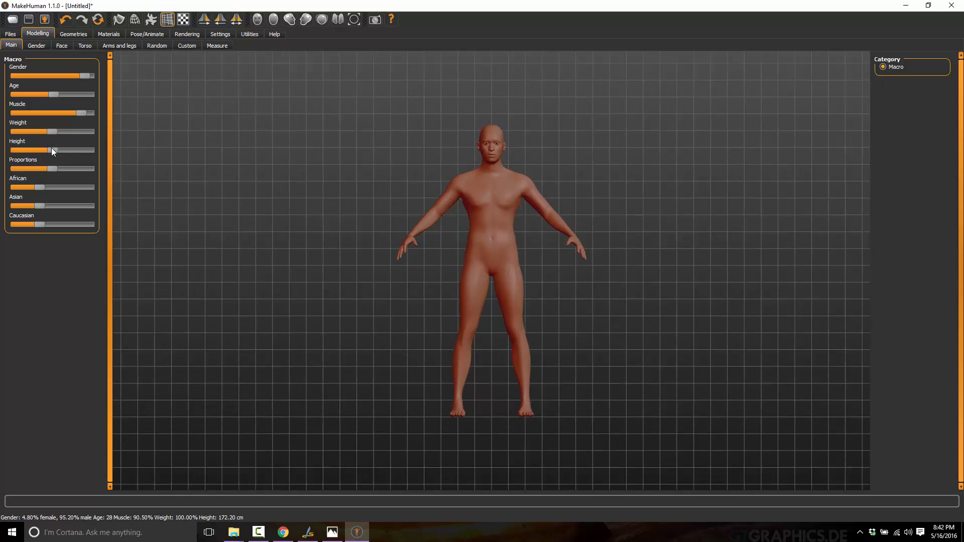
{"action": "left_click_drag", "start_coordinate": [52, 149], "coordinate": [73, 150]}
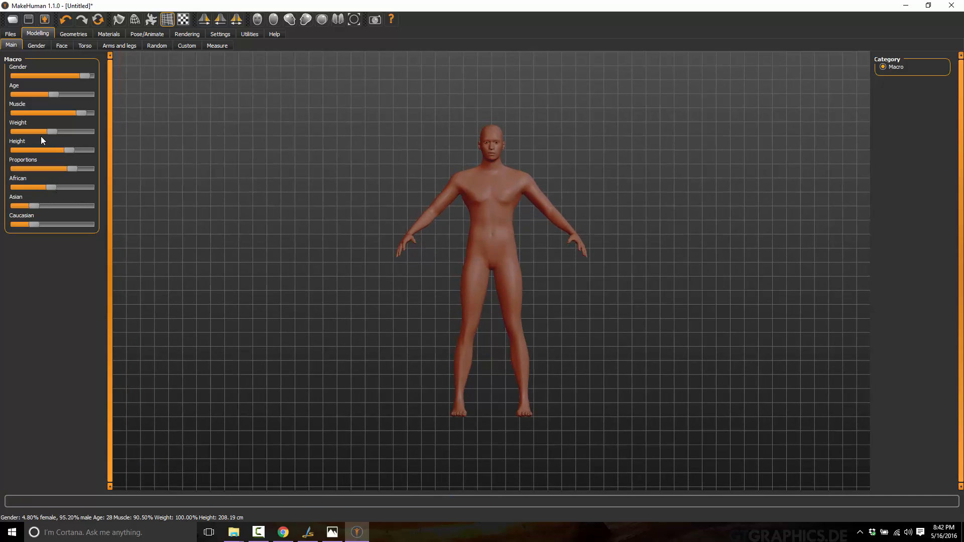
{"action": "mouse_move", "coordinate": [197, 101]}
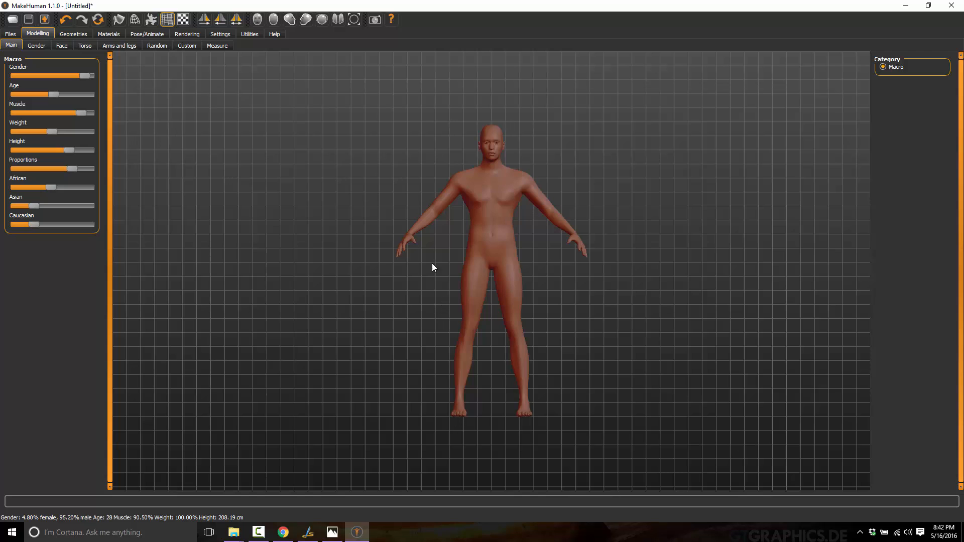
Browse the Gender, Face, Torso and Arms and legs modifier groups, ending on Random
{"action": "left_click", "coordinate": [37, 46]}
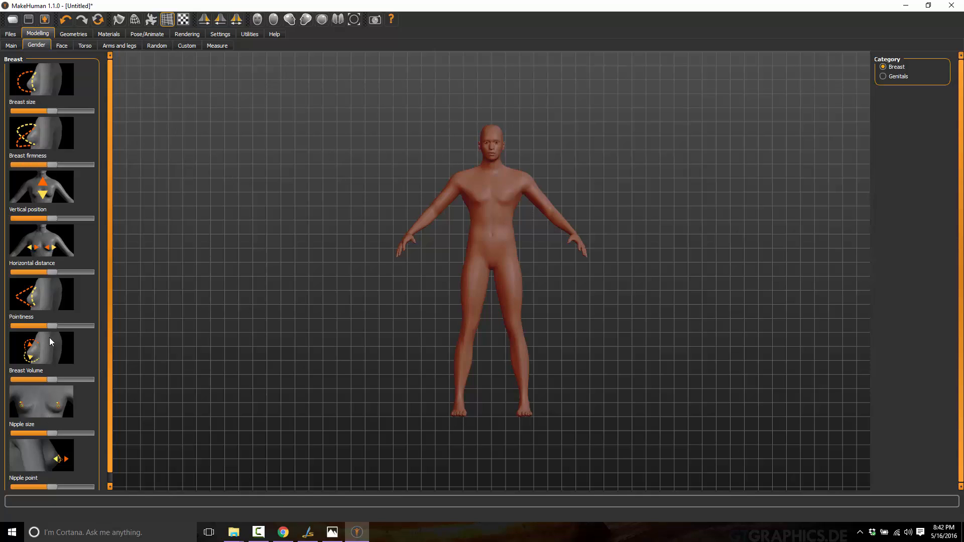
{"action": "mouse_move", "coordinate": [49, 160]}
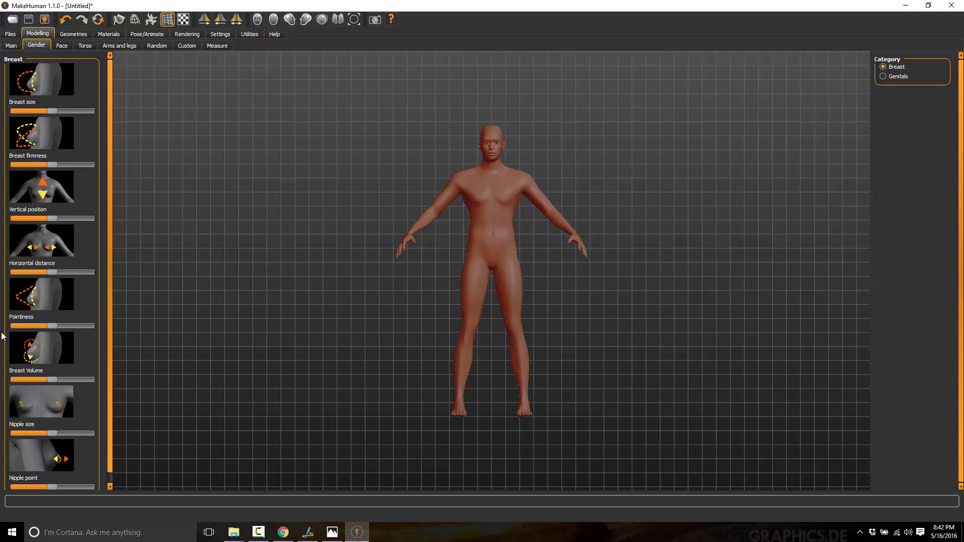
{"action": "mouse_move", "coordinate": [45, 79]}
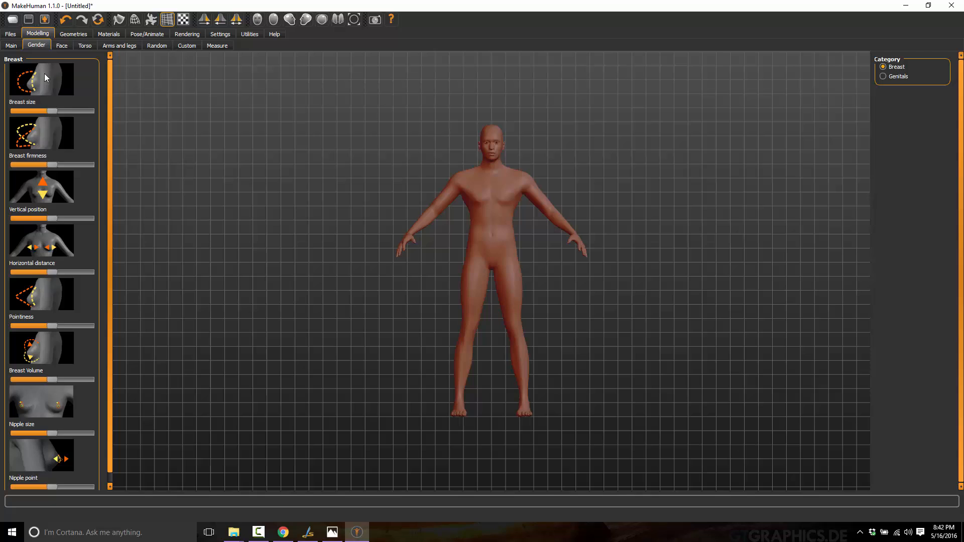
{"action": "left_click", "coordinate": [60, 46]}
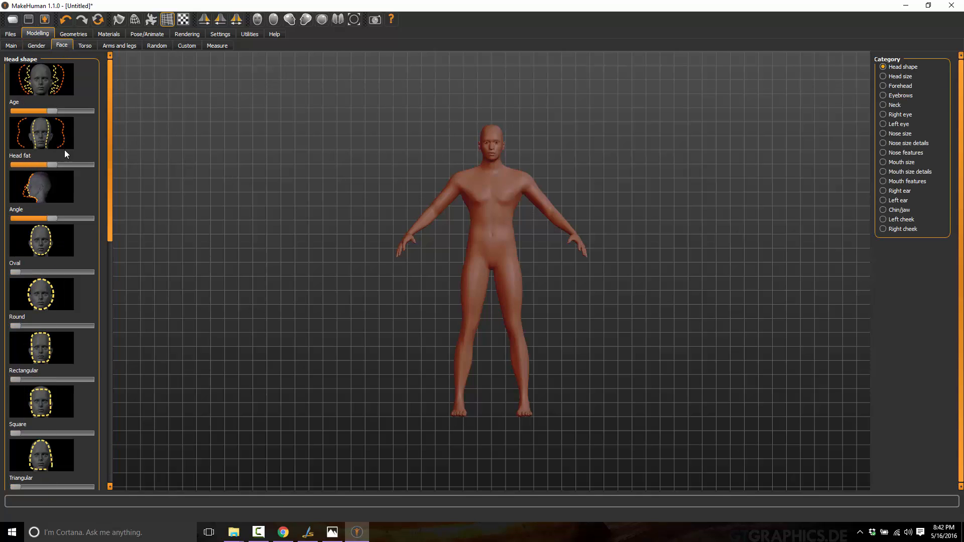
{"action": "mouse_move", "coordinate": [297, 169]}
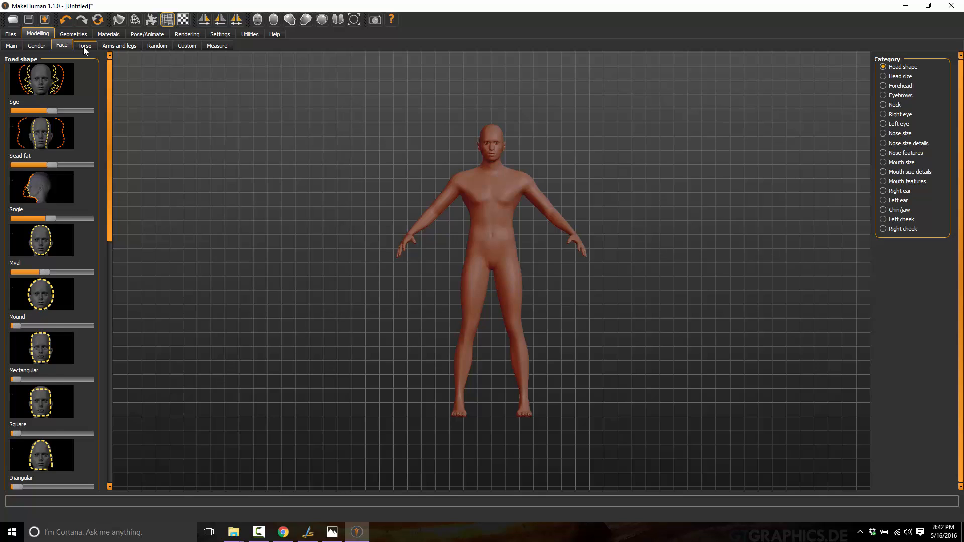
{"action": "left_click", "coordinate": [85, 46]}
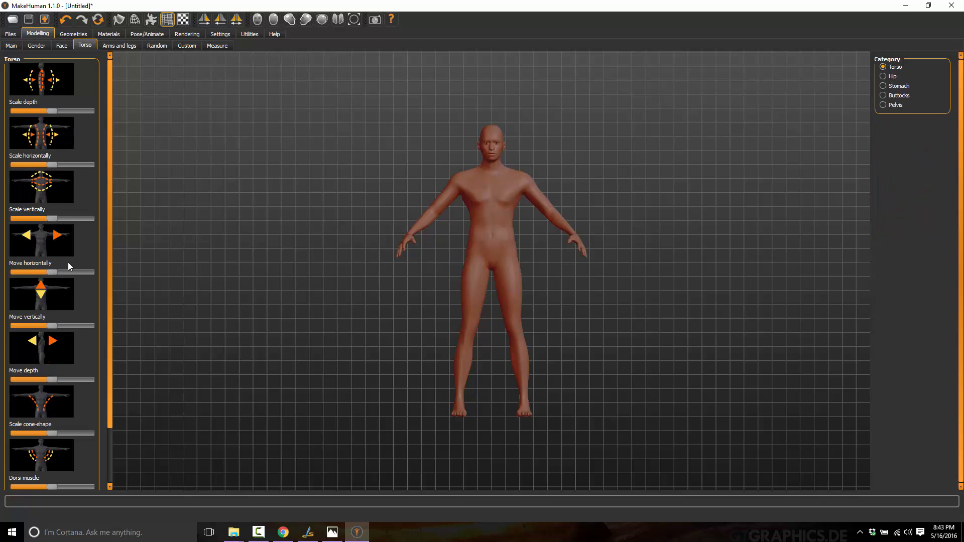
{"action": "left_click", "coordinate": [120, 45]}
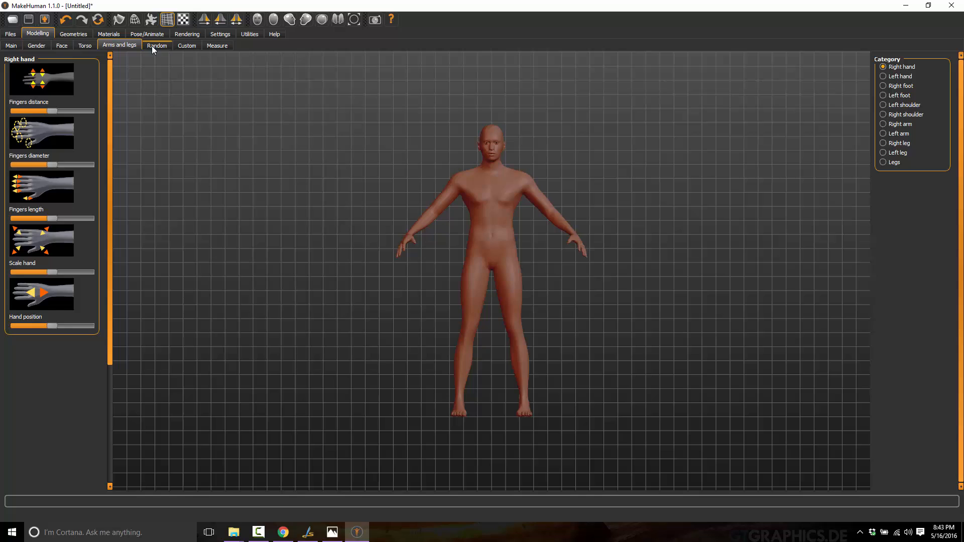
{"action": "left_click", "coordinate": [156, 45]}
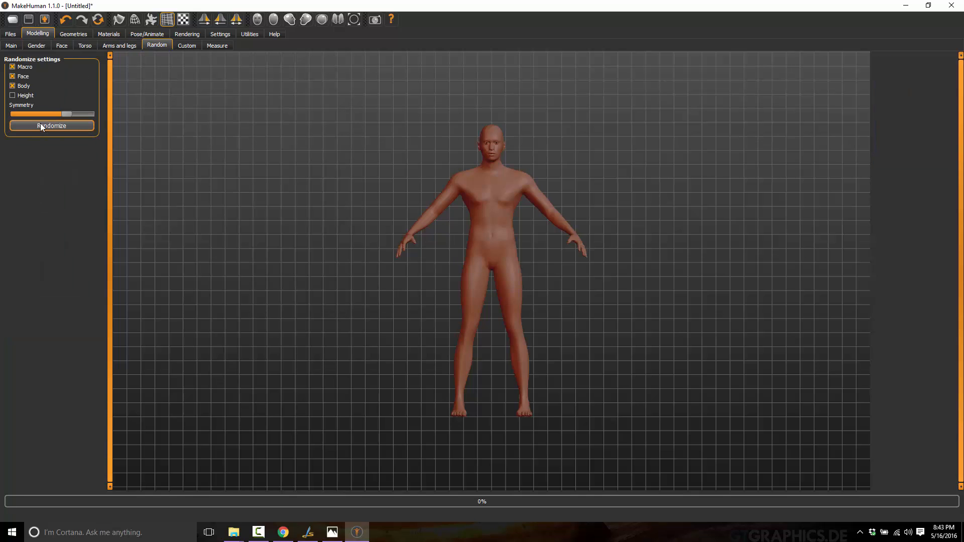
Randomize the character six times, then switch to the Measure view of its neck statistics
{"action": "left_click", "coordinate": [50, 126]}
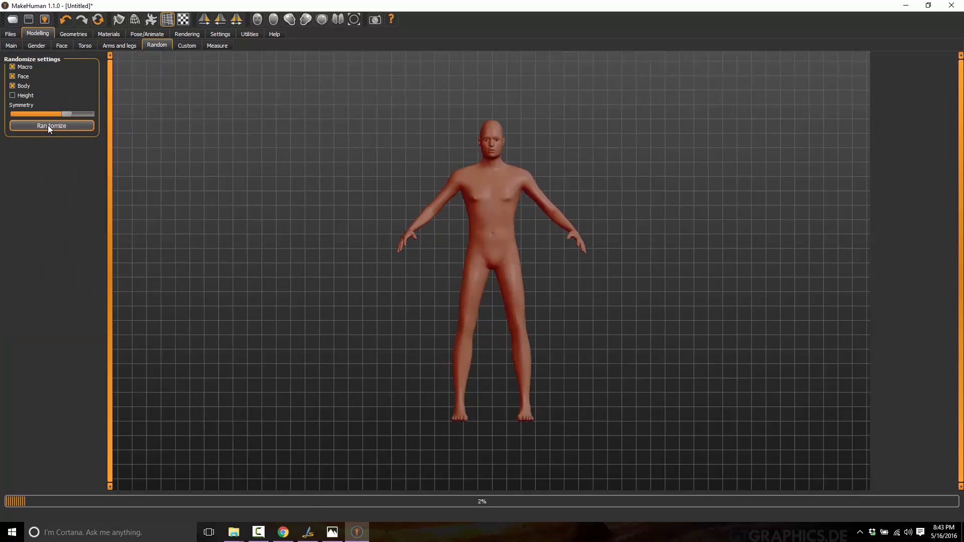
{"action": "left_click", "coordinate": [51, 126]}
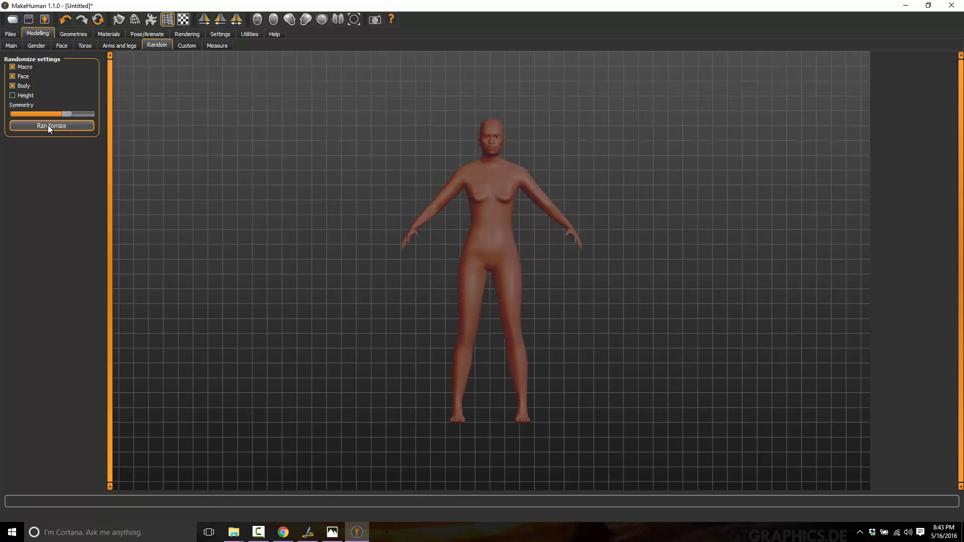
{"action": "left_click", "coordinate": [51, 126]}
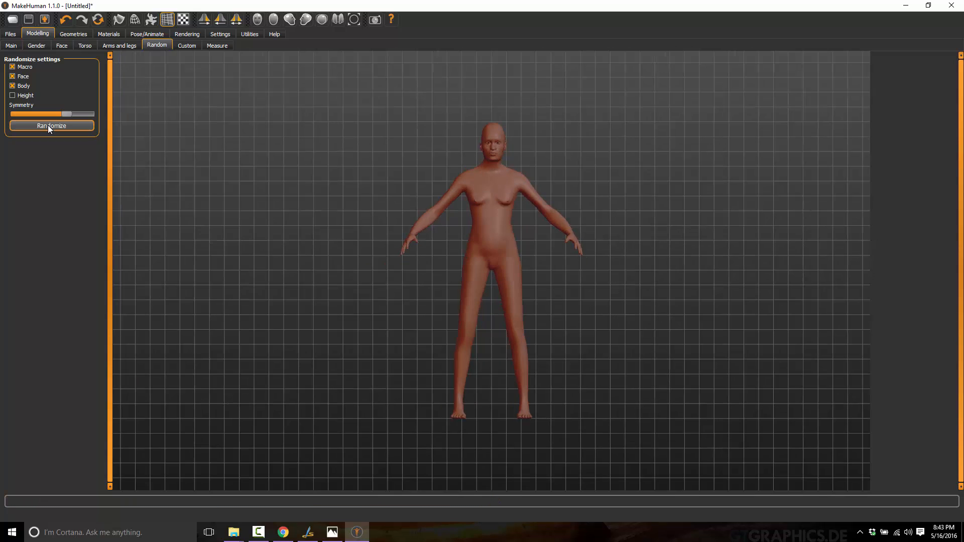
{"action": "left_click", "coordinate": [50, 126]}
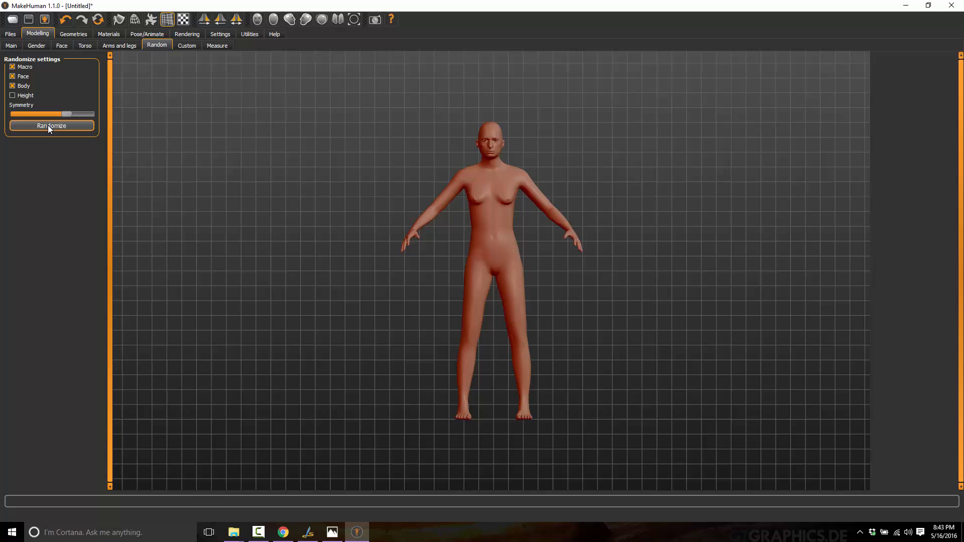
{"action": "left_click", "coordinate": [50, 125]}
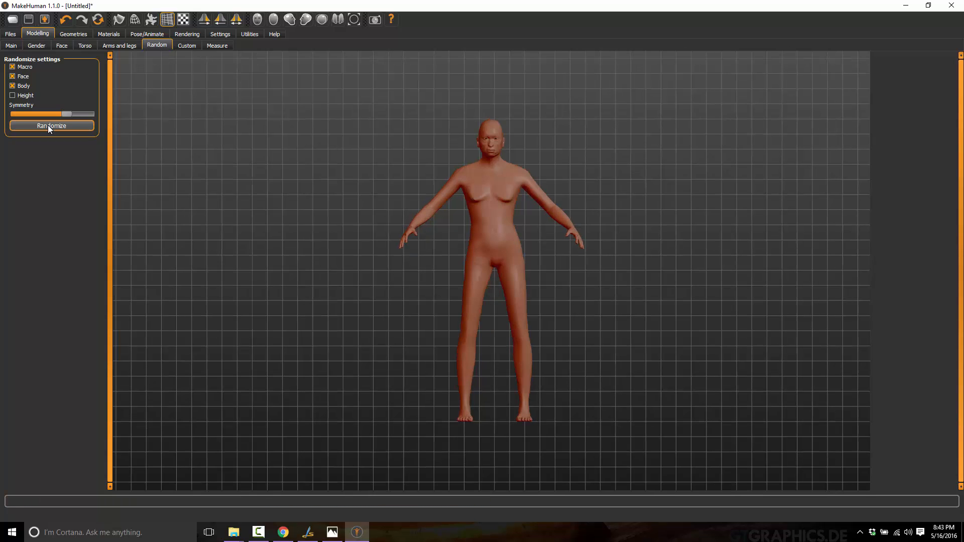
{"action": "left_click", "coordinate": [50, 126]}
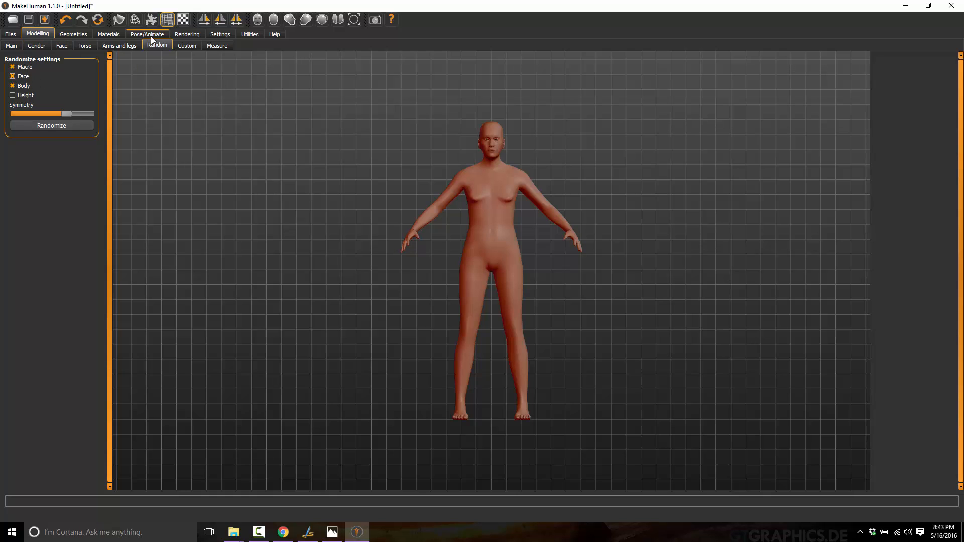
{"action": "left_click", "coordinate": [217, 45]}
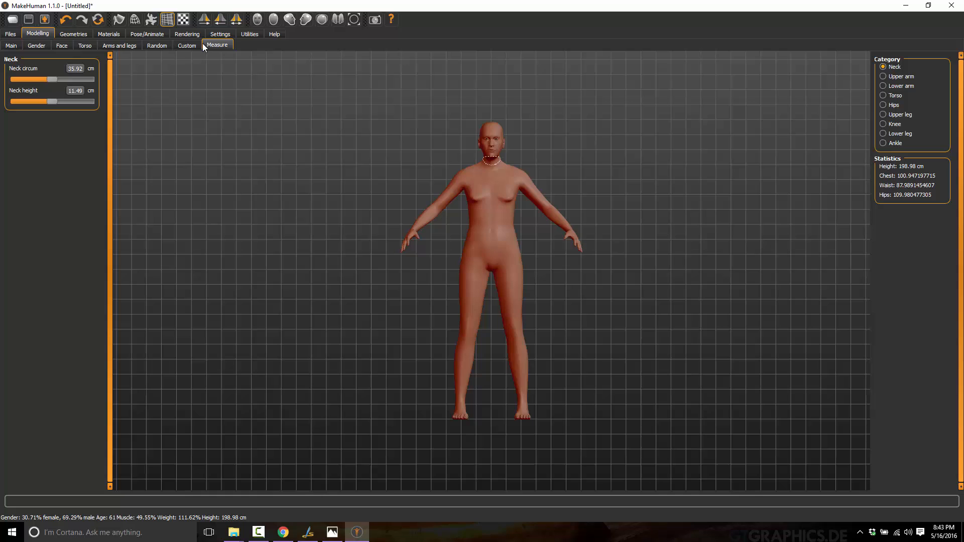
{"action": "mouse_move", "coordinate": [38, 59]}
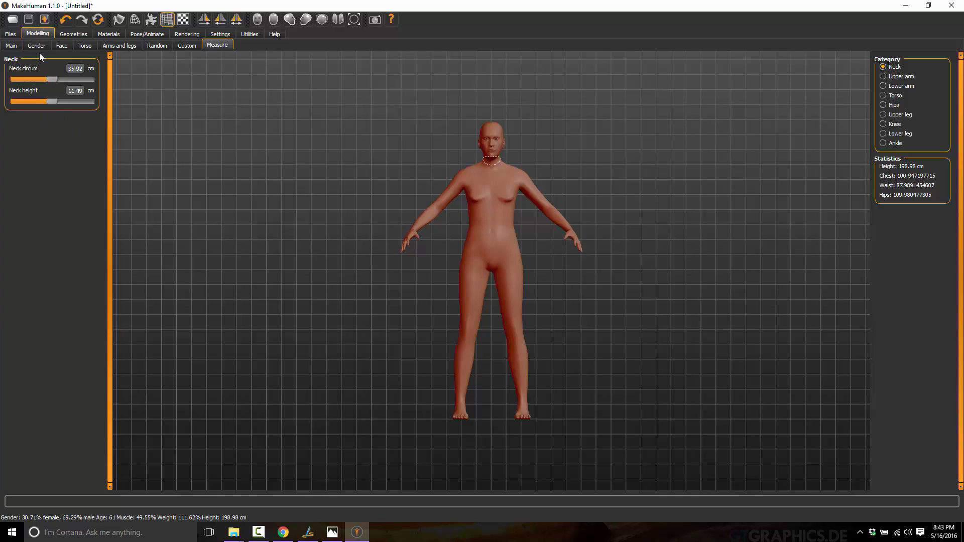
{"action": "mouse_move", "coordinate": [40, 91]}
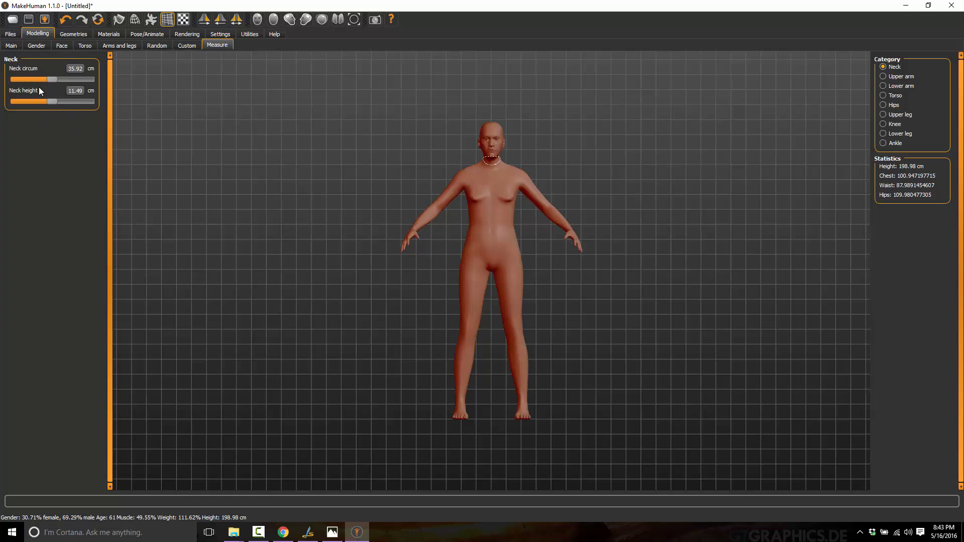
From the Clothes library put on Fedora cocked, Male casualsuit03 and Shoes01
{"action": "left_click", "coordinate": [73, 35]}
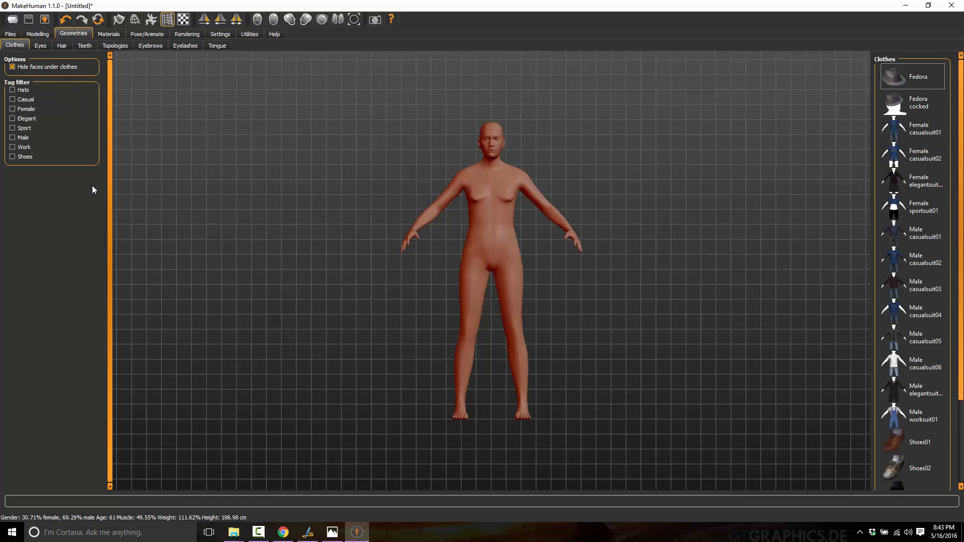
{"action": "mouse_move", "coordinate": [175, 274]}
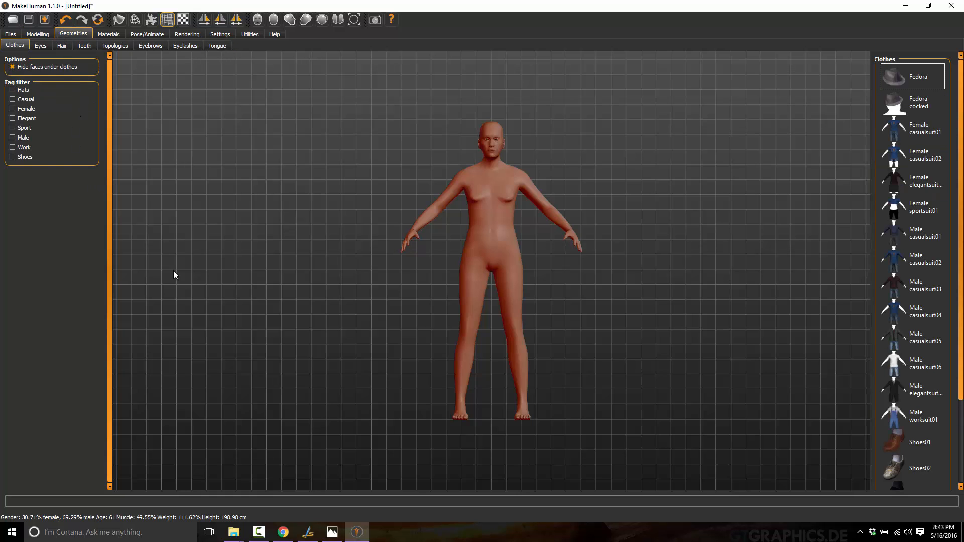
{"action": "left_click", "coordinate": [913, 155]}
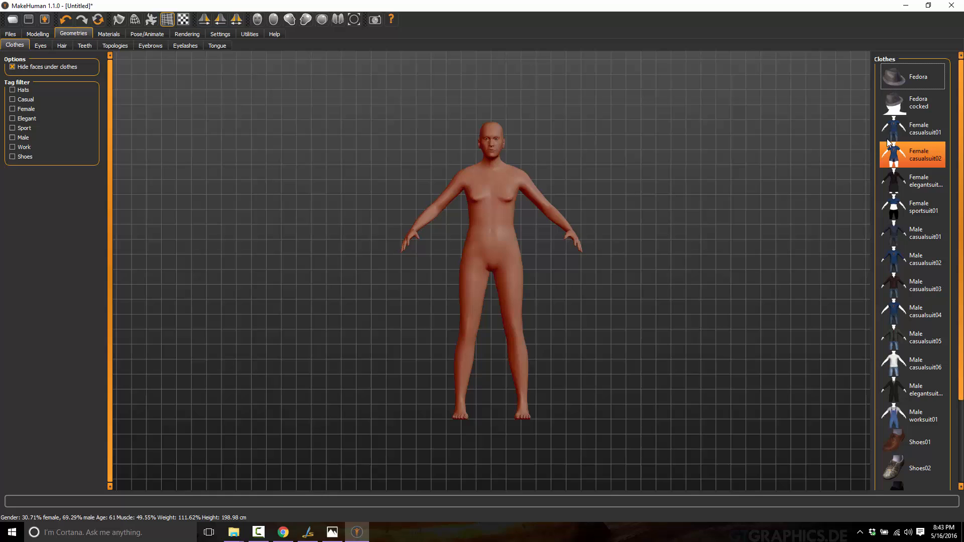
{"action": "left_click", "coordinate": [918, 103]}
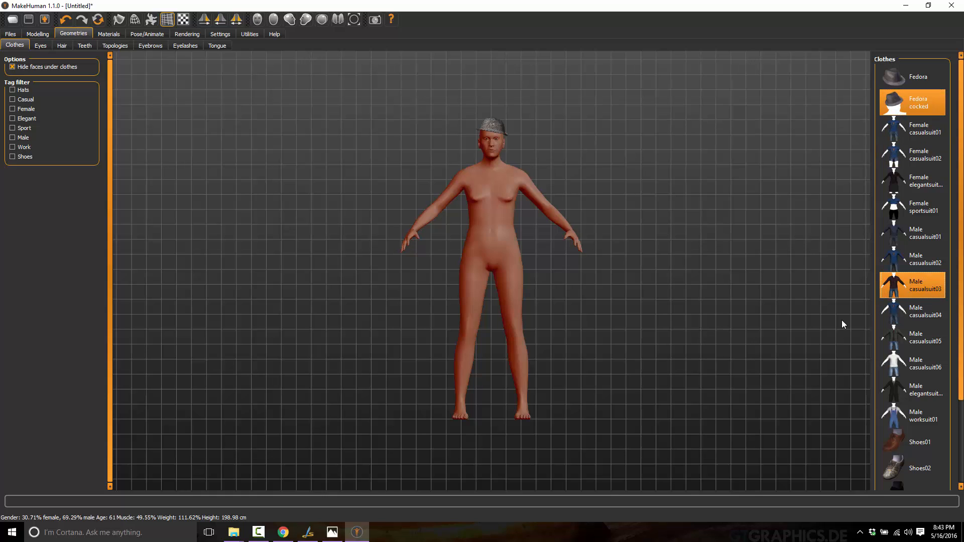
{"action": "left_click", "coordinate": [922, 286]}
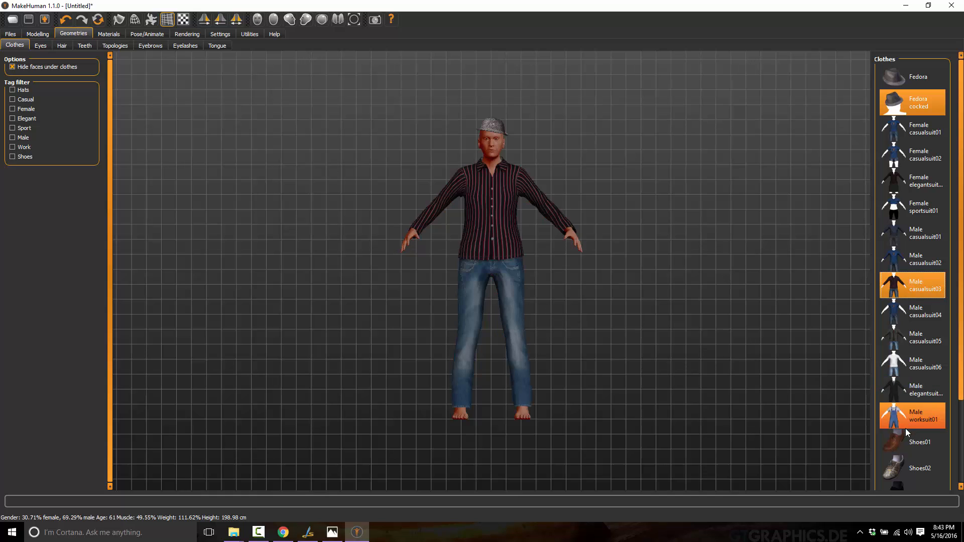
{"action": "left_click", "coordinate": [921, 442]}
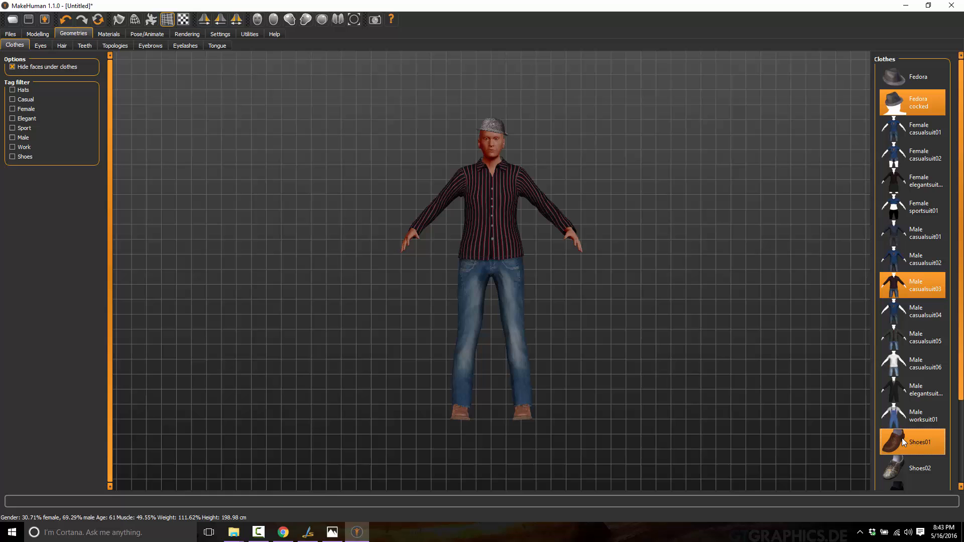
{"action": "mouse_move", "coordinate": [616, 430]}
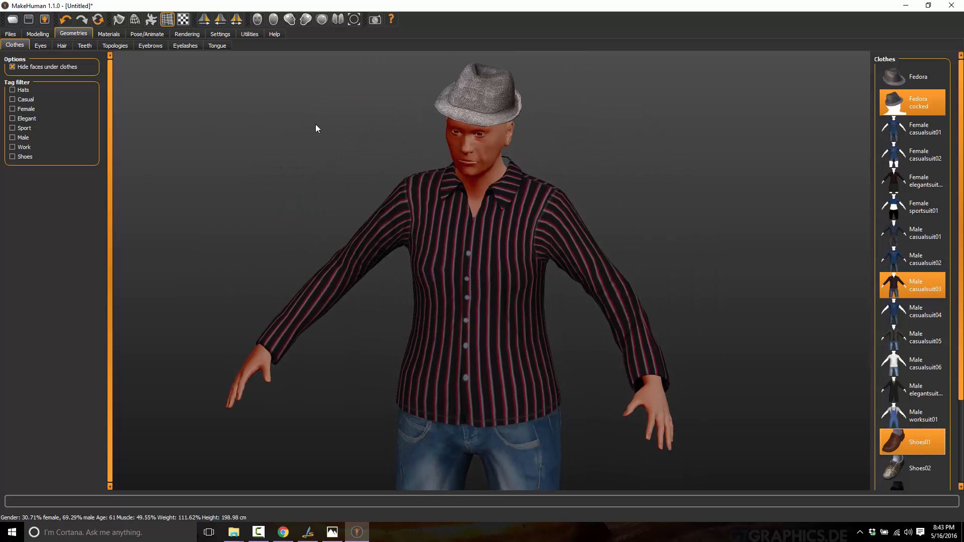
Try the Bob02 and Short02 hairstyles, remove hair again, glance at Teeth and land on Eyebrows
{"action": "left_click", "coordinate": [42, 45]}
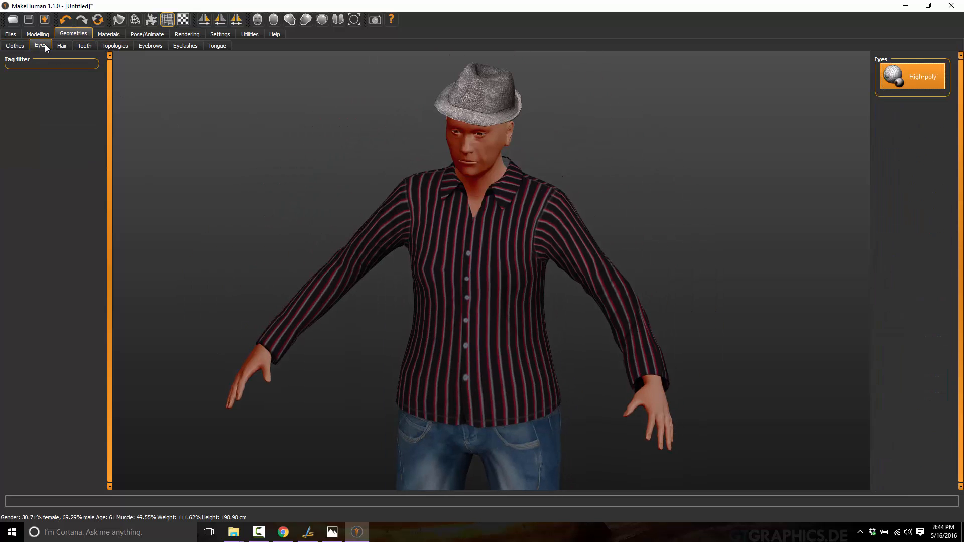
{"action": "left_click", "coordinate": [42, 46]}
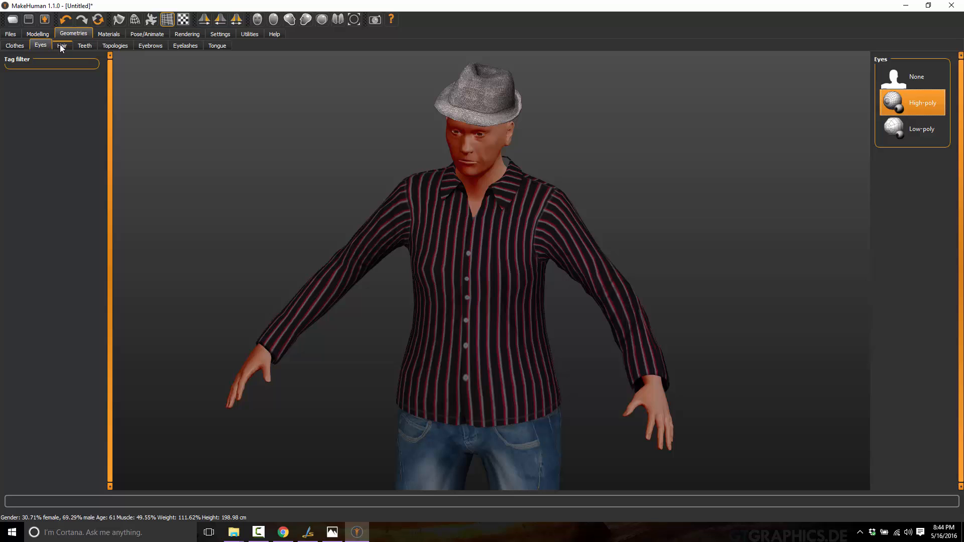
{"action": "left_click", "coordinate": [63, 46]}
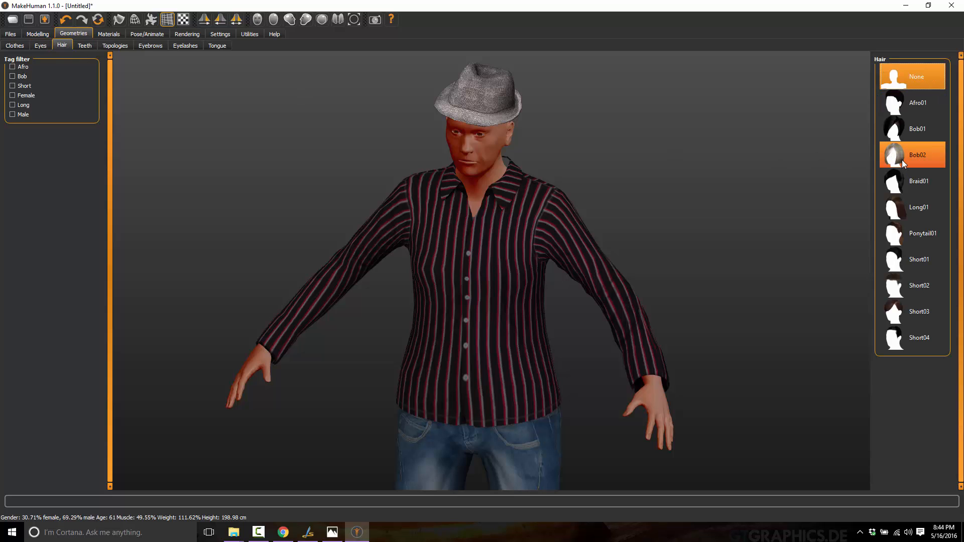
{"action": "left_click", "coordinate": [919, 259]}
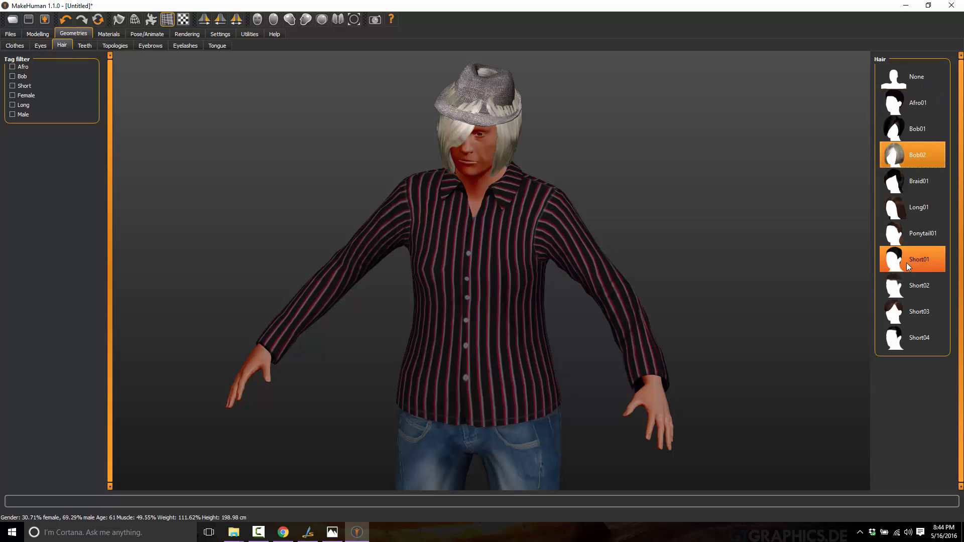
{"action": "left_click", "coordinate": [919, 285]}
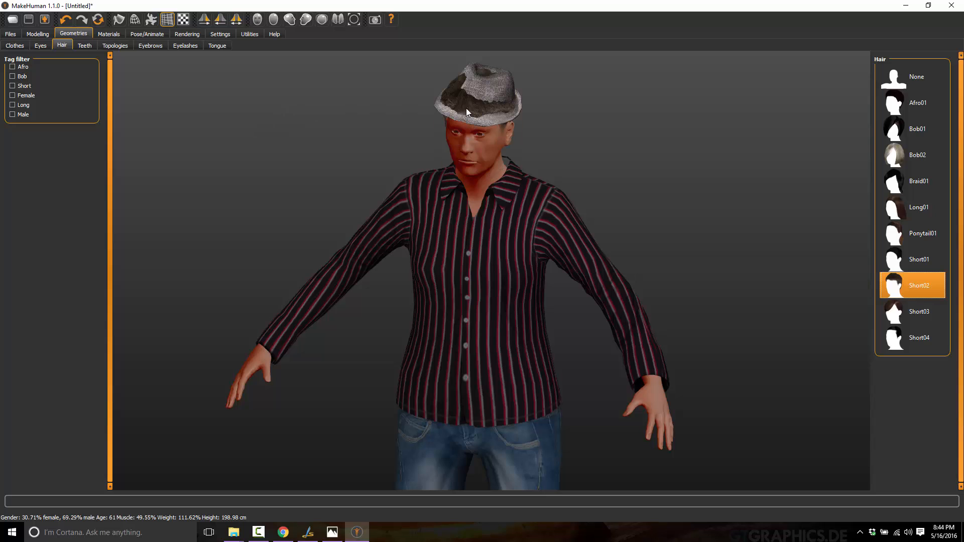
{"action": "left_click", "coordinate": [916, 76]}
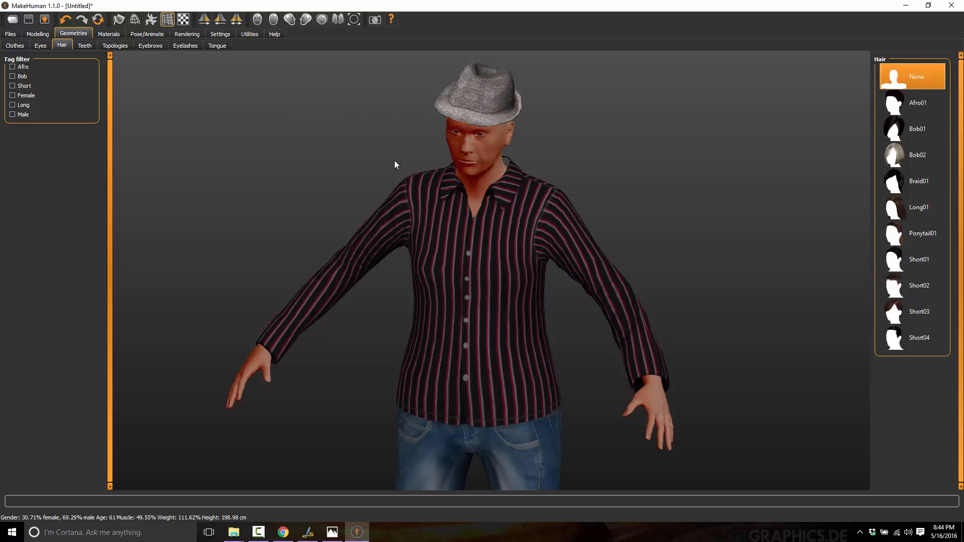
{"action": "left_click", "coordinate": [84, 45]}
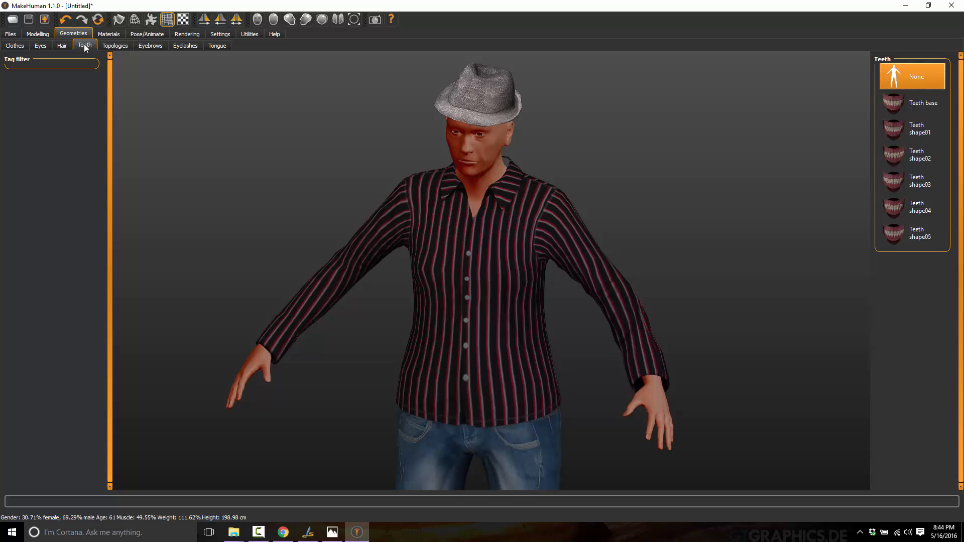
{"action": "left_click", "coordinate": [151, 45]}
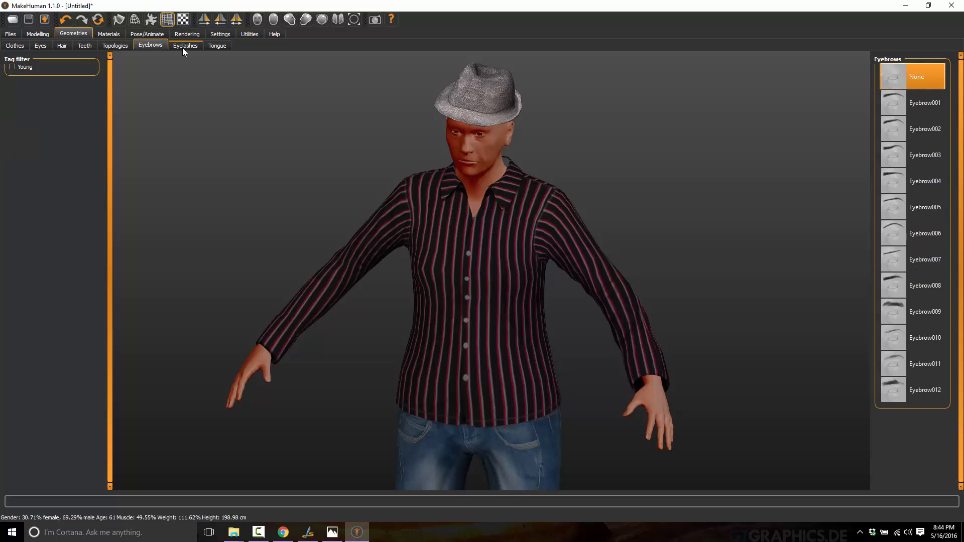
Try several skins including Middleage asian male and african female, settle on Old asian female, then return to Modelling
{"action": "left_click", "coordinate": [108, 34]}
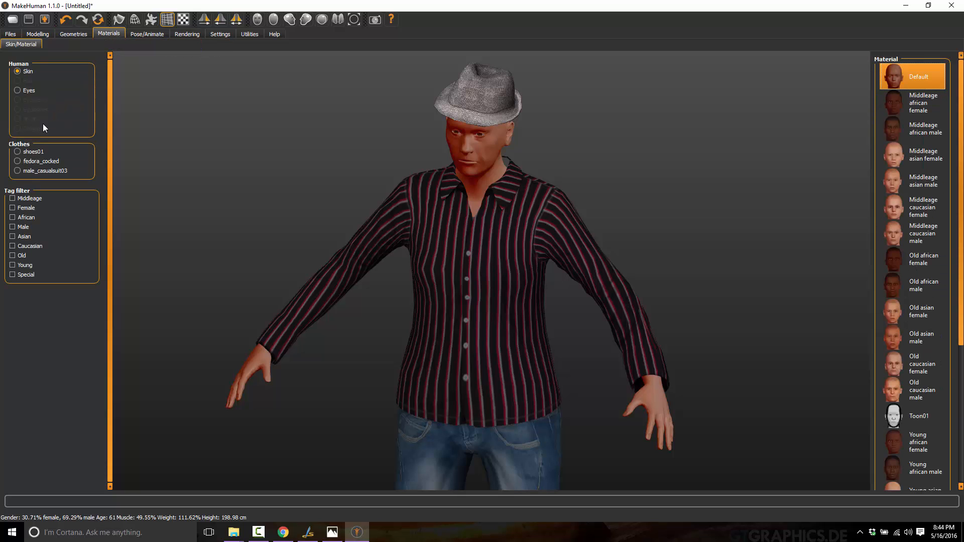
{"action": "mouse_move", "coordinate": [31, 219]}
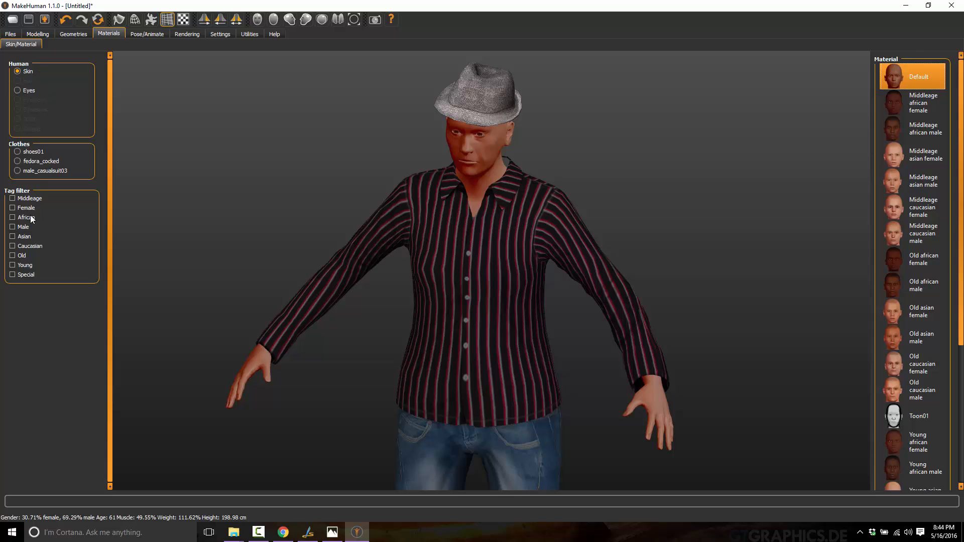
{"action": "left_click", "coordinate": [925, 259]}
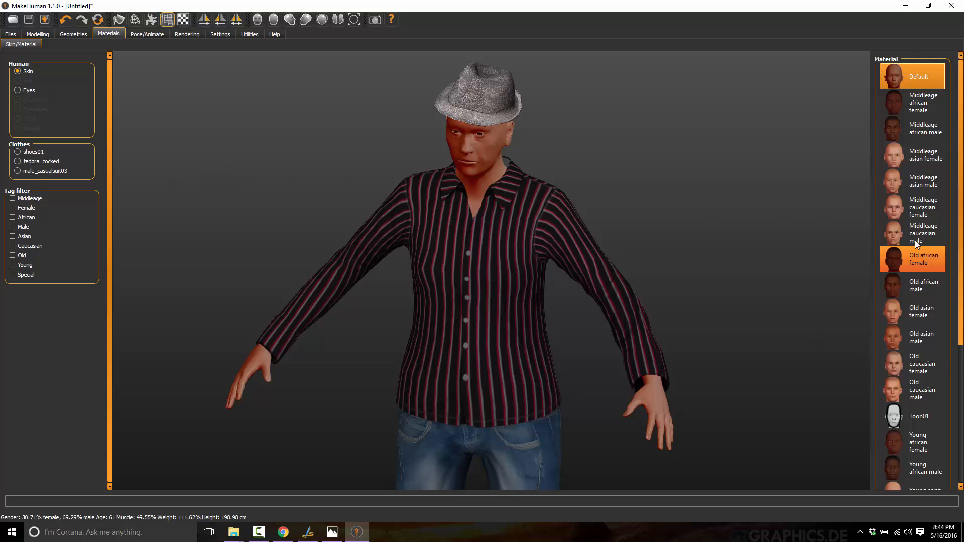
{"action": "left_click", "coordinate": [916, 363]}
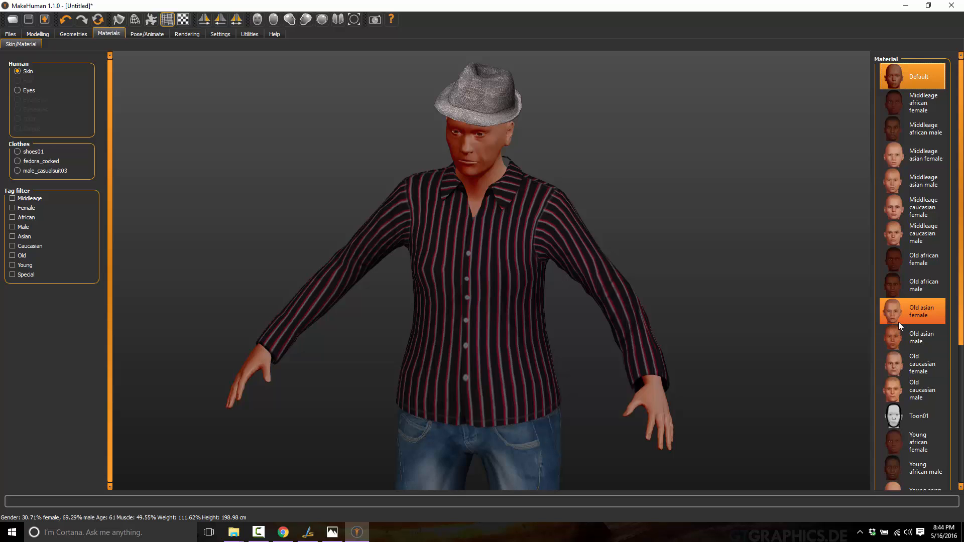
{"action": "left_click", "coordinate": [912, 312]}
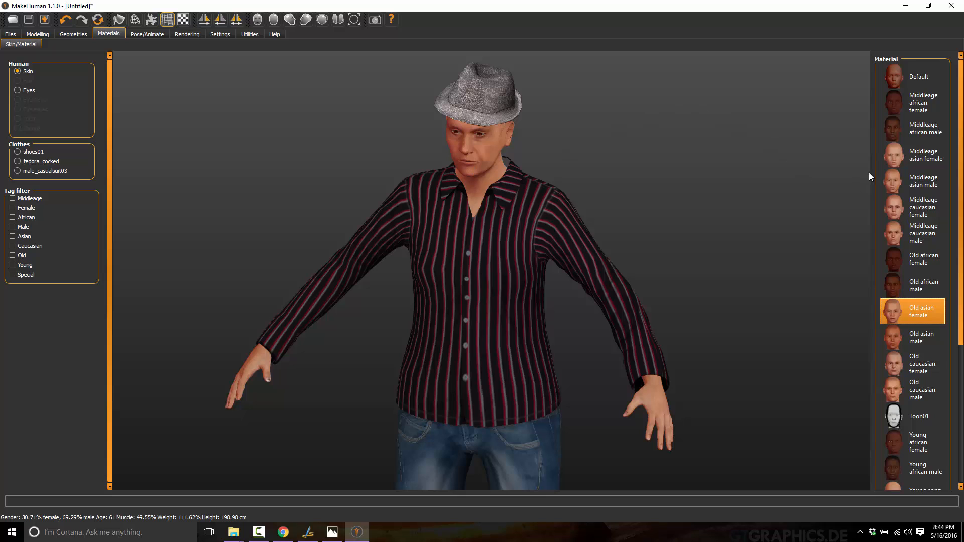
{"action": "left_click", "coordinate": [924, 180]}
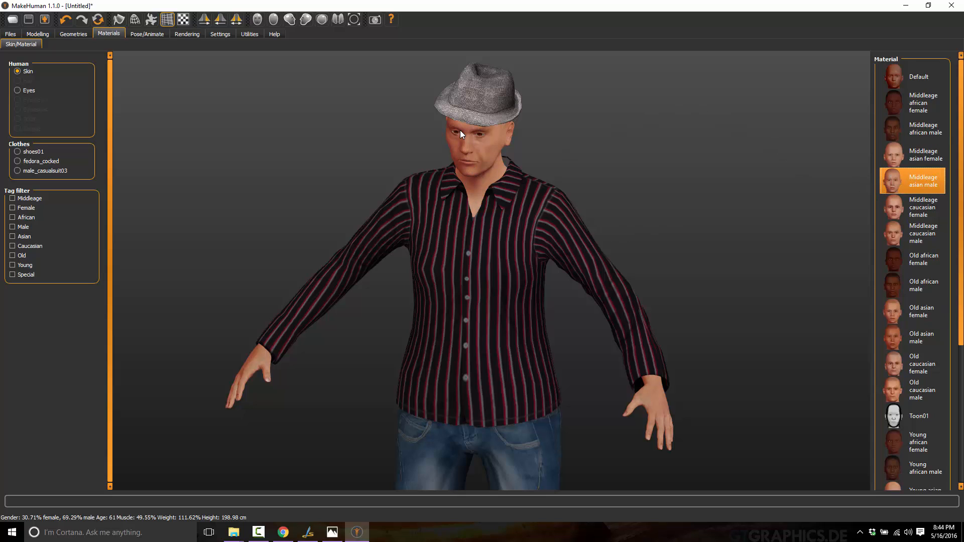
{"action": "left_click", "coordinate": [922, 102]}
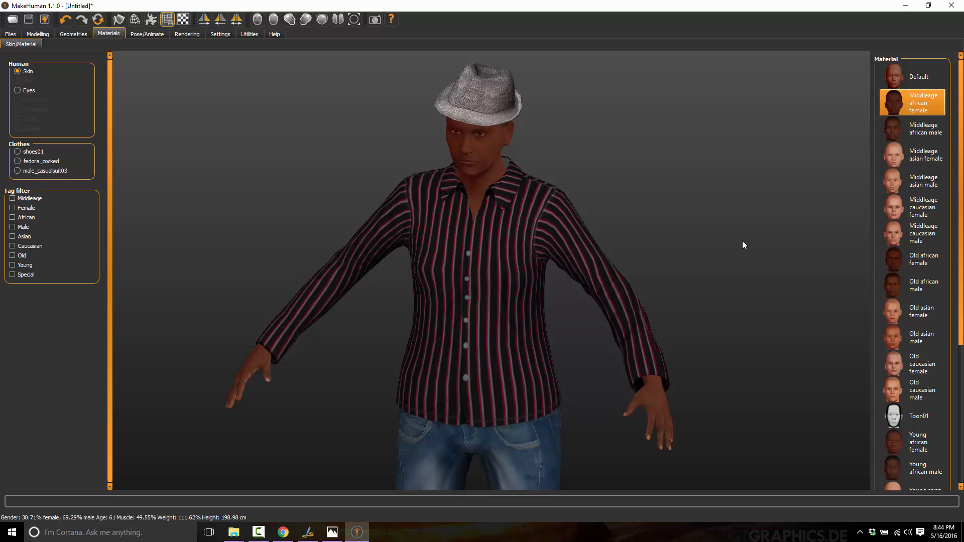
{"action": "mouse_move", "coordinate": [916, 81]}
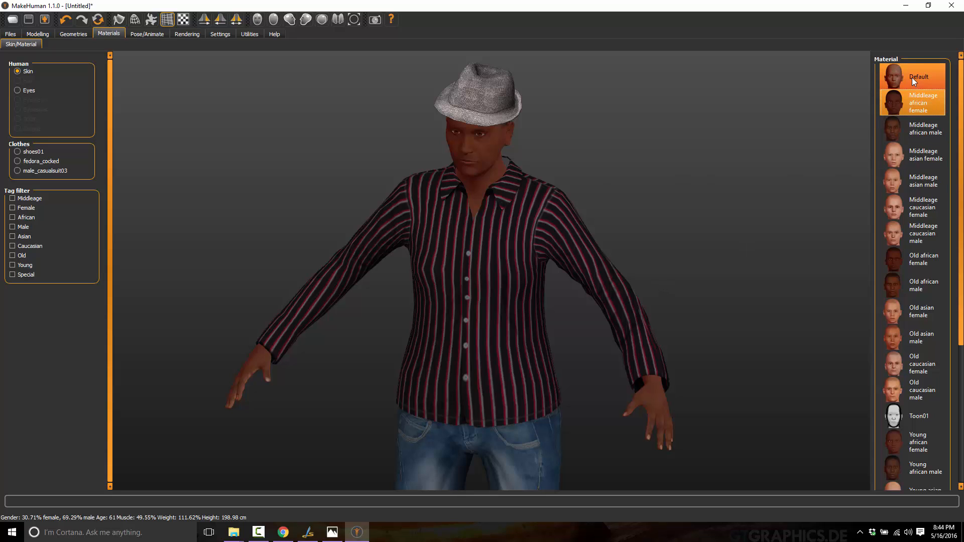
{"action": "left_click", "coordinate": [922, 311]}
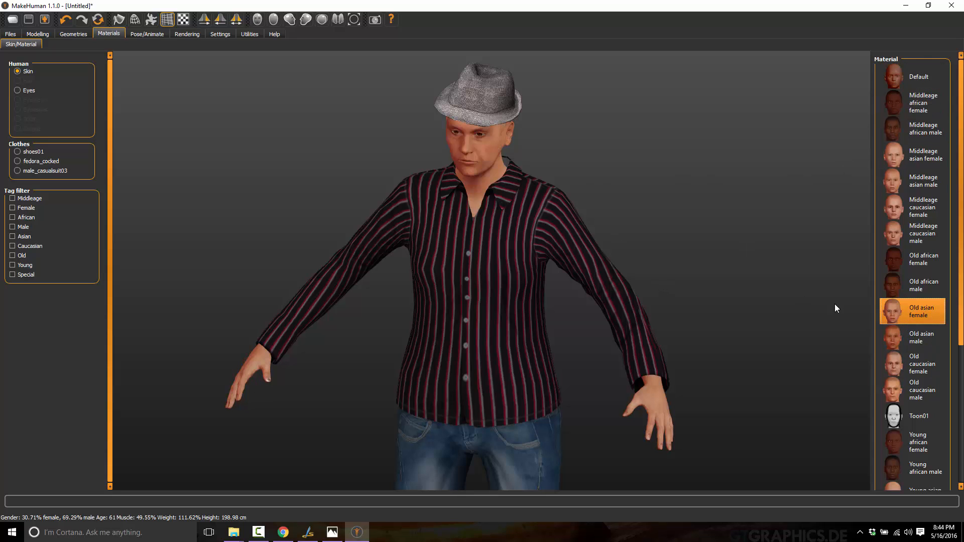
{"action": "mouse_move", "coordinate": [378, 197]}
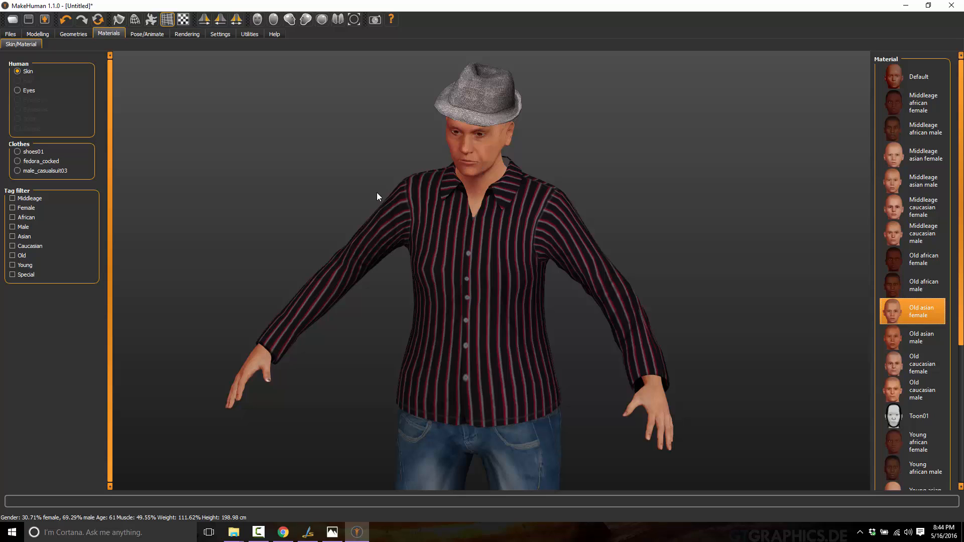
{"action": "mouse_move", "coordinate": [27, 522]}
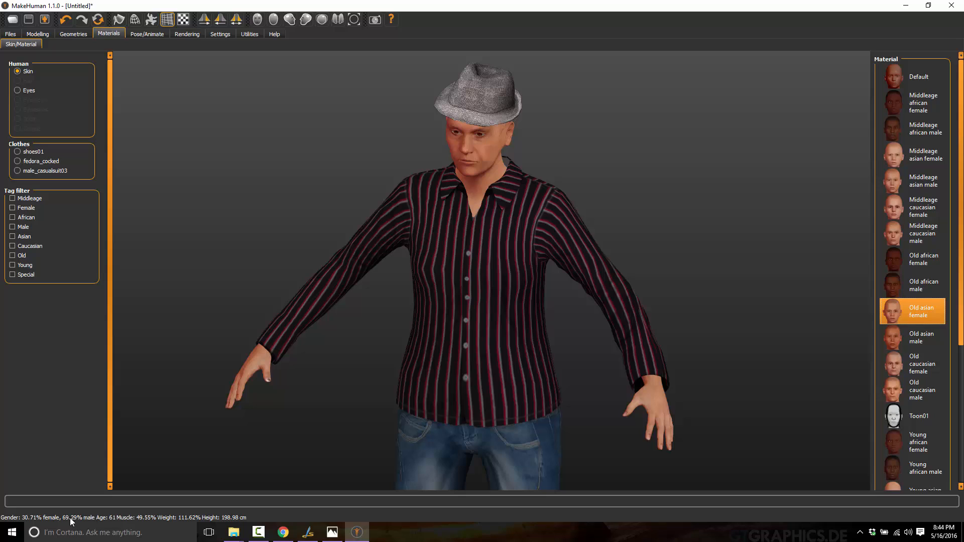
{"action": "mouse_move", "coordinate": [29, 519]}
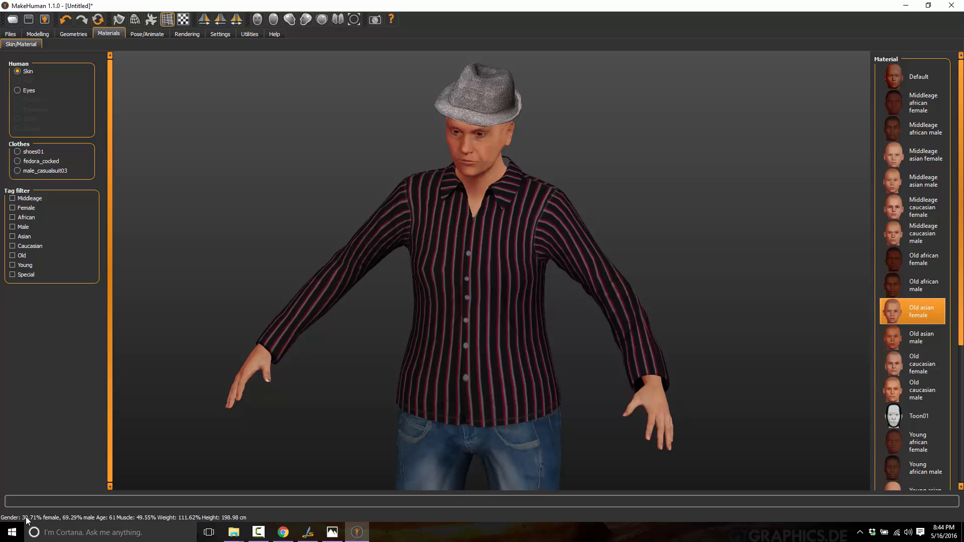
{"action": "mouse_move", "coordinate": [81, 514]}
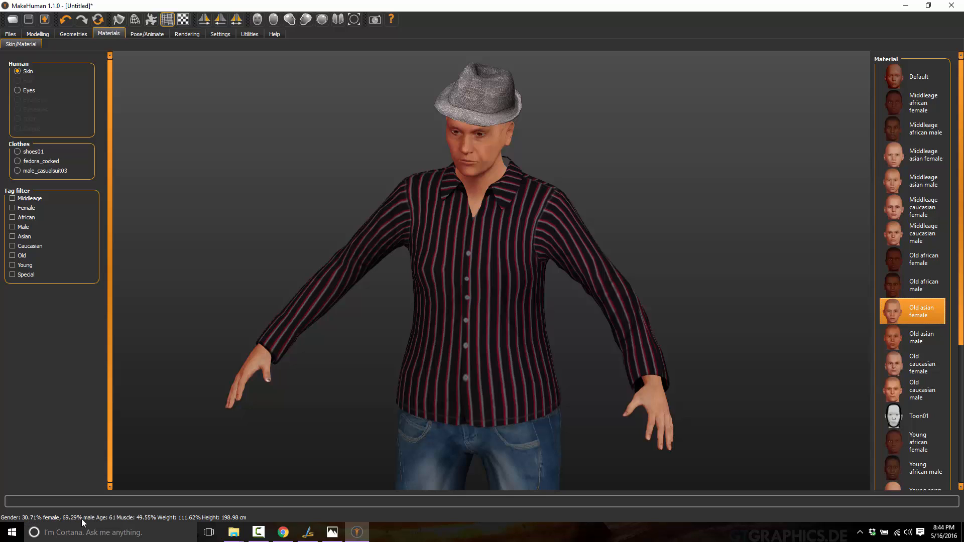
{"action": "mouse_move", "coordinate": [146, 520]}
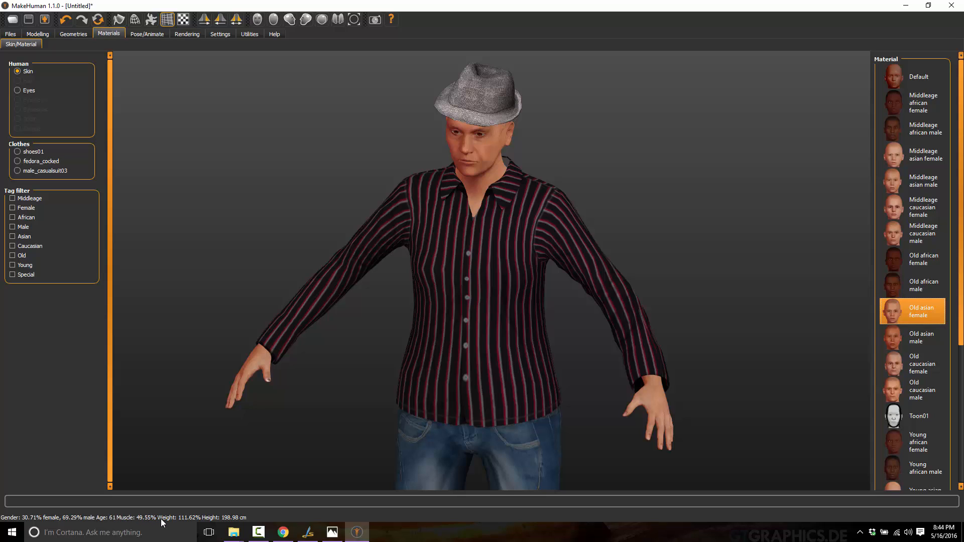
{"action": "mouse_move", "coordinate": [194, 524]}
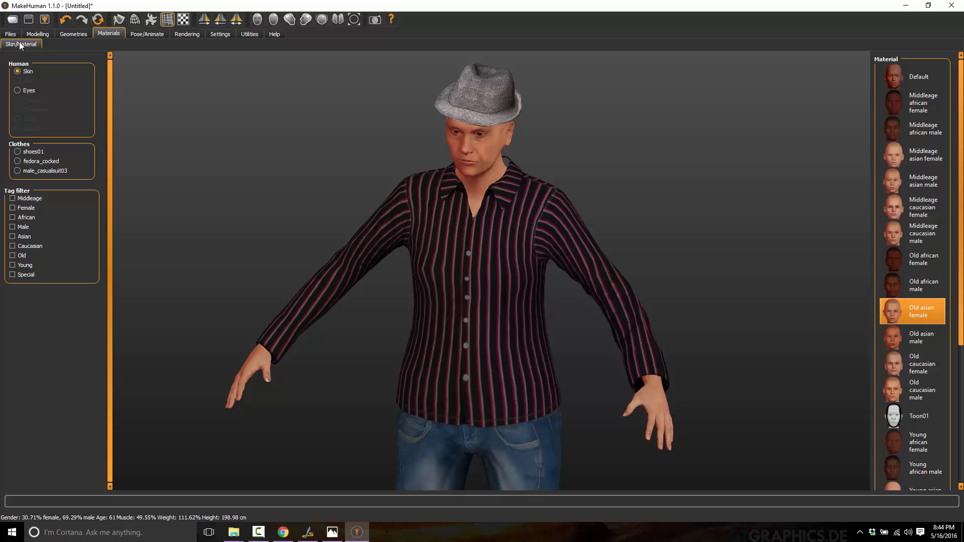
{"action": "left_click", "coordinate": [40, 34]}
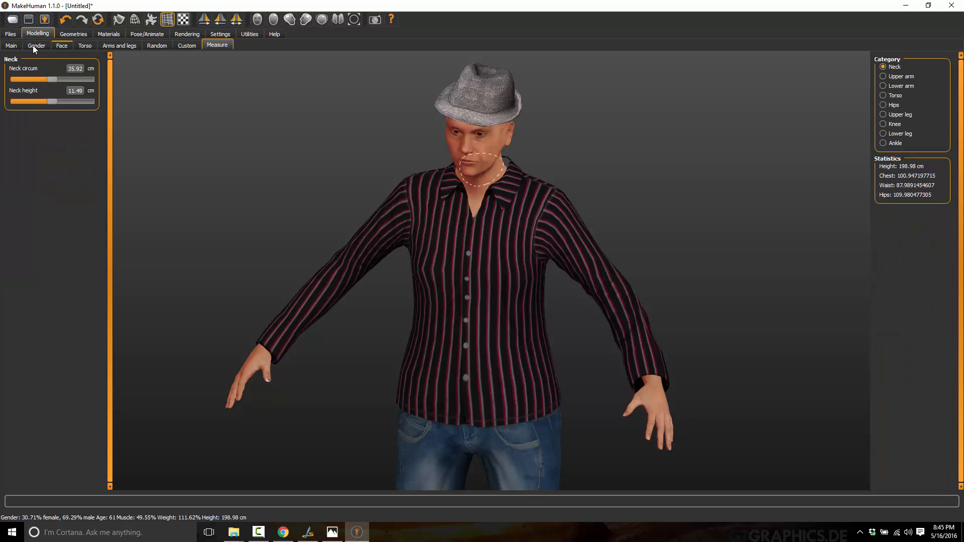
Set Gender almost fully male and Age down to about 20 in the Main macro sliders
{"action": "left_click", "coordinate": [8, 47]}
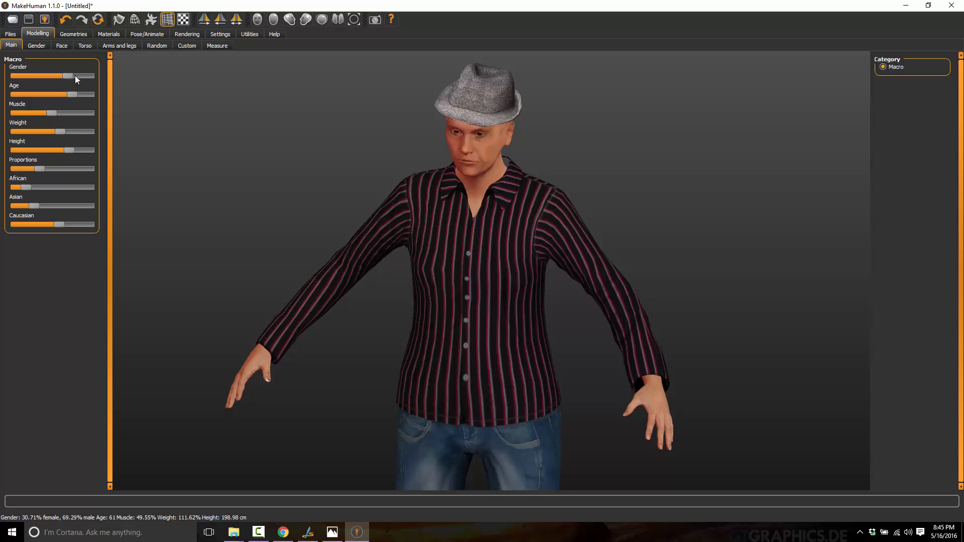
{"action": "left_click_drag", "start_coordinate": [67, 75], "coordinate": [92, 75]}
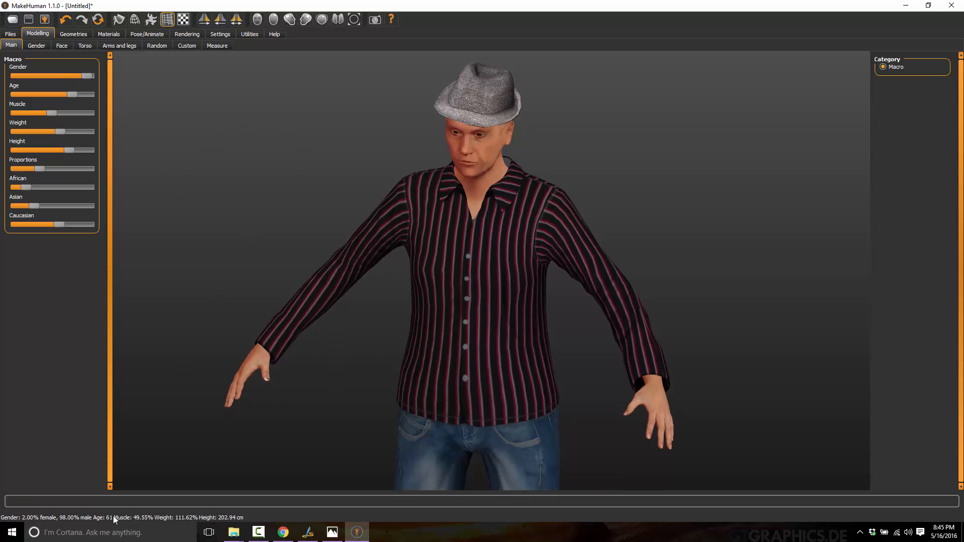
{"action": "mouse_move", "coordinate": [83, 155]}
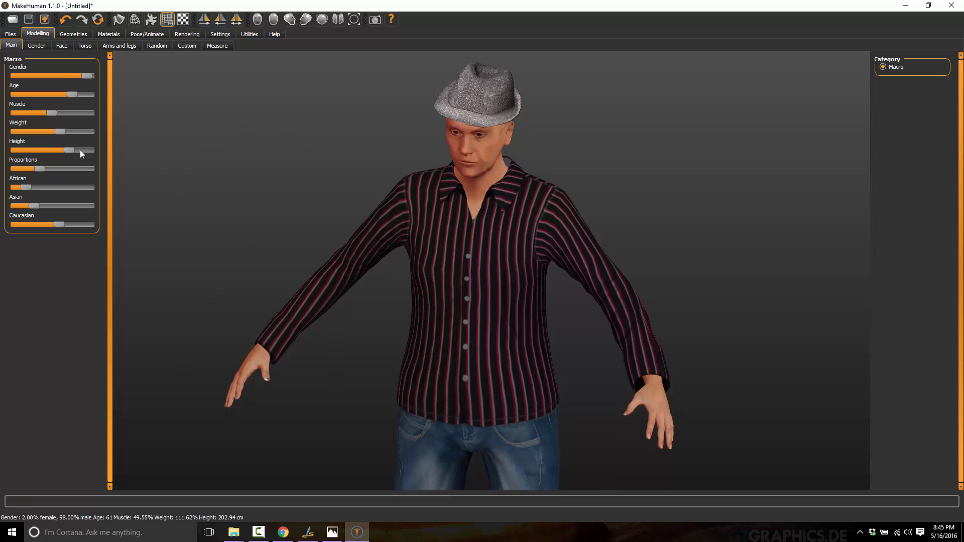
{"action": "left_click_drag", "start_coordinate": [73, 94], "coordinate": [46, 94]}
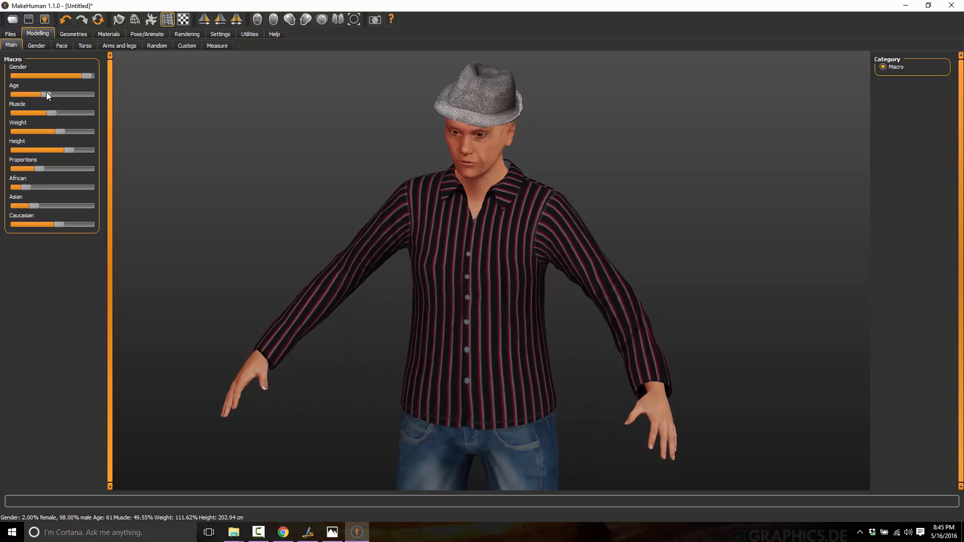
{"action": "left_click_drag", "start_coordinate": [46, 95], "coordinate": [29, 94]}
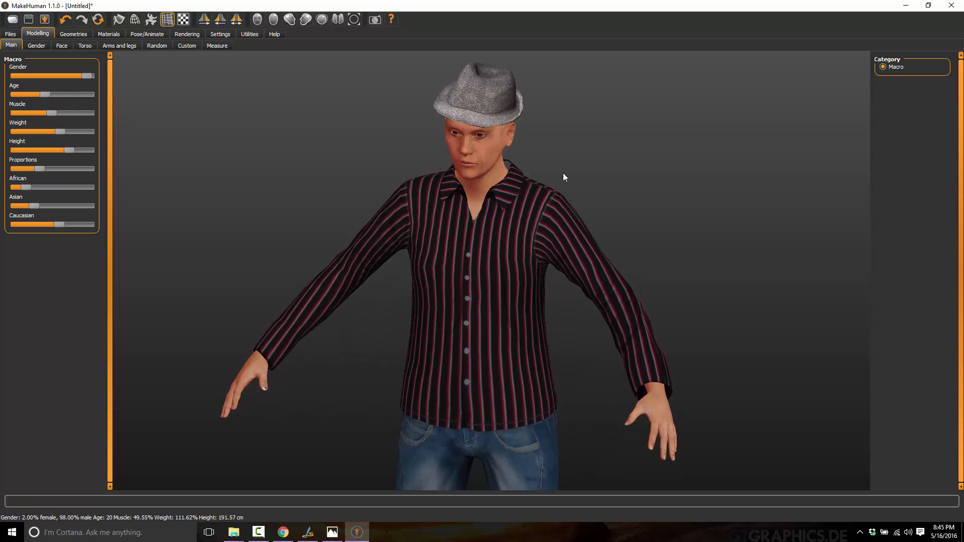
Apply the Old caucasian female skin from Materials > Skin/Material
{"action": "left_click", "coordinate": [73, 34]}
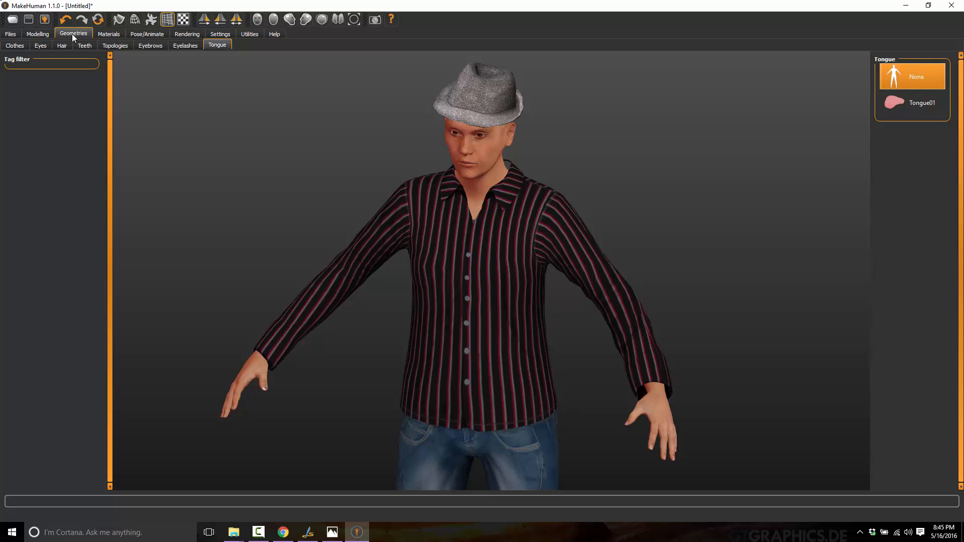
{"action": "mouse_move", "coordinate": [88, 73]}
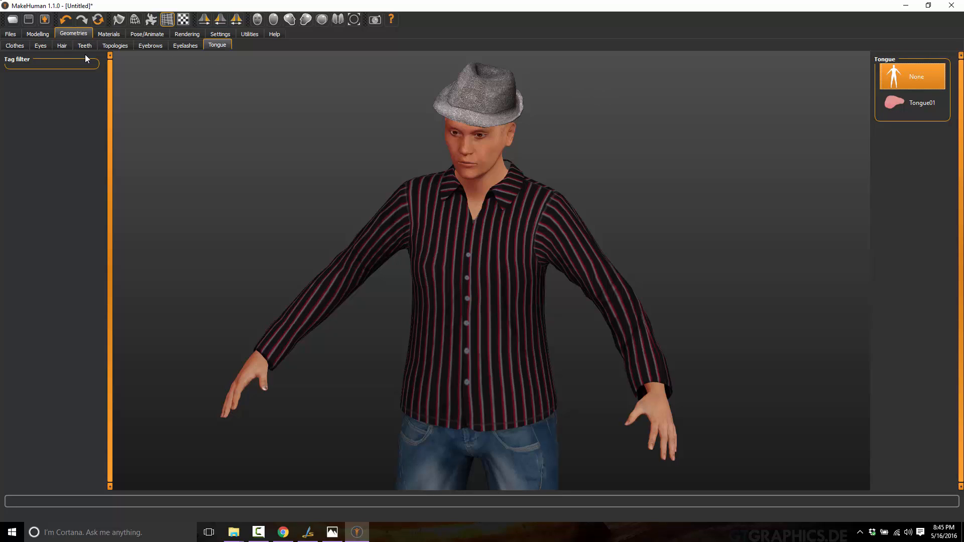
{"action": "mouse_move", "coordinate": [463, 194]}
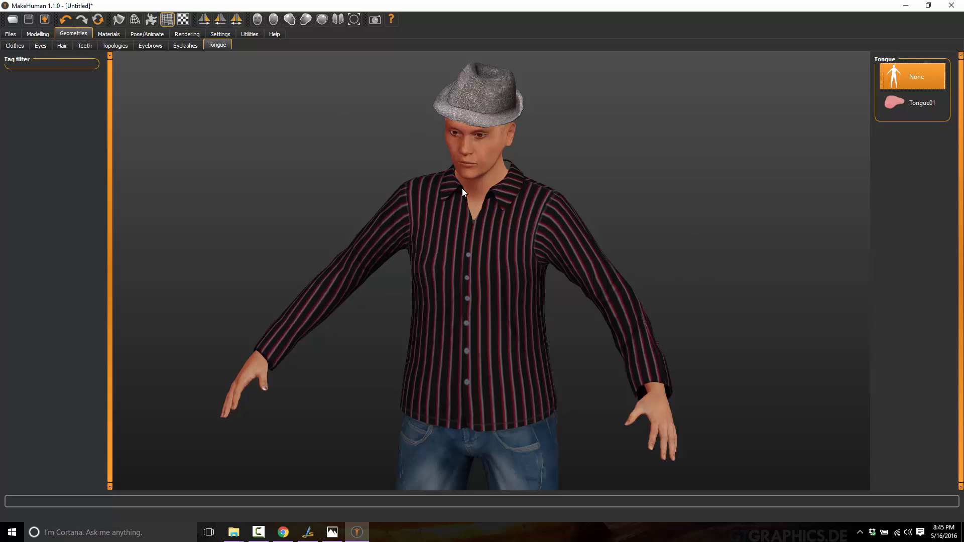
{"action": "left_click", "coordinate": [108, 34]}
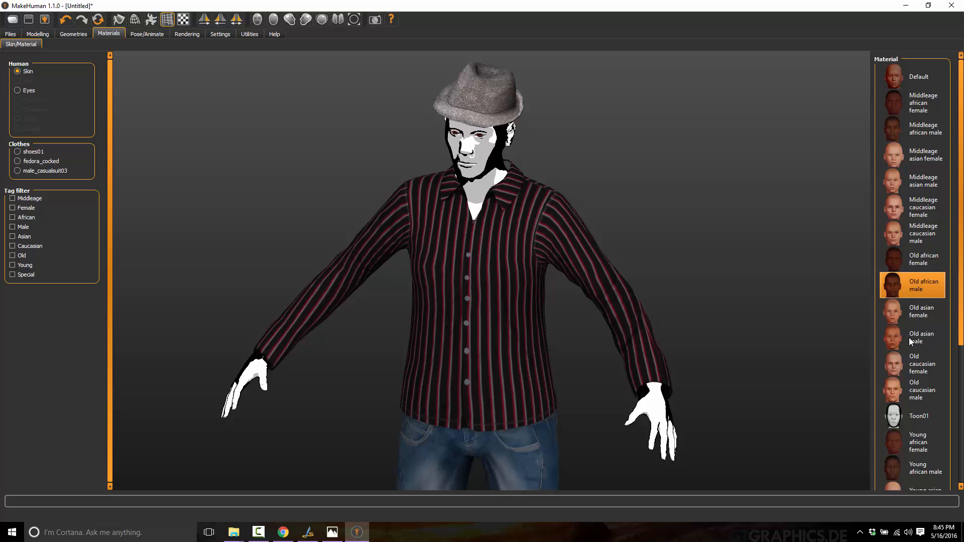
{"action": "left_click", "coordinate": [922, 364]}
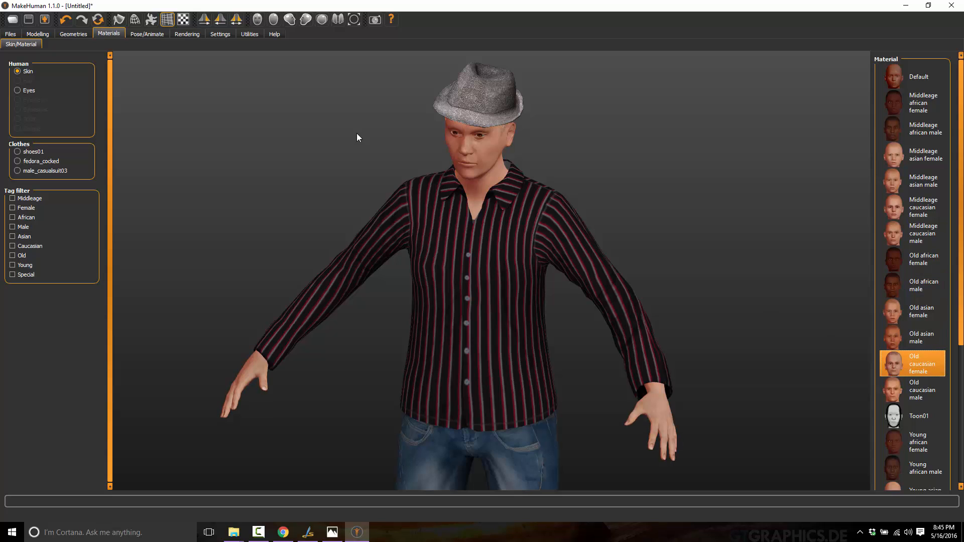
{"action": "left_click", "coordinate": [146, 34]}
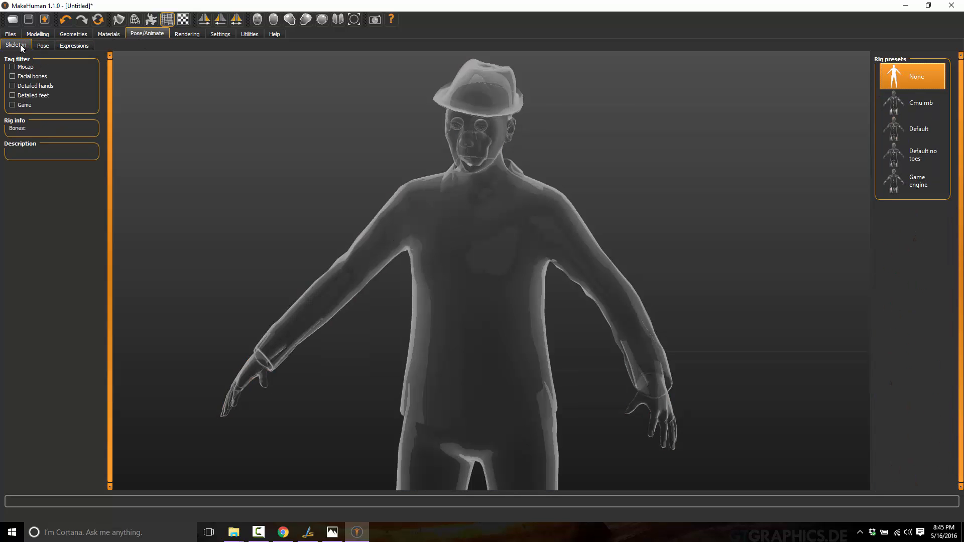
{"action": "mouse_move", "coordinate": [15, 46]}
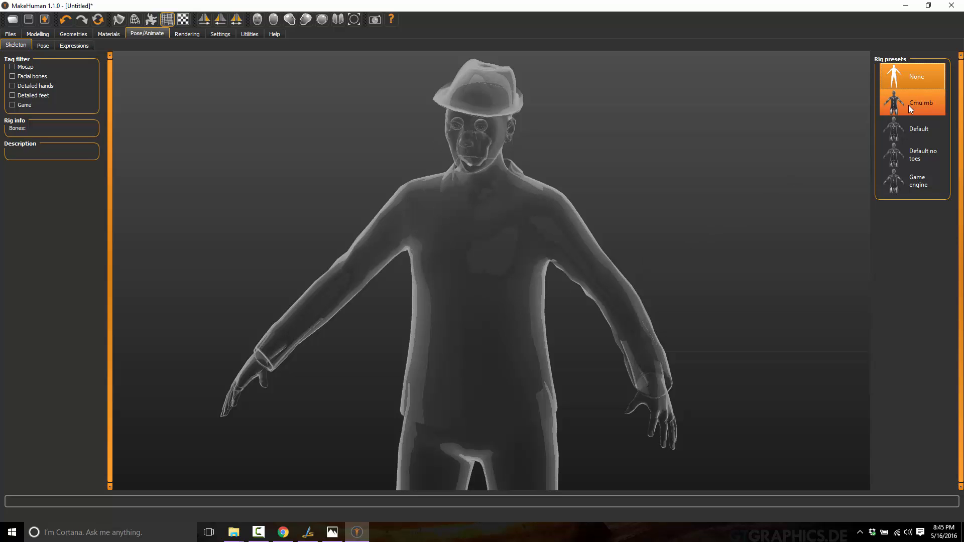
Try the Cmu mb, Default and Default no toes rigs, then apply the 53-bone Game engine skeleton
{"action": "left_click", "coordinate": [913, 103]}
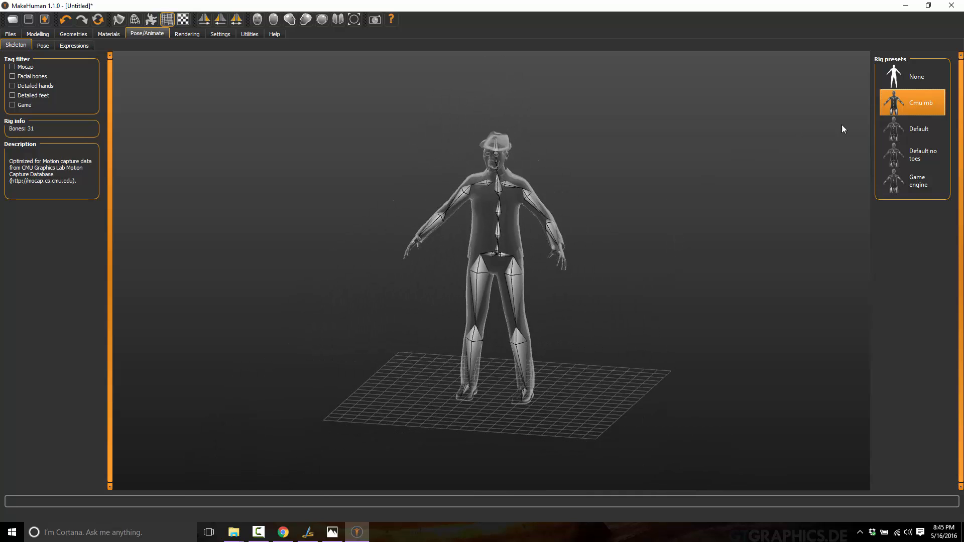
{"action": "left_click", "coordinate": [918, 129]}
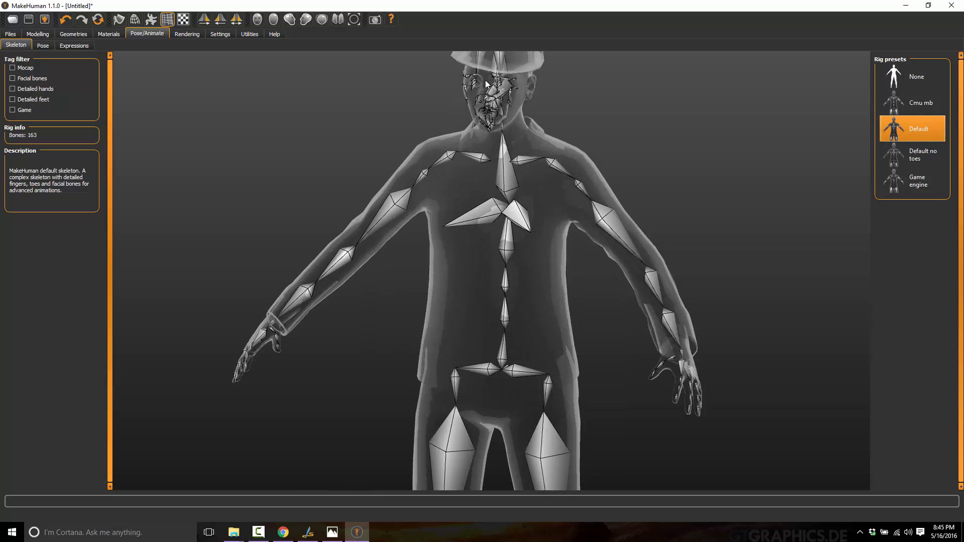
{"action": "left_click", "coordinate": [922, 155]}
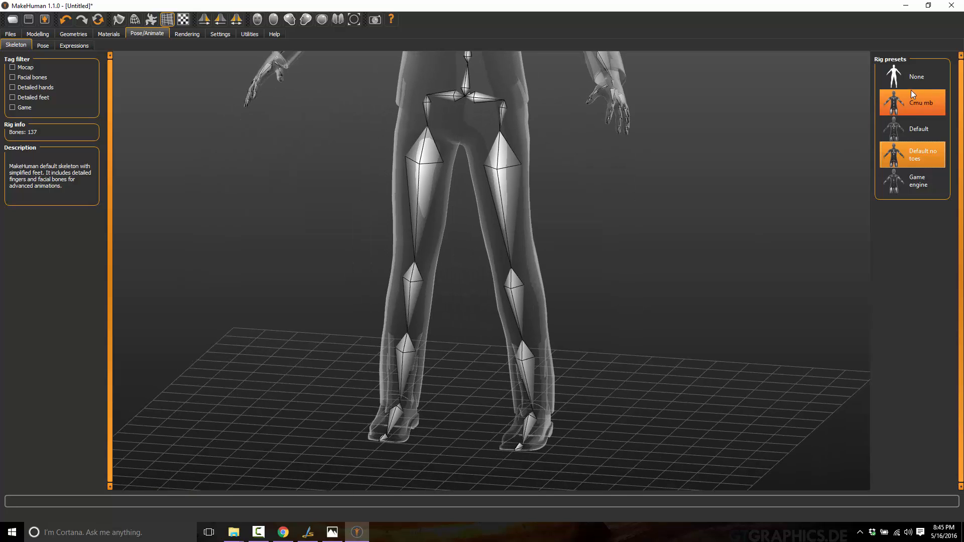
{"action": "left_click", "coordinate": [918, 129]}
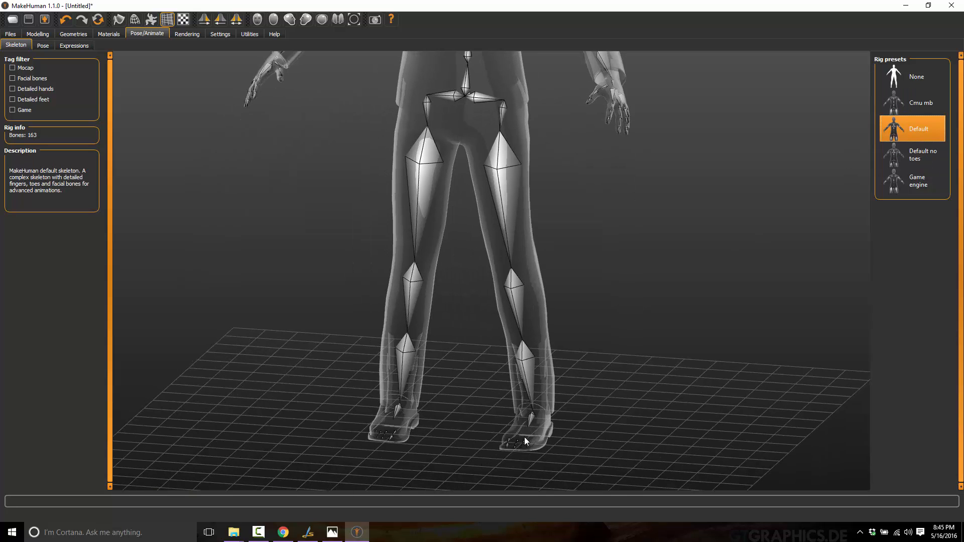
{"action": "left_click", "coordinate": [922, 155]}
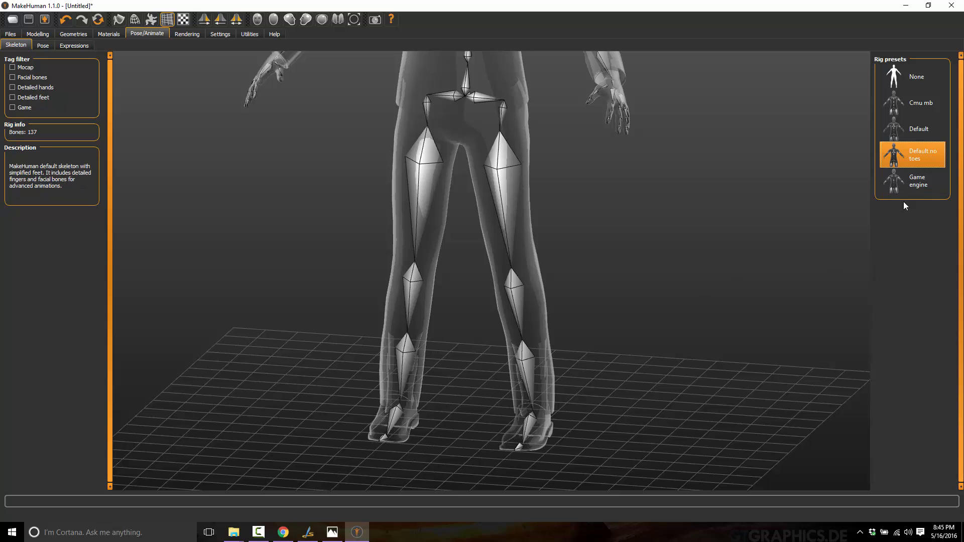
{"action": "left_click", "coordinate": [919, 180]}
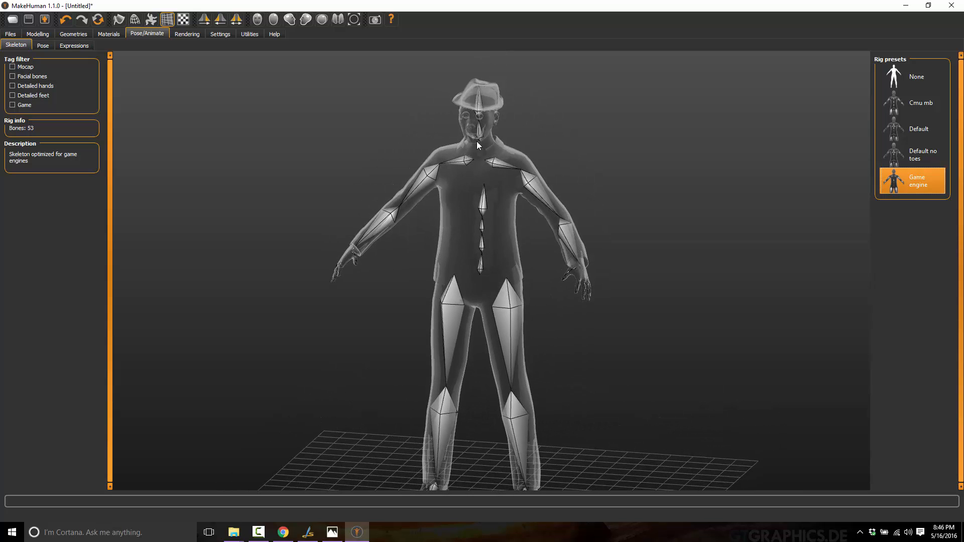
{"action": "mouse_move", "coordinate": [418, 212]}
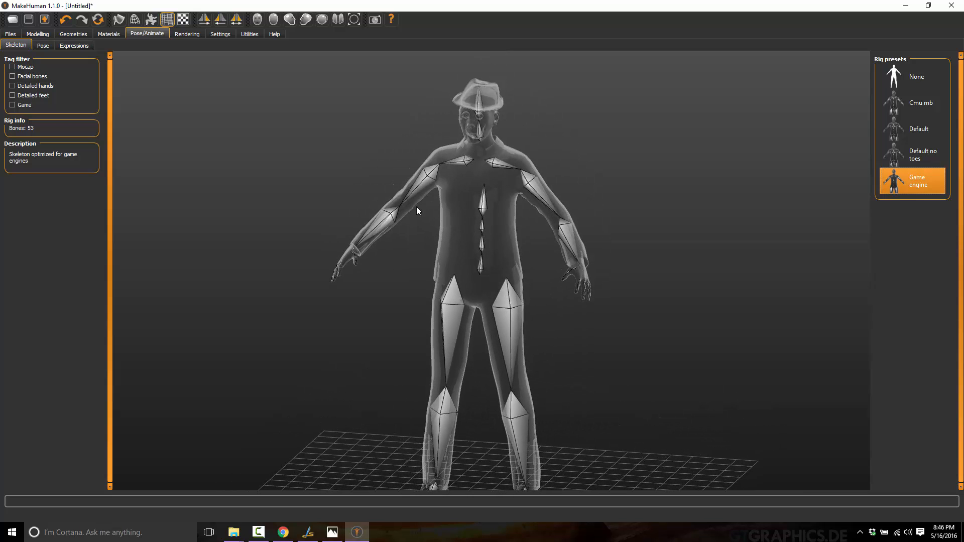
{"action": "mouse_move", "coordinate": [21, 75]}
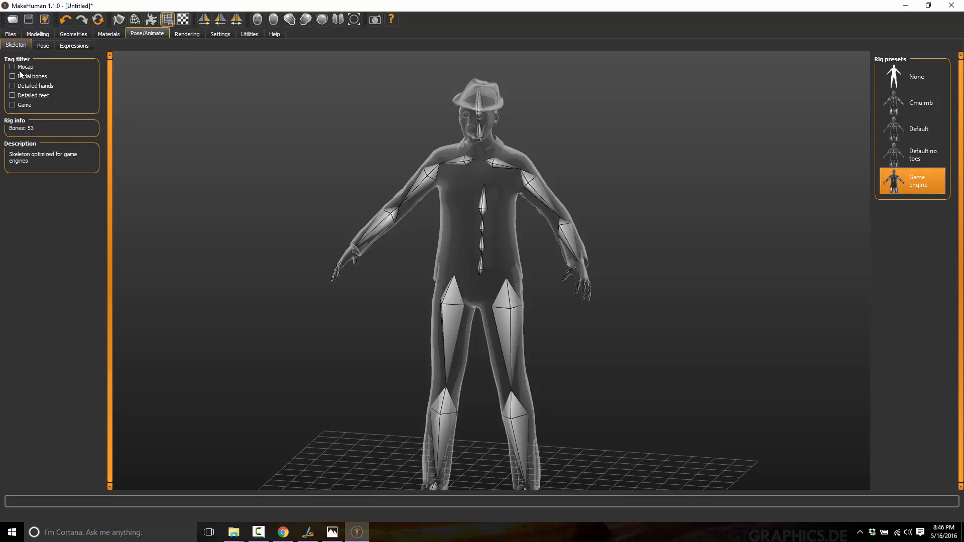
{"action": "mouse_move", "coordinate": [336, 98]}
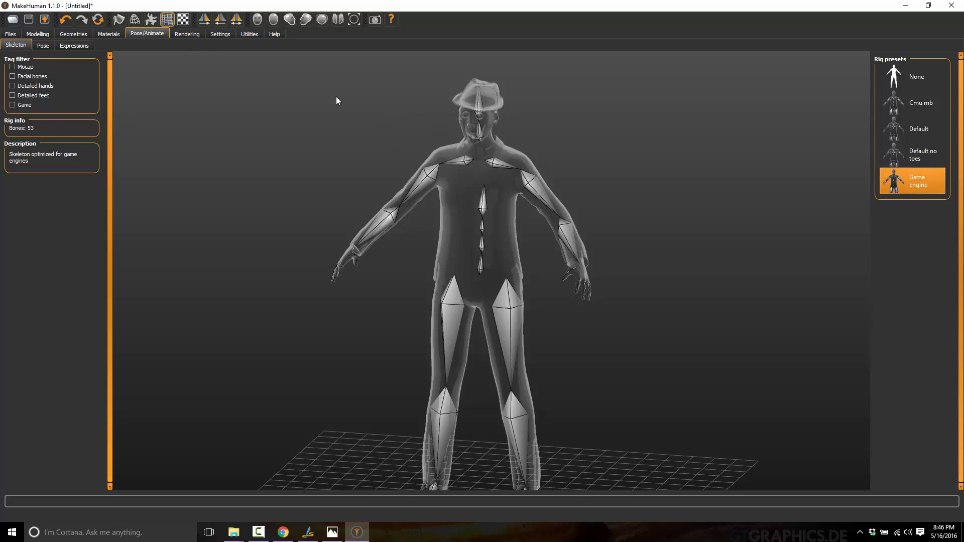
{"action": "mouse_move", "coordinate": [460, 258]}
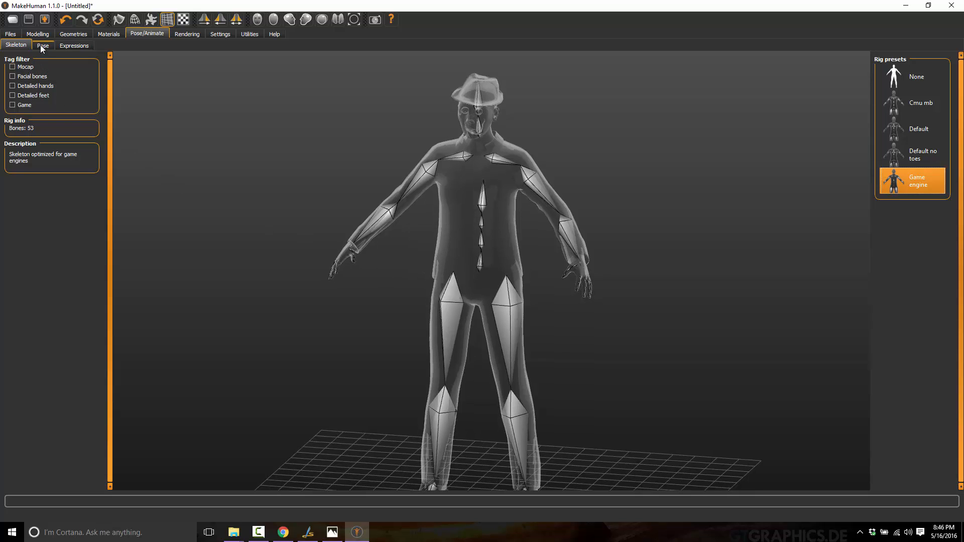
Try the T-pose, Fly02, Sit01 and Standing02 poses from the pose library
{"action": "left_click", "coordinate": [42, 47]}
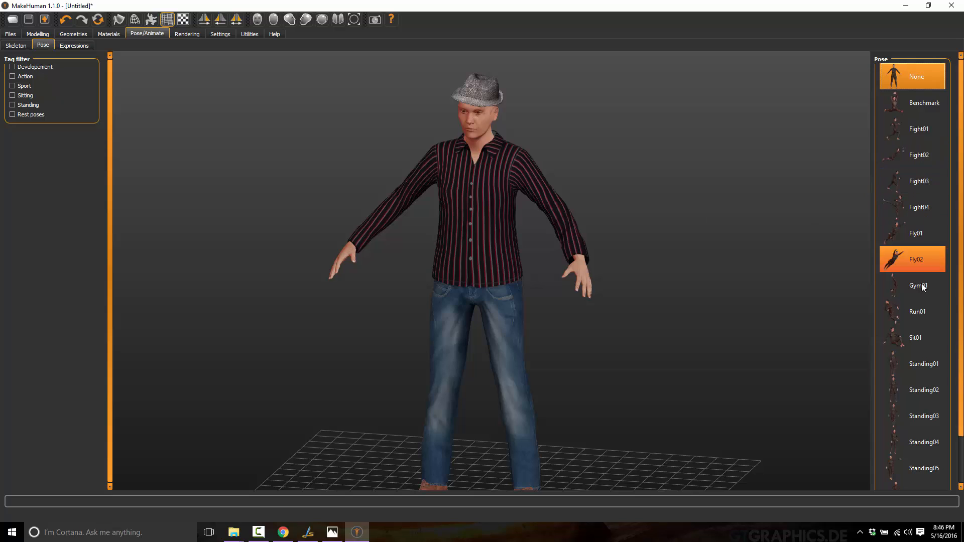
{"action": "left_click", "coordinate": [925, 390]}
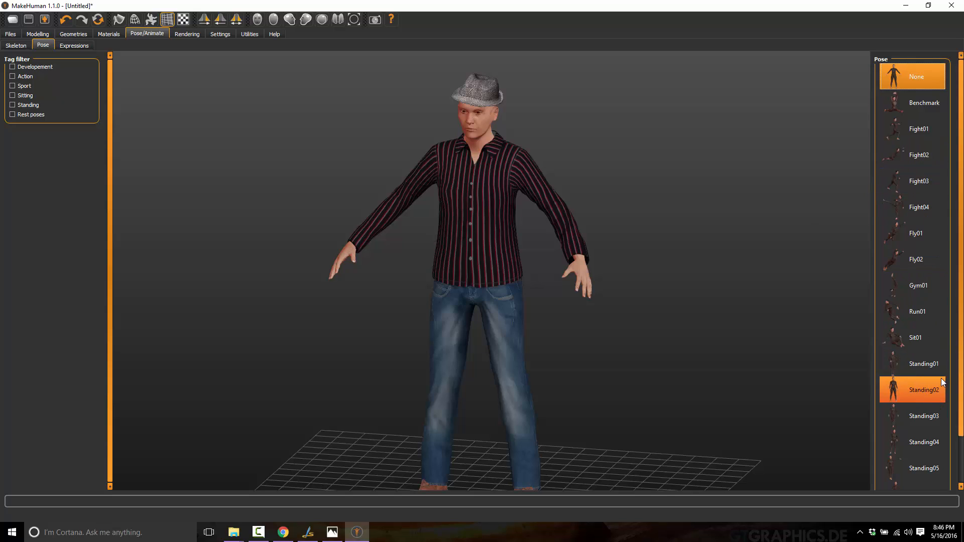
{"action": "scroll", "scroll_direction": "down", "scroll_amount": 3}
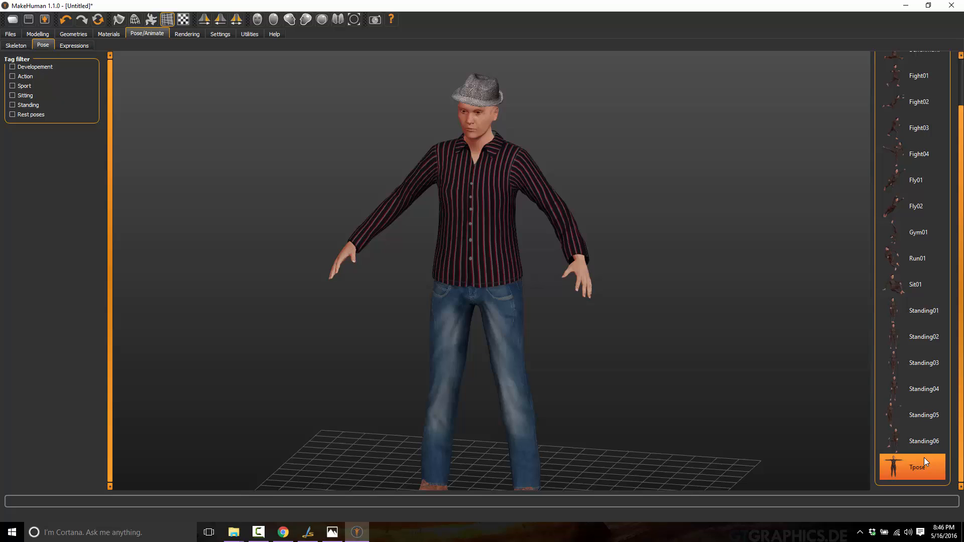
{"action": "left_click", "coordinate": [917, 467]}
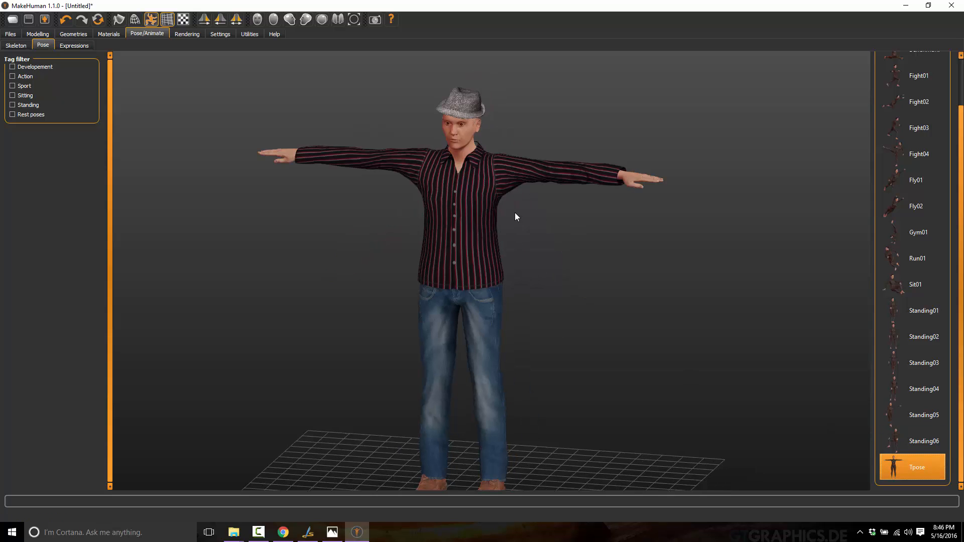
{"action": "left_click", "coordinate": [916, 206]}
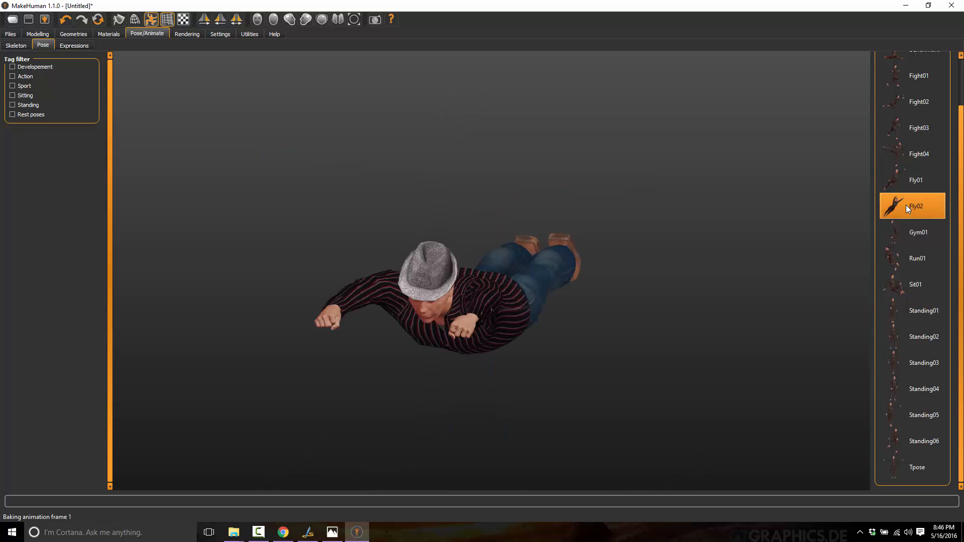
{"action": "left_click", "coordinate": [916, 284]}
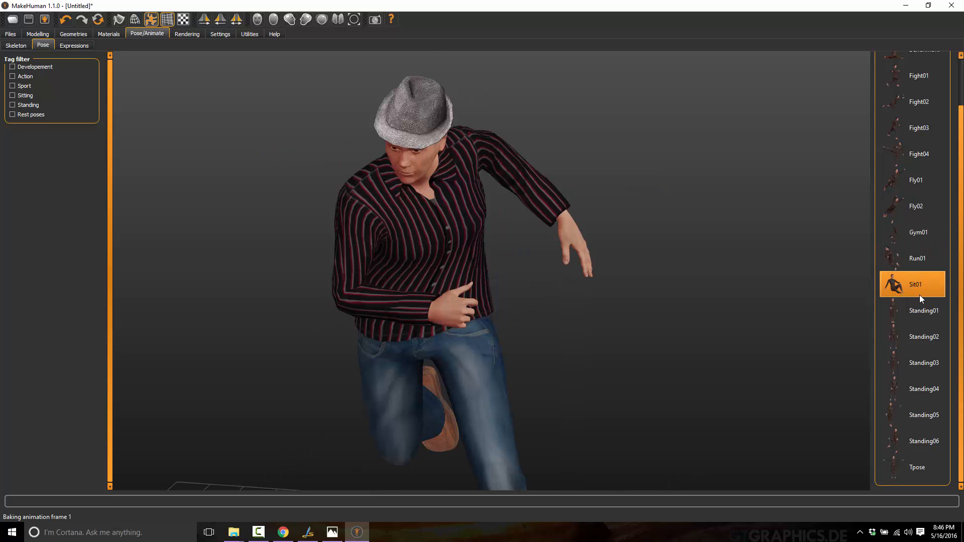
{"action": "left_click", "coordinate": [925, 336]}
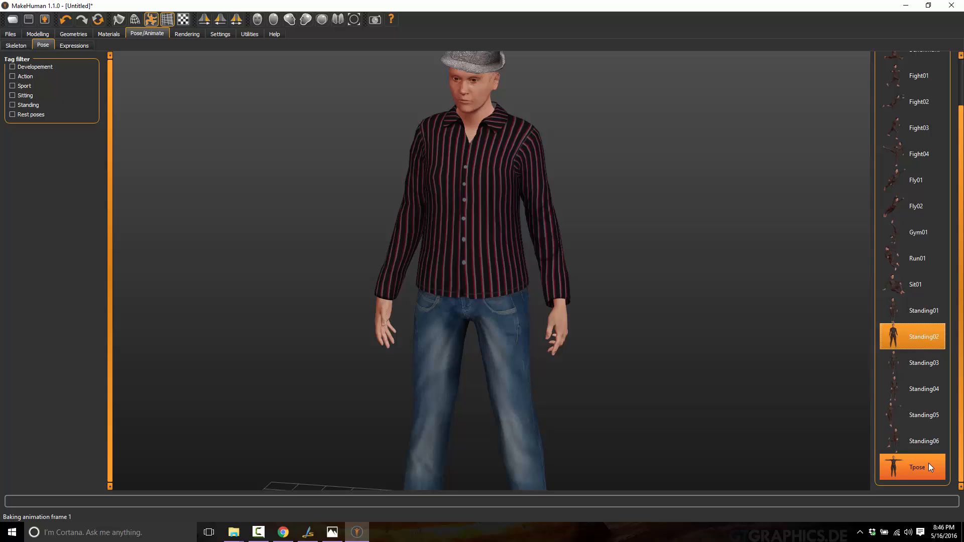
Cycle through a few more poses and leave the character standing in the T-pose
{"action": "left_click", "coordinate": [914, 180]}
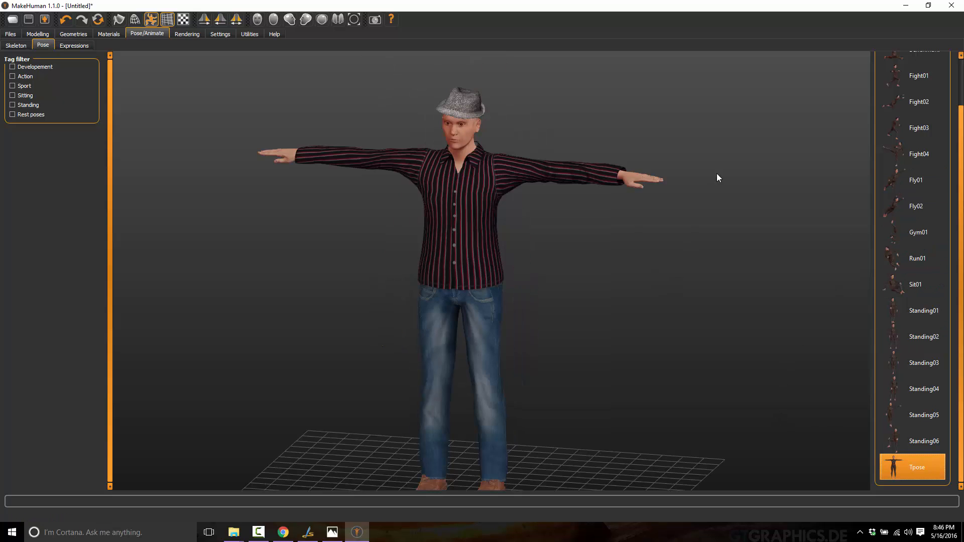
{"action": "left_click", "coordinate": [916, 206]}
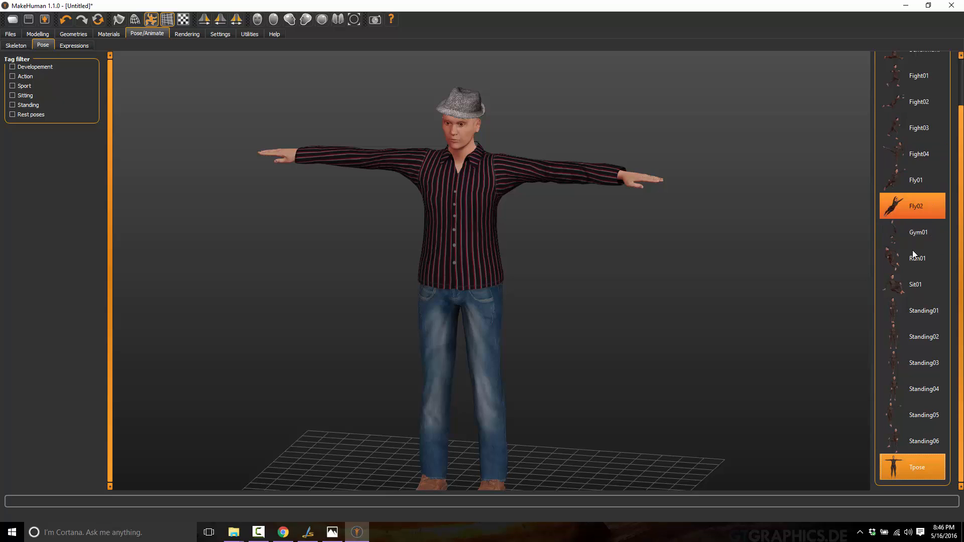
{"action": "left_click", "coordinate": [924, 337]}
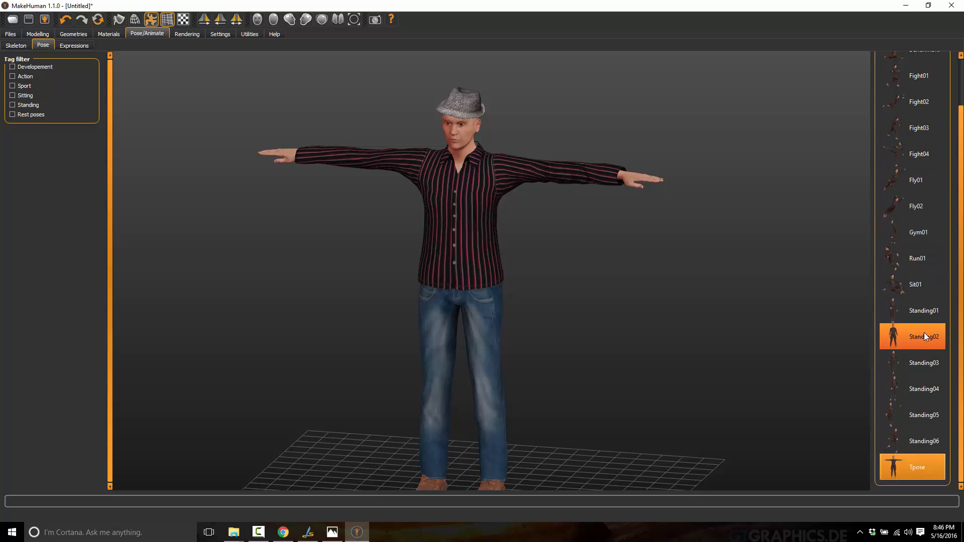
{"action": "left_click", "coordinate": [924, 310]}
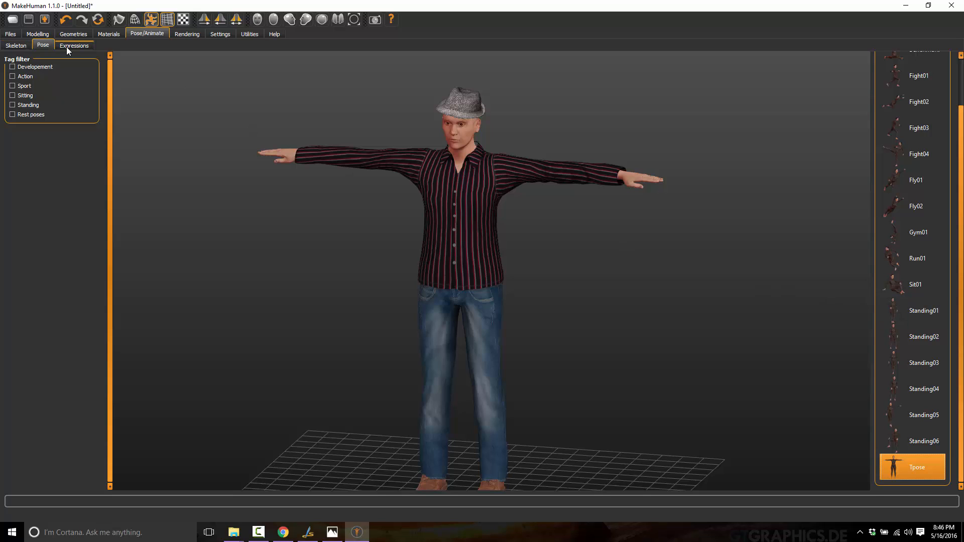
Try the Disgust01, Effort03 and Fear02 expressions, then set the face back to None
{"action": "left_click", "coordinate": [73, 45]}
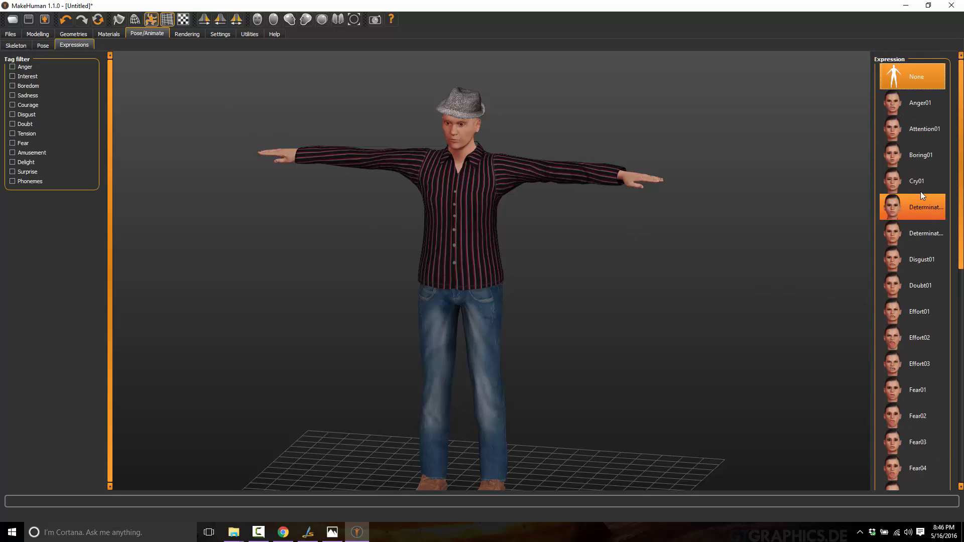
{"action": "left_click", "coordinate": [923, 259]}
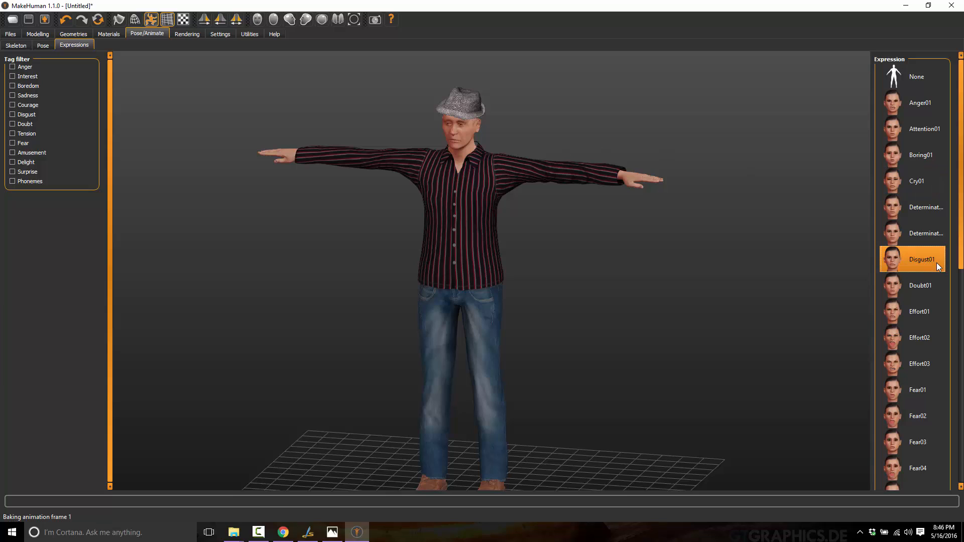
{"action": "left_click", "coordinate": [917, 390]}
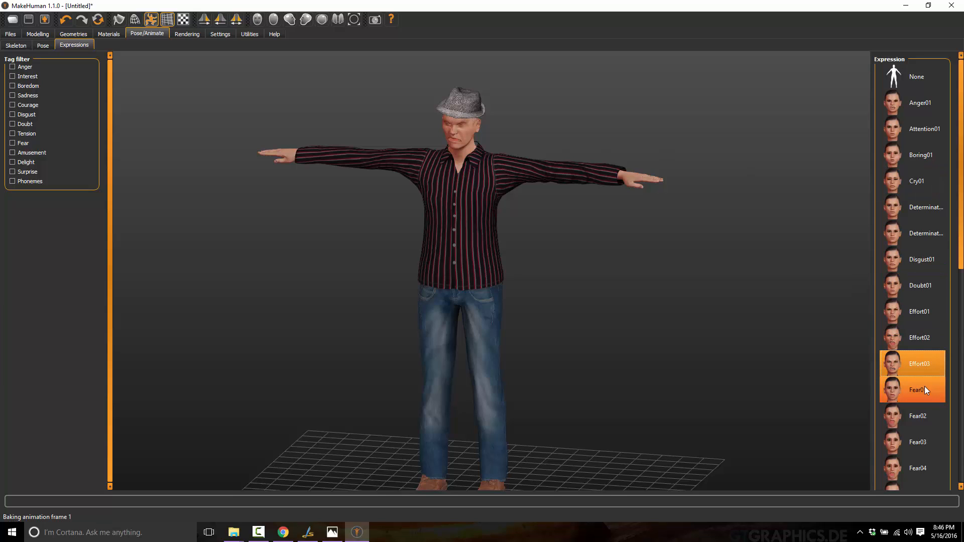
{"action": "left_click", "coordinate": [918, 416]}
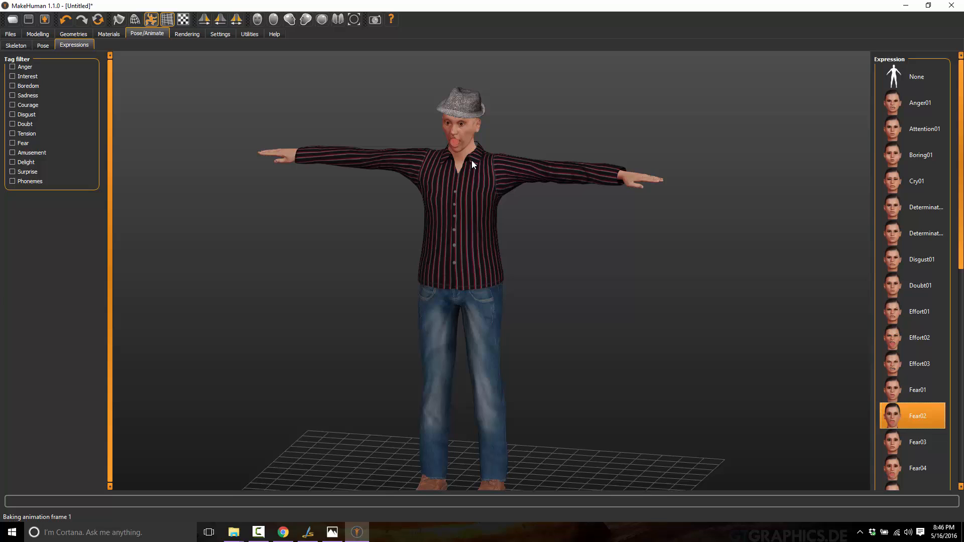
{"action": "left_click", "coordinate": [916, 76]}
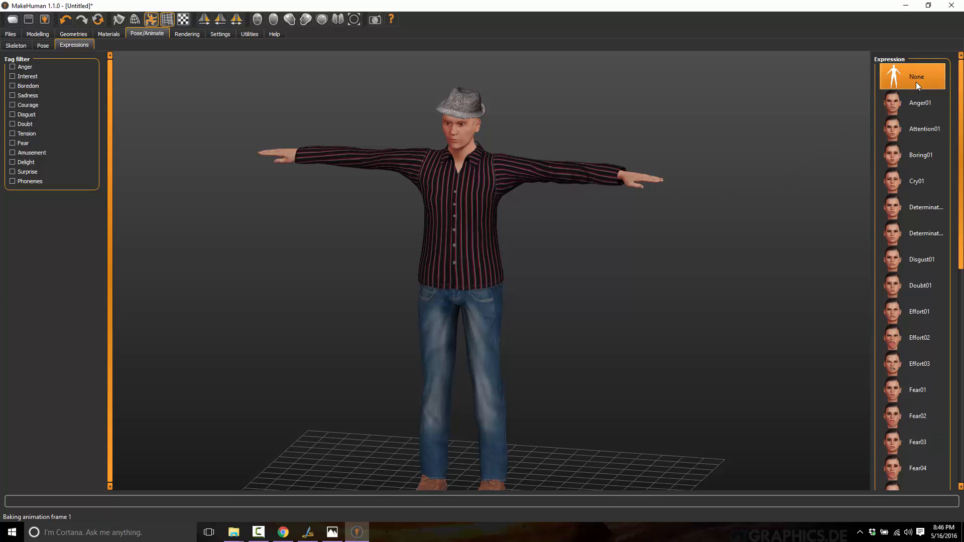
{"action": "mouse_move", "coordinate": [452, 139]}
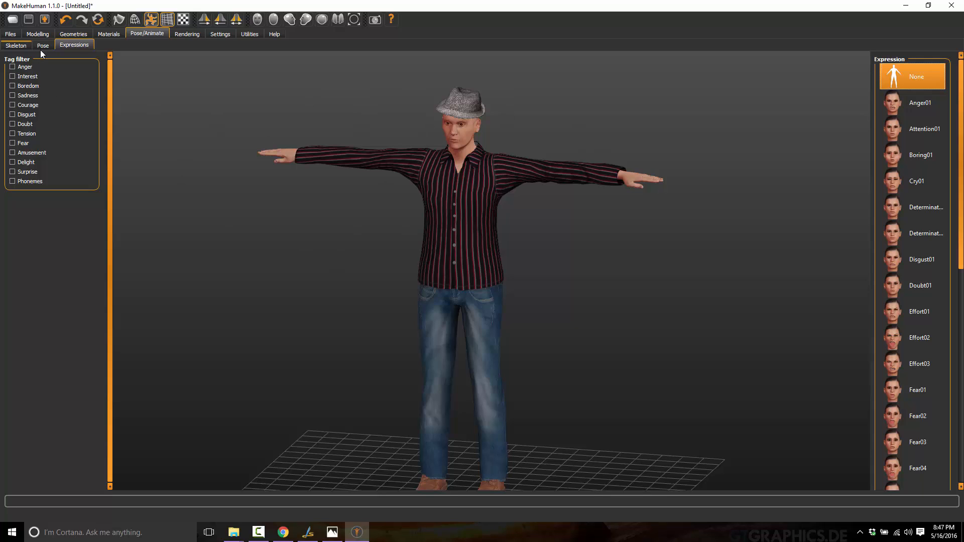
{"action": "mouse_move", "coordinate": [183, 42]}
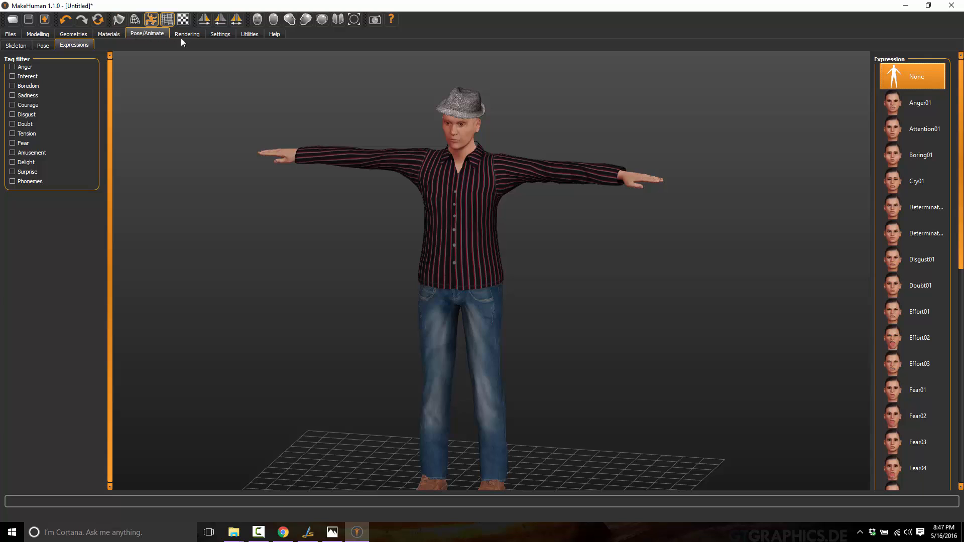
Render a preview image of the T-posed character in the Rendering viewer
{"action": "left_click", "coordinate": [186, 34]}
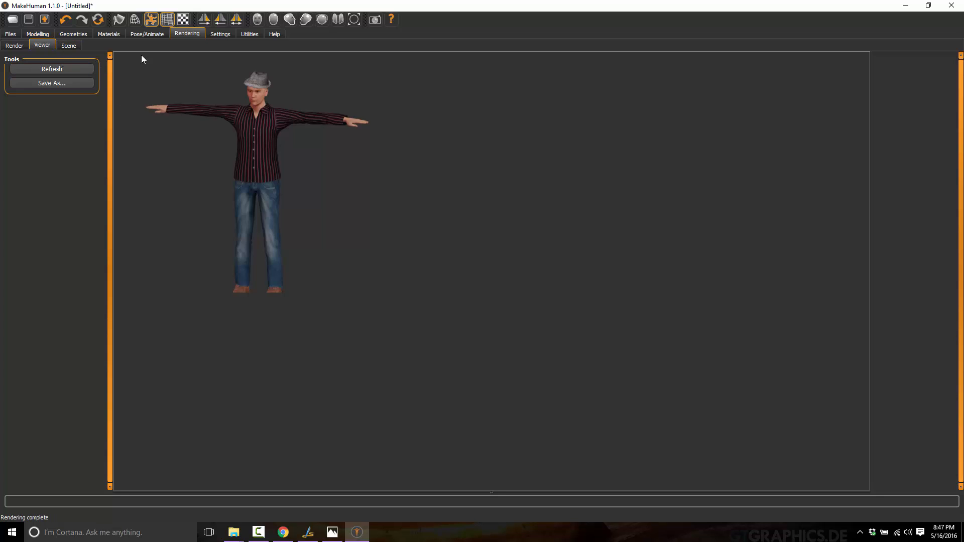
Show the General settings page, keeping metric units and English unchanged
{"action": "left_click", "coordinate": [221, 34]}
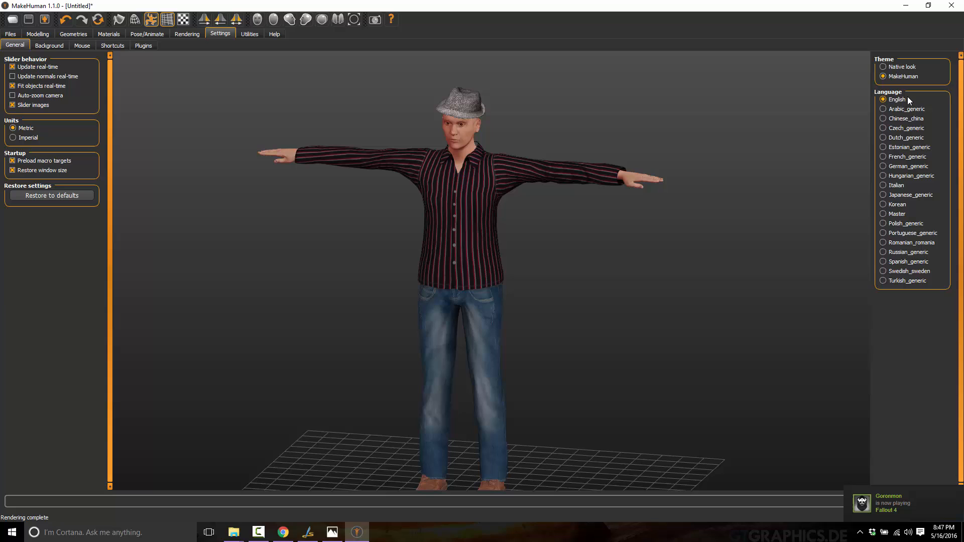
{"action": "mouse_move", "coordinate": [899, 149]}
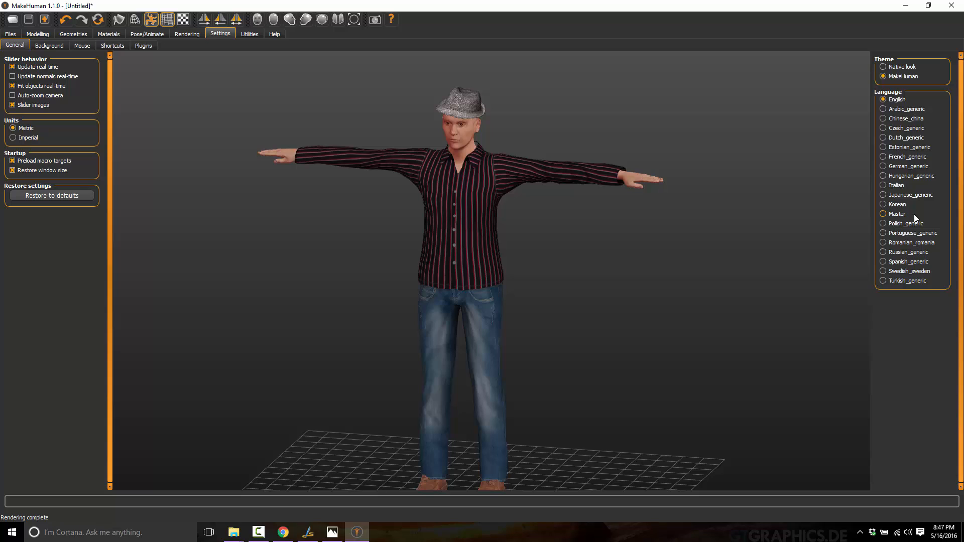
{"action": "mouse_move", "coordinate": [911, 243]}
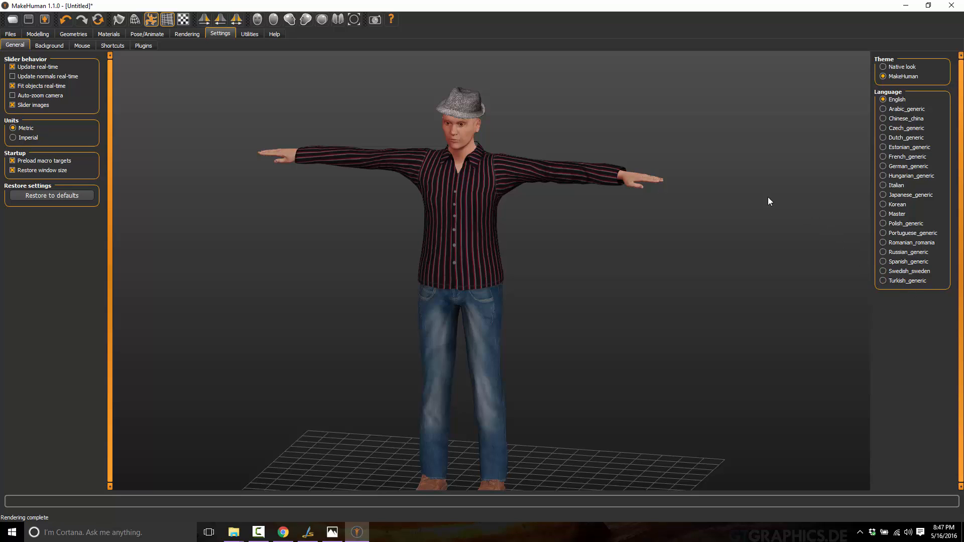
{"action": "mouse_move", "coordinate": [206, 137]}
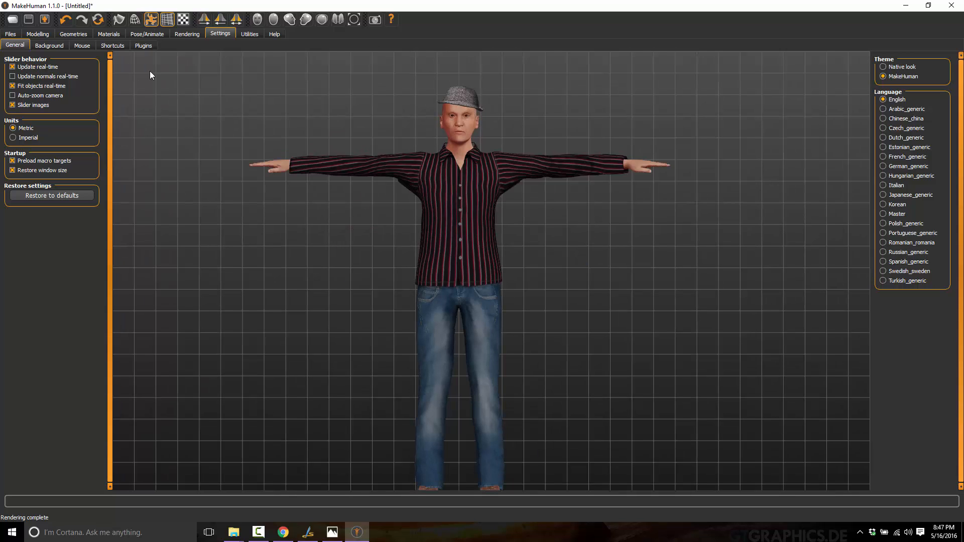
{"action": "mouse_move", "coordinate": [233, 40]}
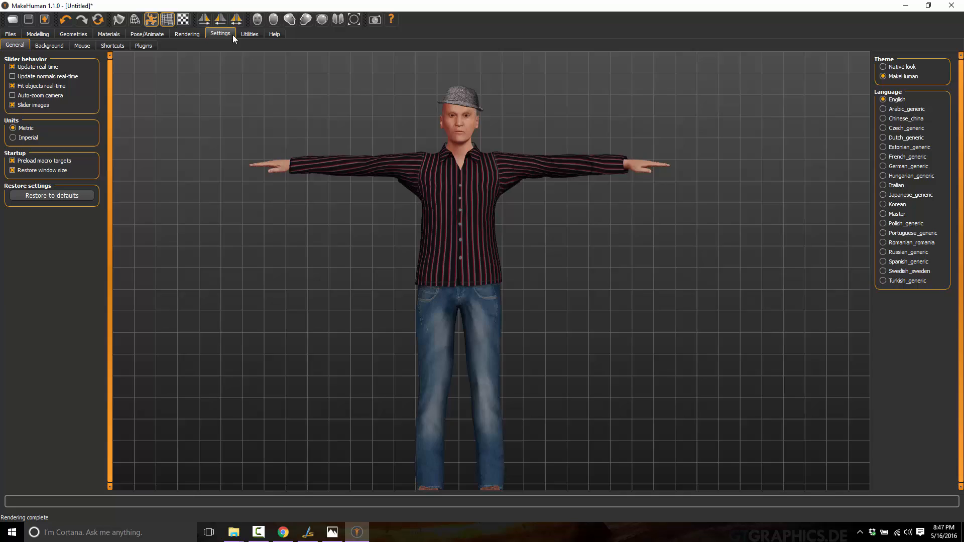
{"action": "left_click", "coordinate": [250, 34]}
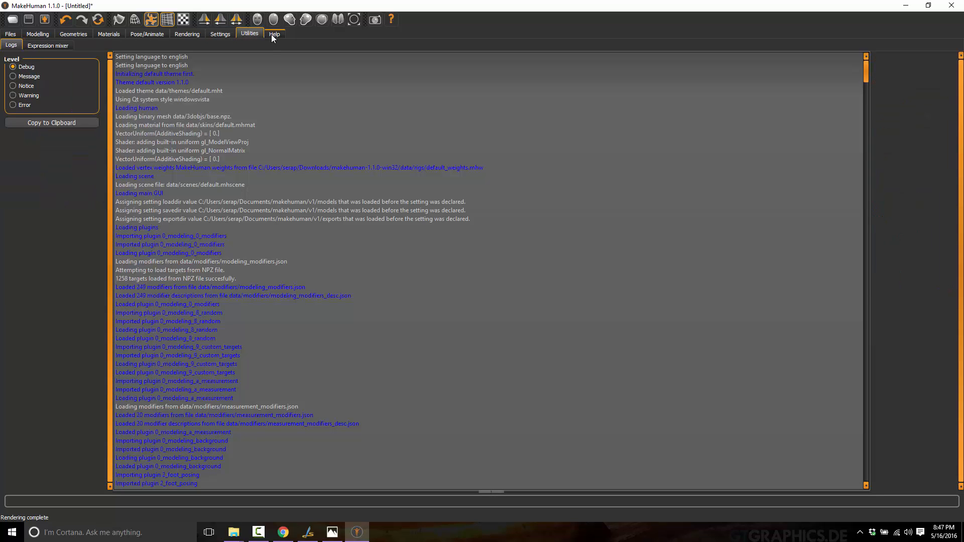
{"action": "left_click", "coordinate": [48, 46]}
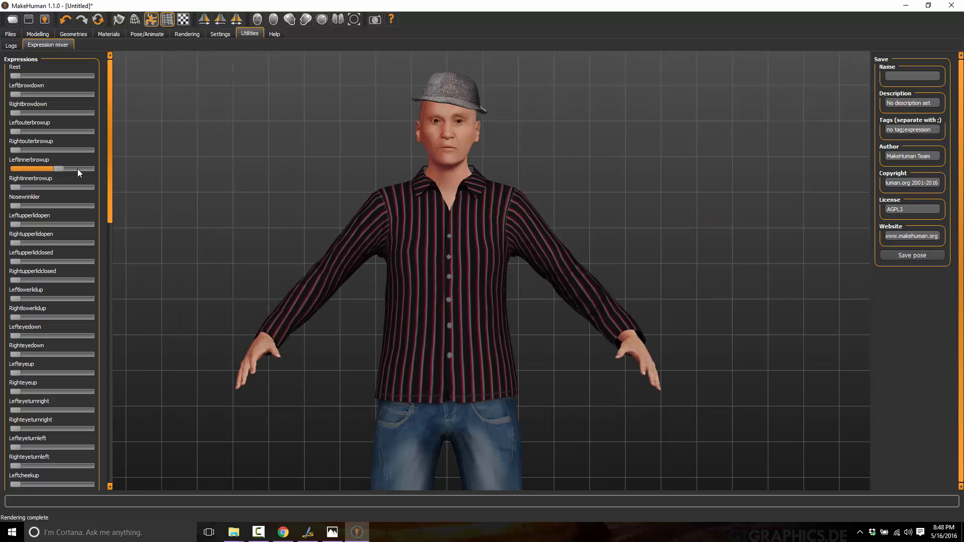
{"action": "left_click_drag", "start_coordinate": [55, 169], "coordinate": [20, 169]}
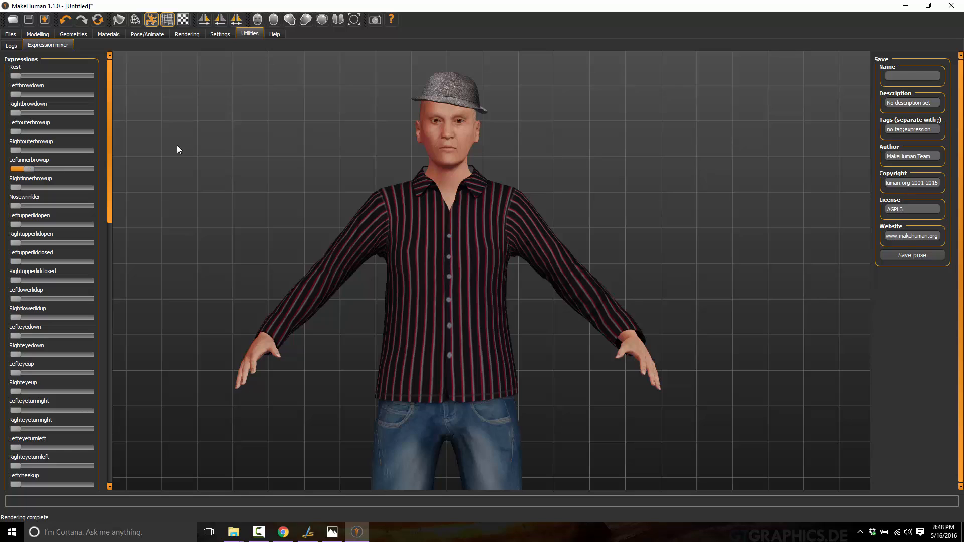
{"action": "mouse_move", "coordinate": [191, 48]}
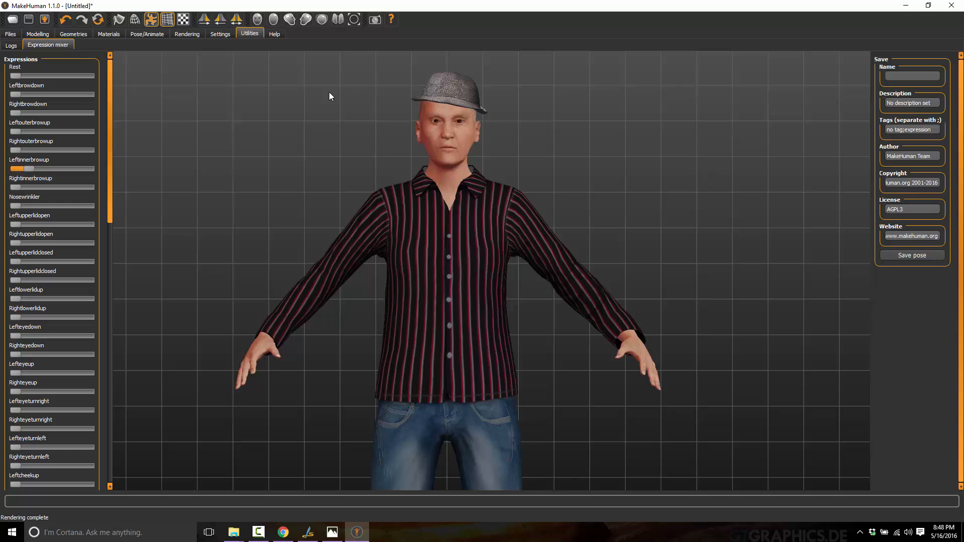
{"action": "mouse_move", "coordinate": [235, 60]}
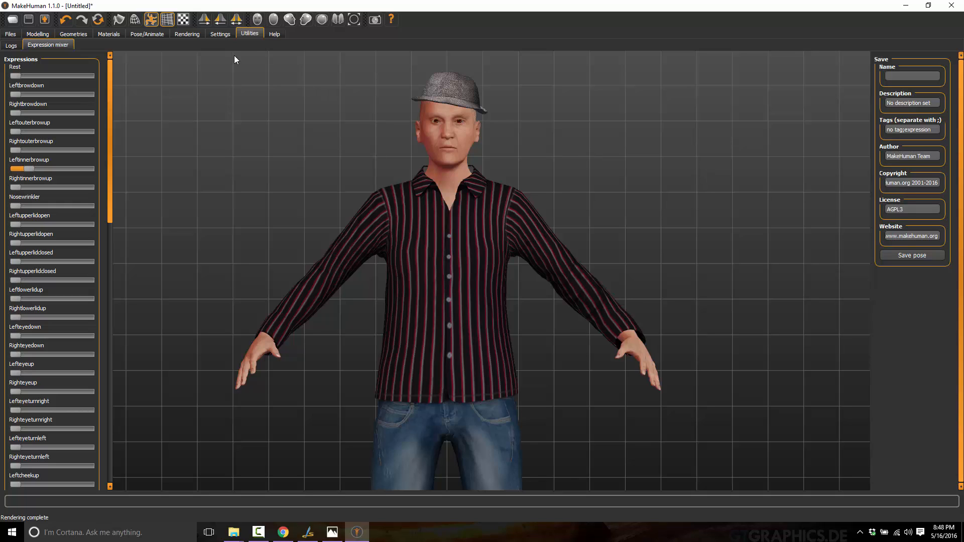
Show the Help page with About, Website, Forum, Wiki and bug-report links
{"action": "left_click", "coordinate": [275, 34]}
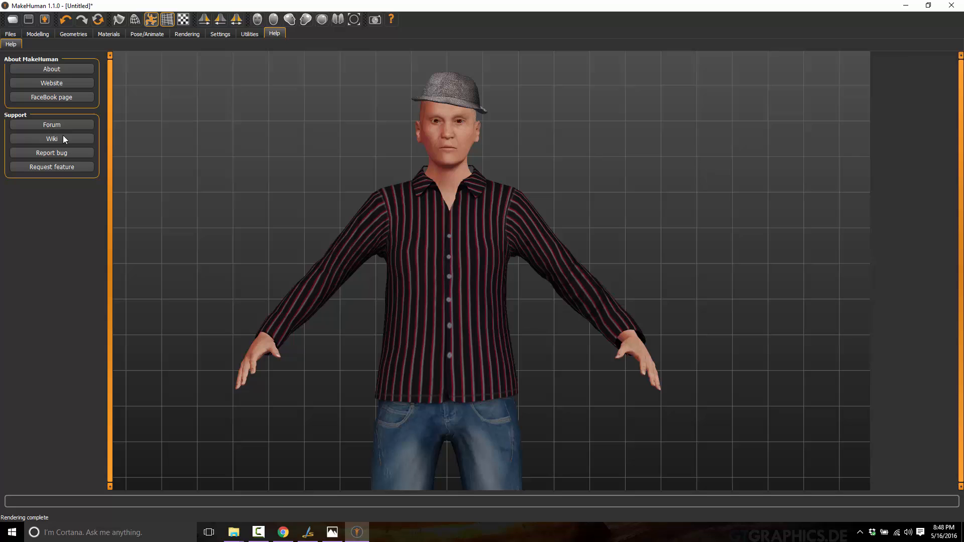
{"action": "mouse_move", "coordinate": [24, 93]}
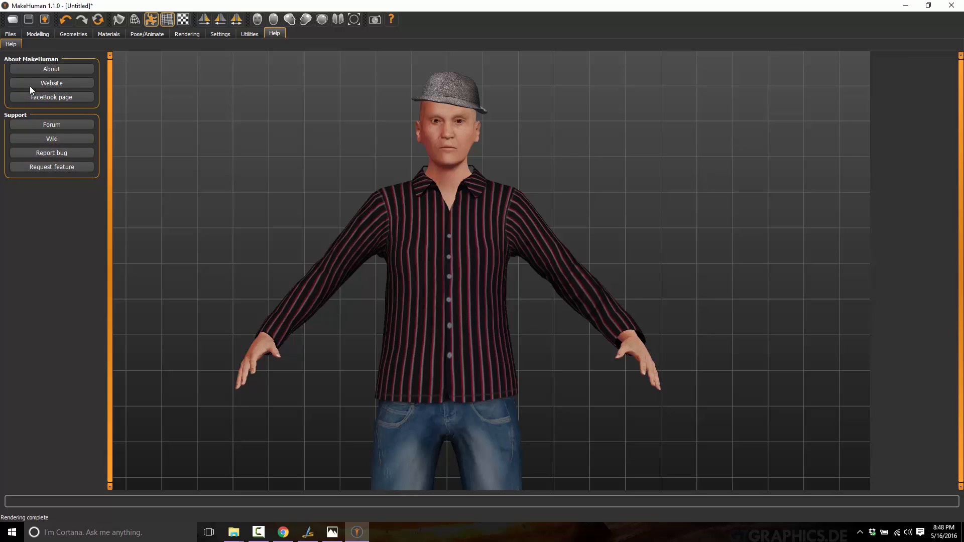
{"action": "mouse_move", "coordinate": [95, 45]}
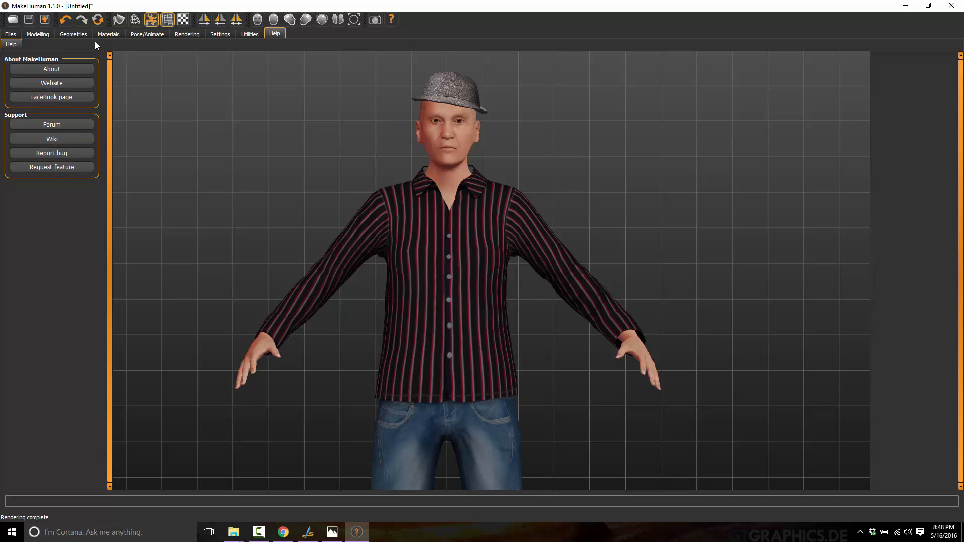
{"action": "mouse_move", "coordinate": [112, 86]}
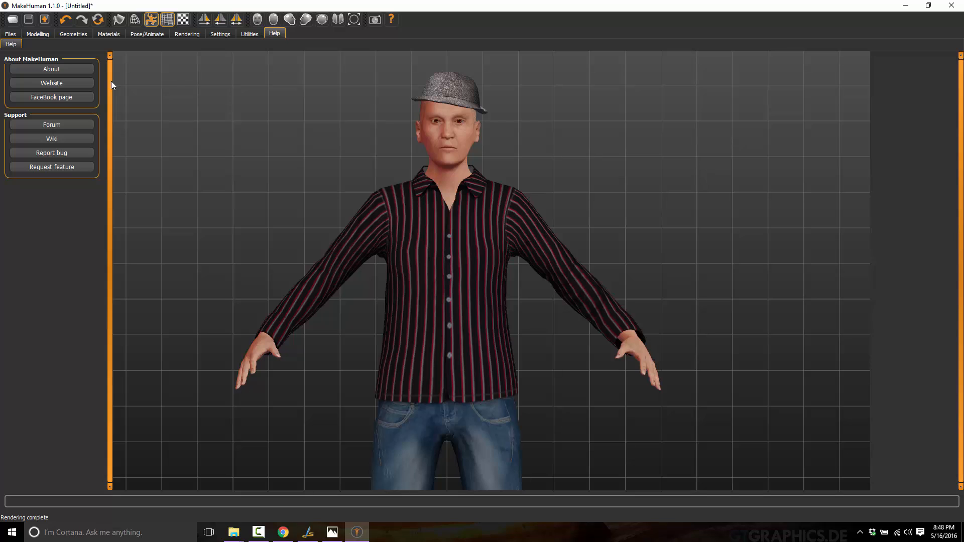
{"action": "mouse_move", "coordinate": [34, 63]}
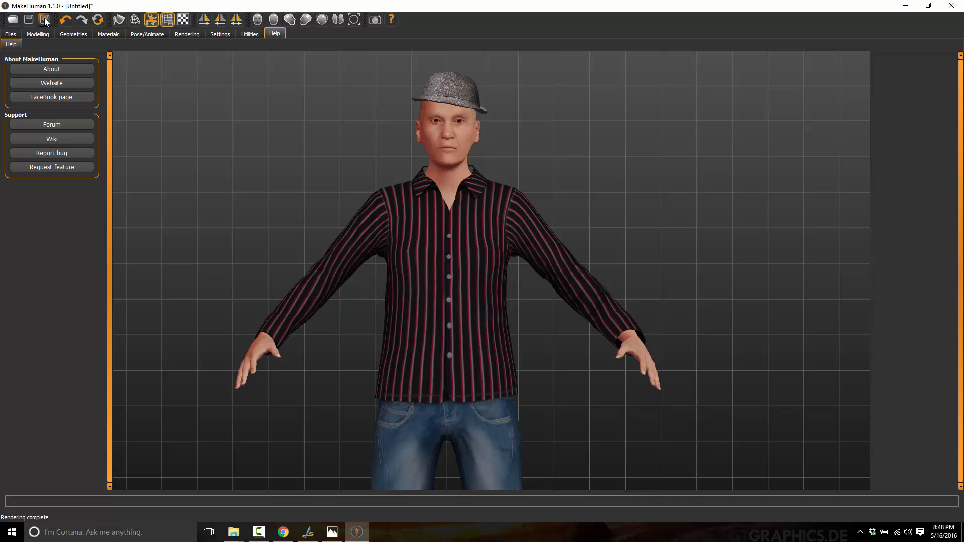
In Files > Export, select Biovision Hierarchy BVH, then UV map as the export type
{"action": "left_click", "coordinate": [6, 34]}
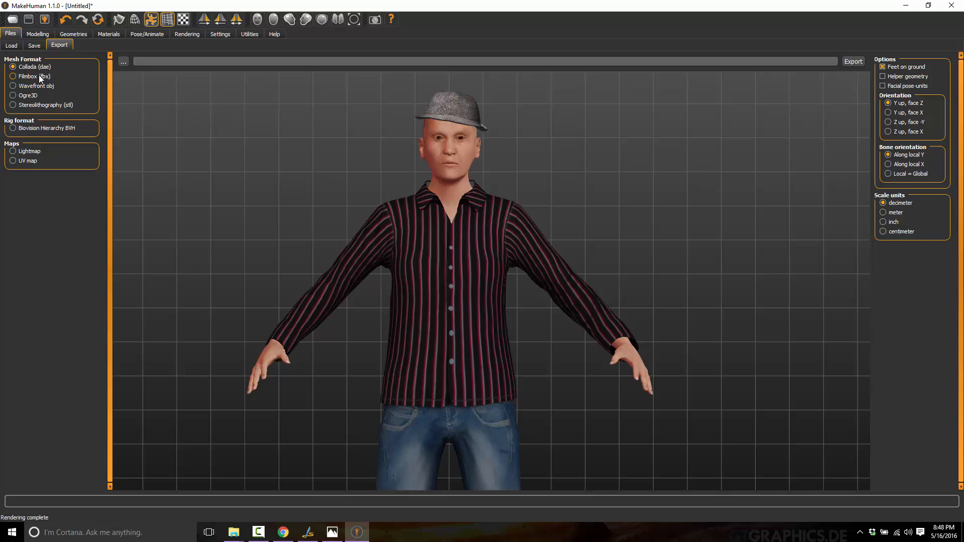
{"action": "mouse_move", "coordinate": [36, 90]}
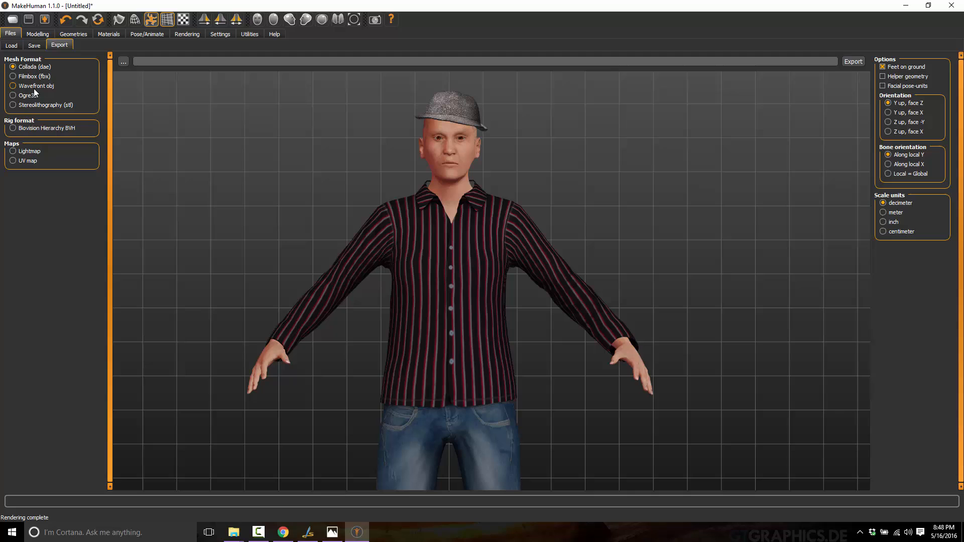
{"action": "mouse_move", "coordinate": [49, 98]}
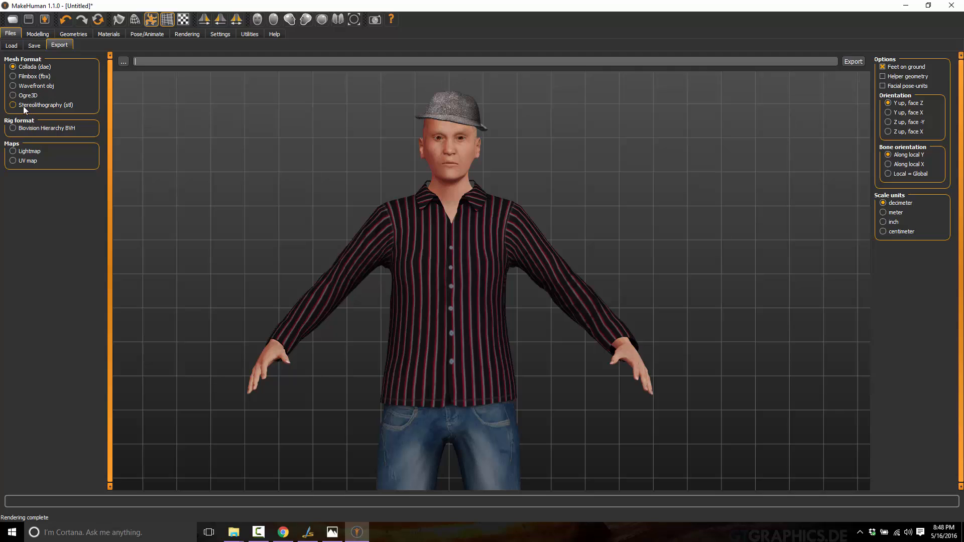
{"action": "mouse_move", "coordinate": [45, 112]}
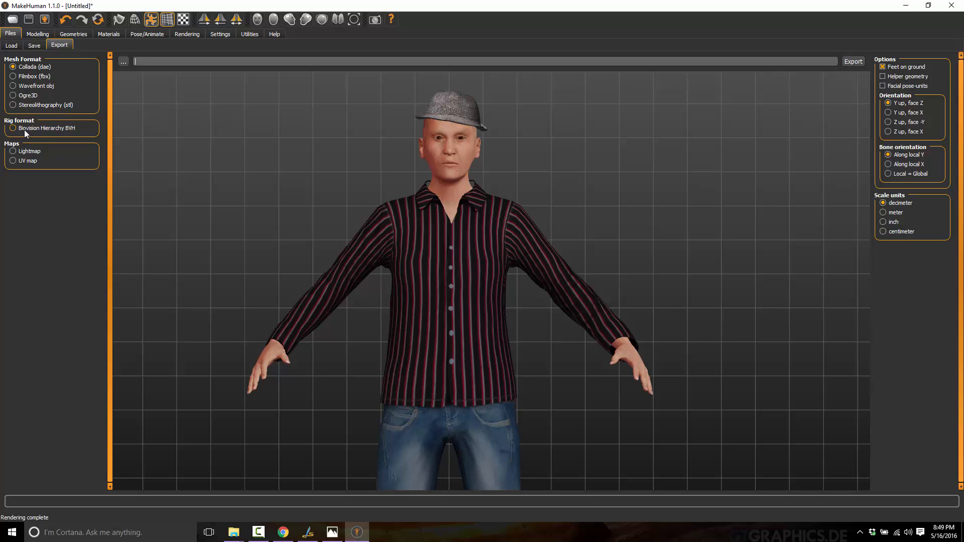
{"action": "mouse_move", "coordinate": [34, 132]}
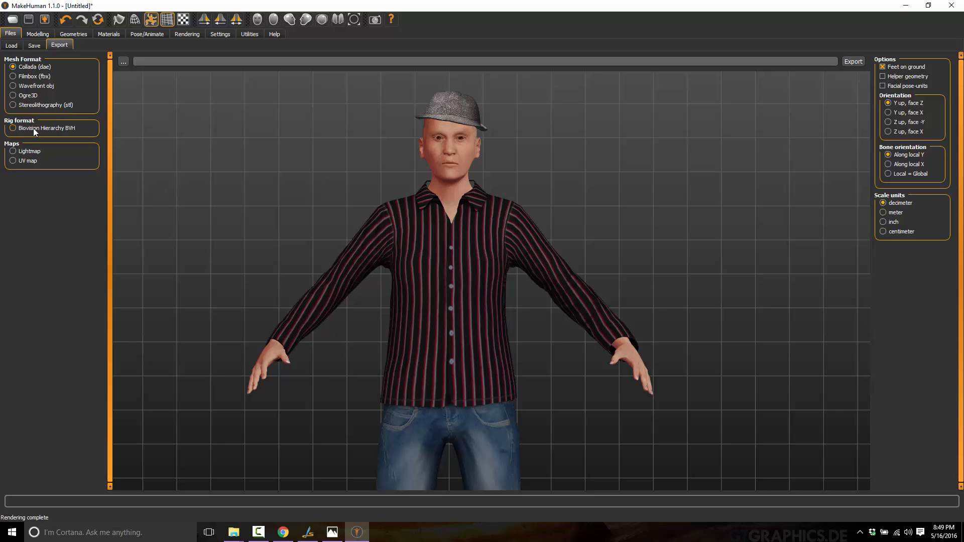
{"action": "left_click", "coordinate": [12, 128]}
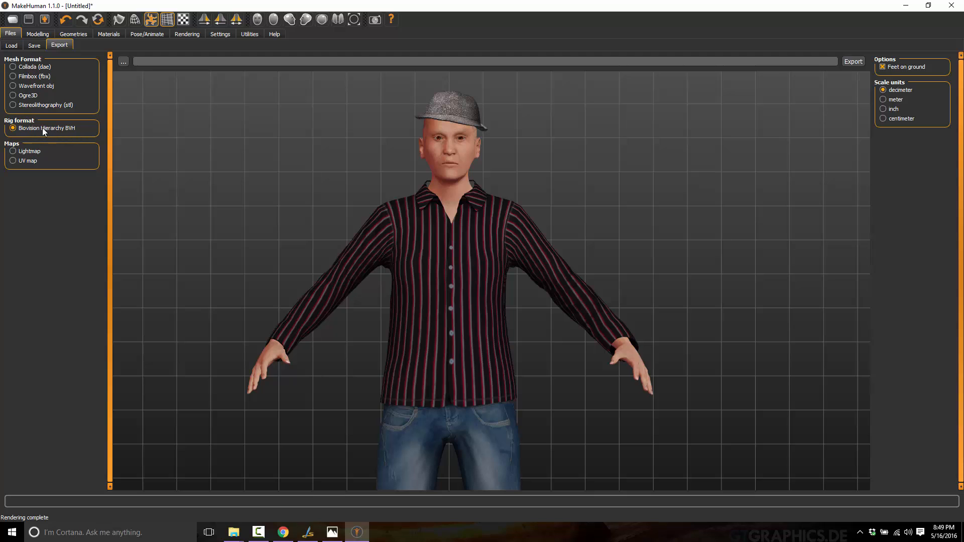
{"action": "mouse_move", "coordinate": [30, 139]}
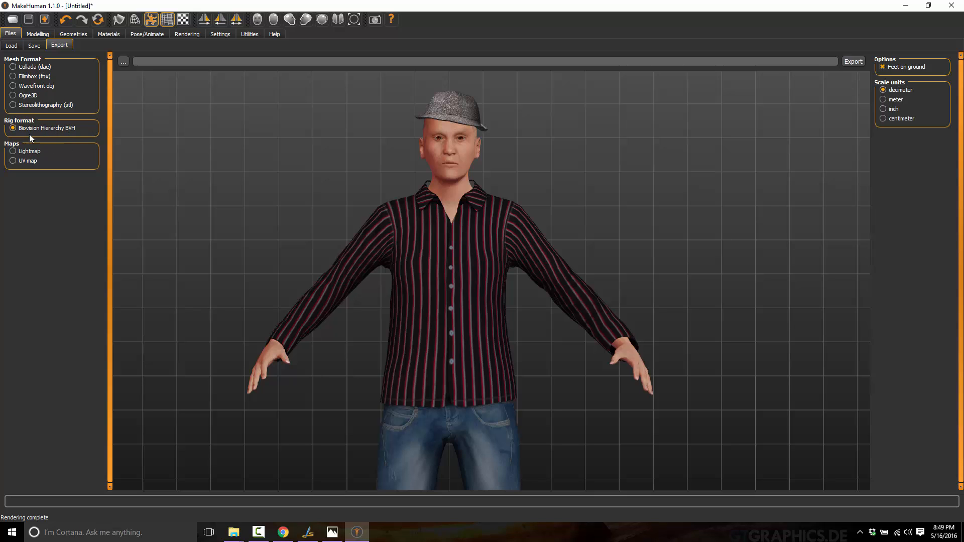
{"action": "mouse_move", "coordinate": [32, 132]}
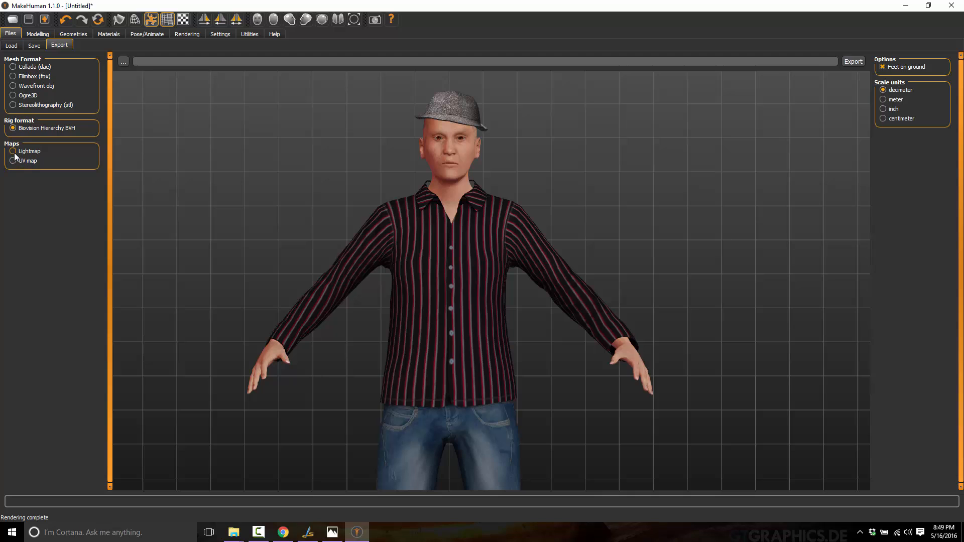
{"action": "left_click", "coordinate": [12, 161]}
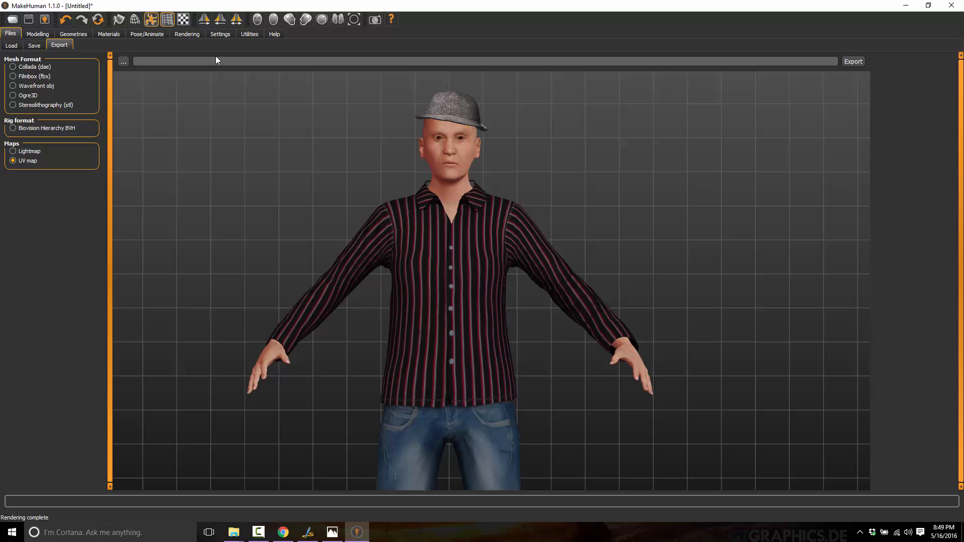
Select Collada (dae) and export the character to the Desktop as myGuy.dae
{"action": "left_click", "coordinate": [12, 67]}
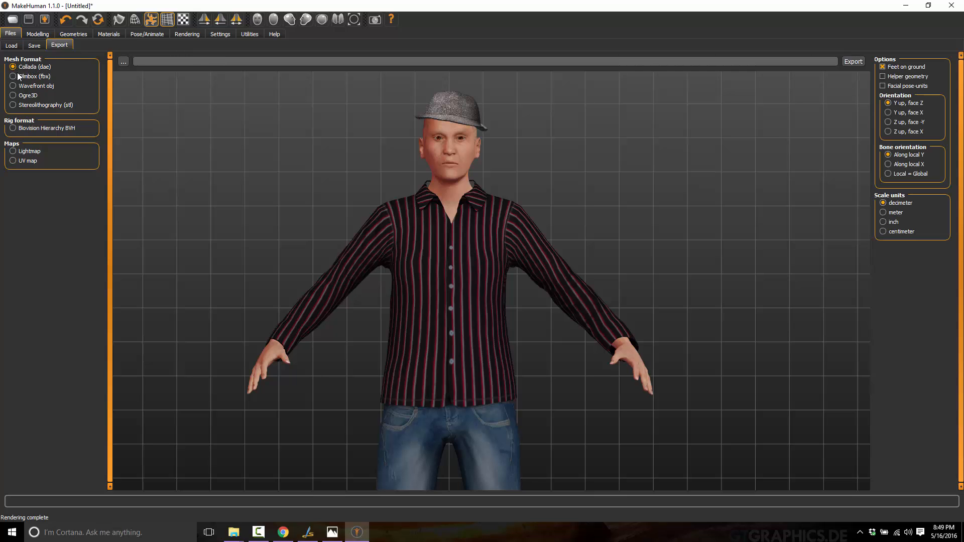
{"action": "mouse_move", "coordinate": [141, 95]}
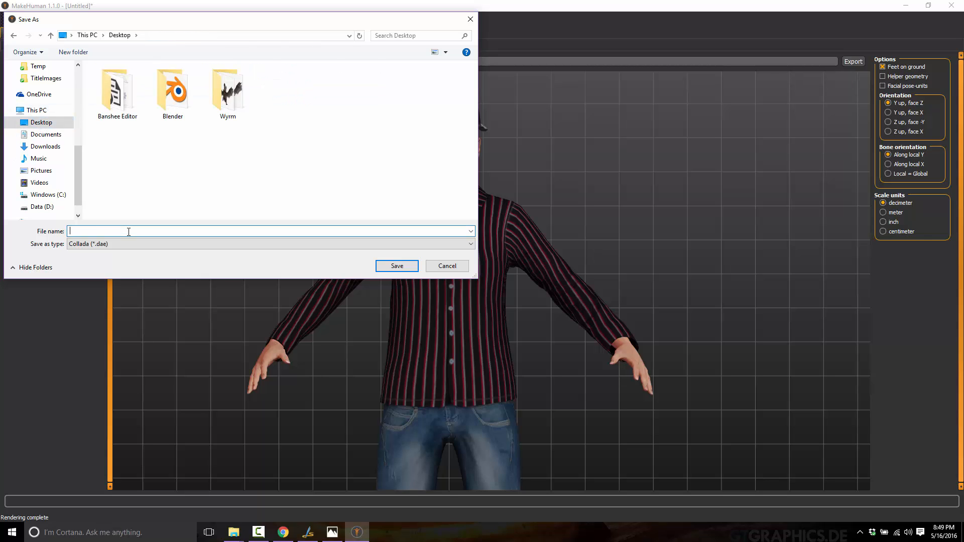
{"action": "left_click", "coordinate": [397, 265]}
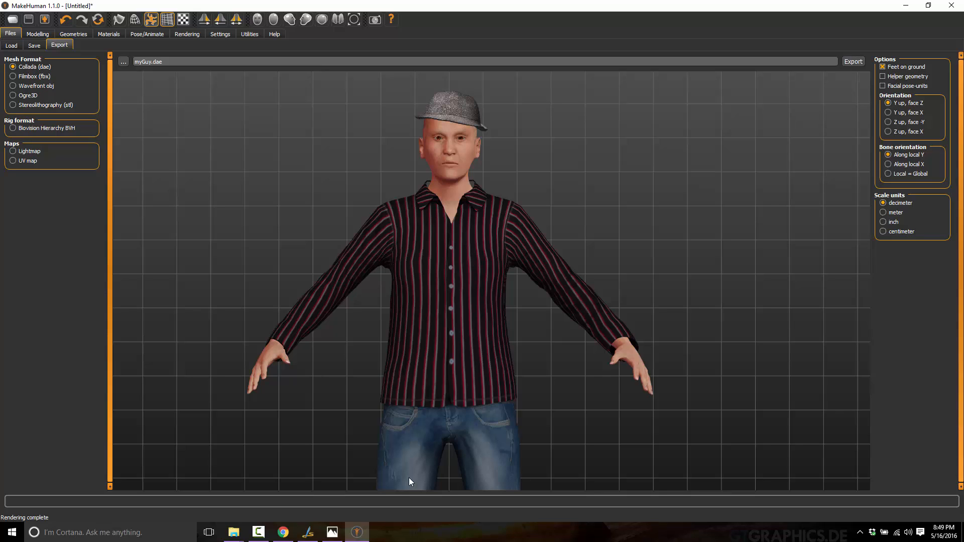
{"action": "mouse_move", "coordinate": [468, 215]}
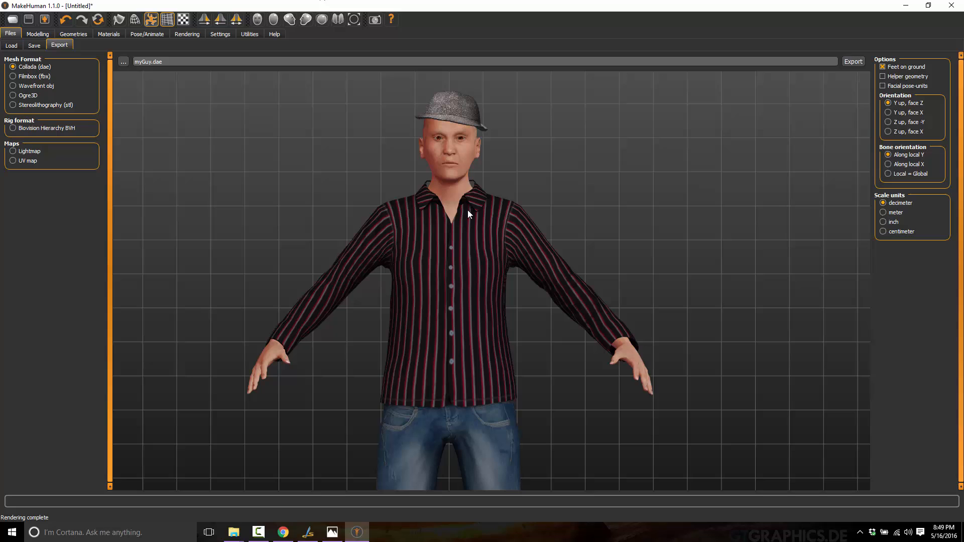
Review the Skeleton and Expressions pages, then return to the Pose library with T-pose active
{"action": "left_click", "coordinate": [146, 35]}
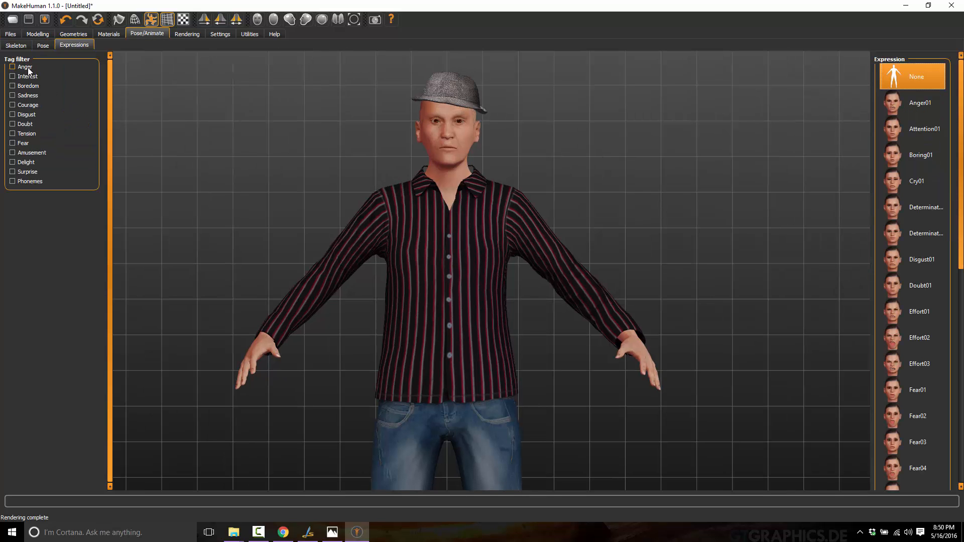
{"action": "left_click", "coordinate": [18, 45]}
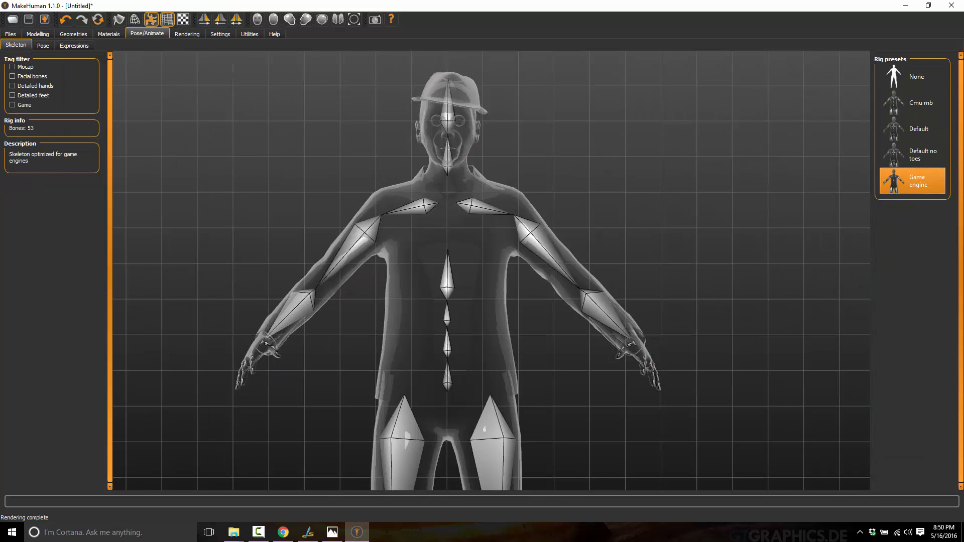
{"action": "mouse_move", "coordinate": [74, 45]}
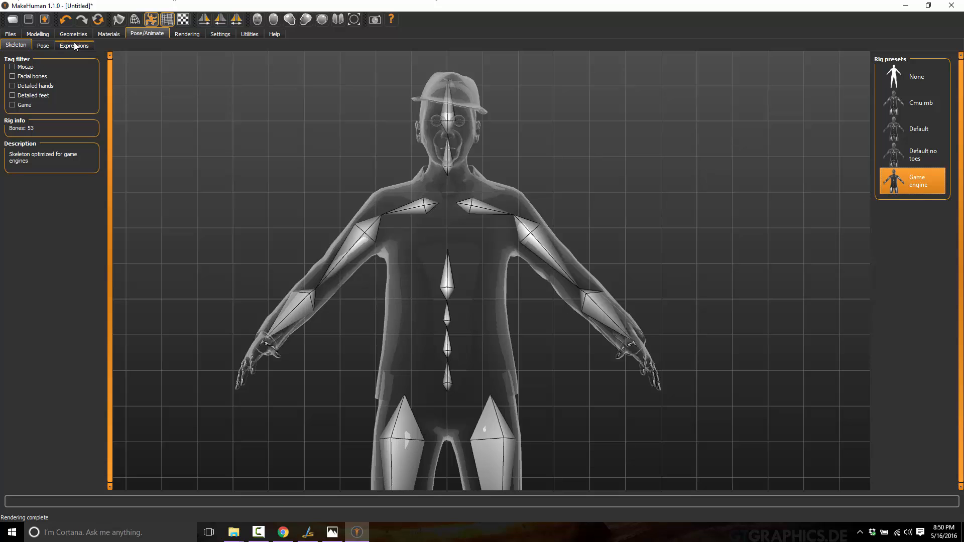
{"action": "left_click", "coordinate": [74, 45]}
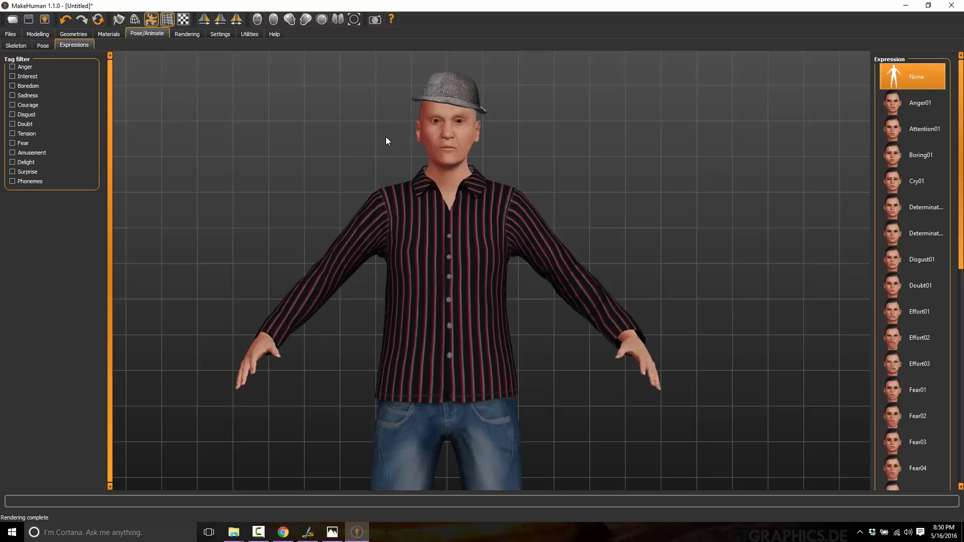
{"action": "left_click", "coordinate": [36, 45]}
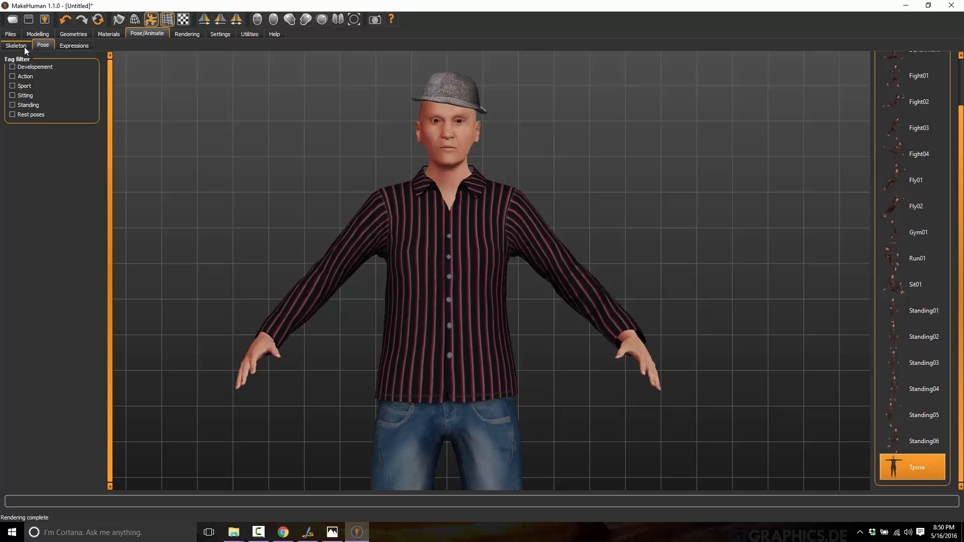
{"action": "mouse_move", "coordinate": [374, 230]}
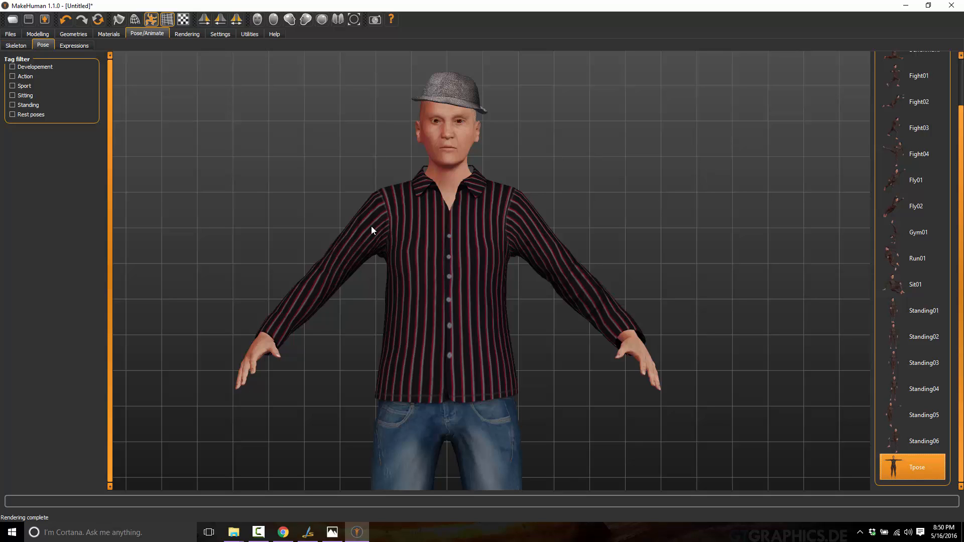
{"action": "mouse_move", "coordinate": [383, 231]}
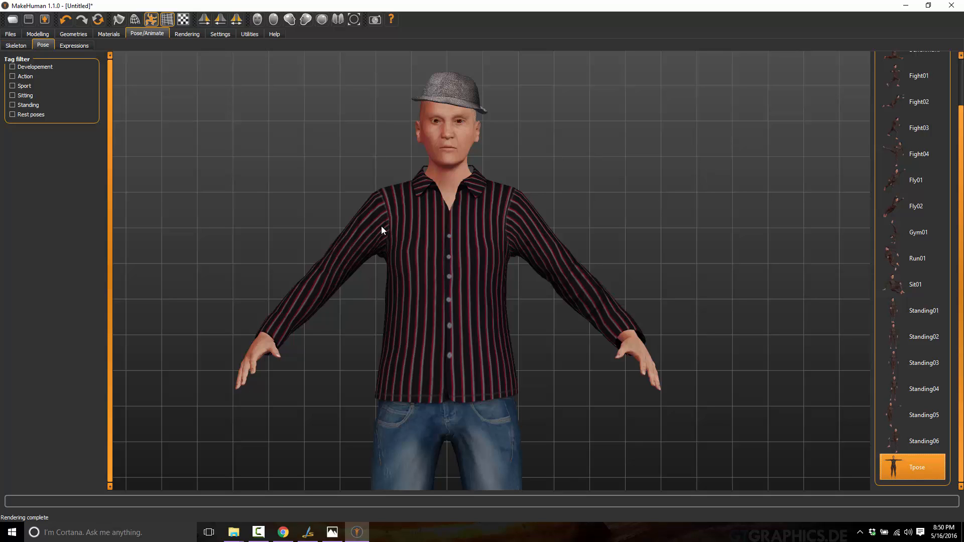